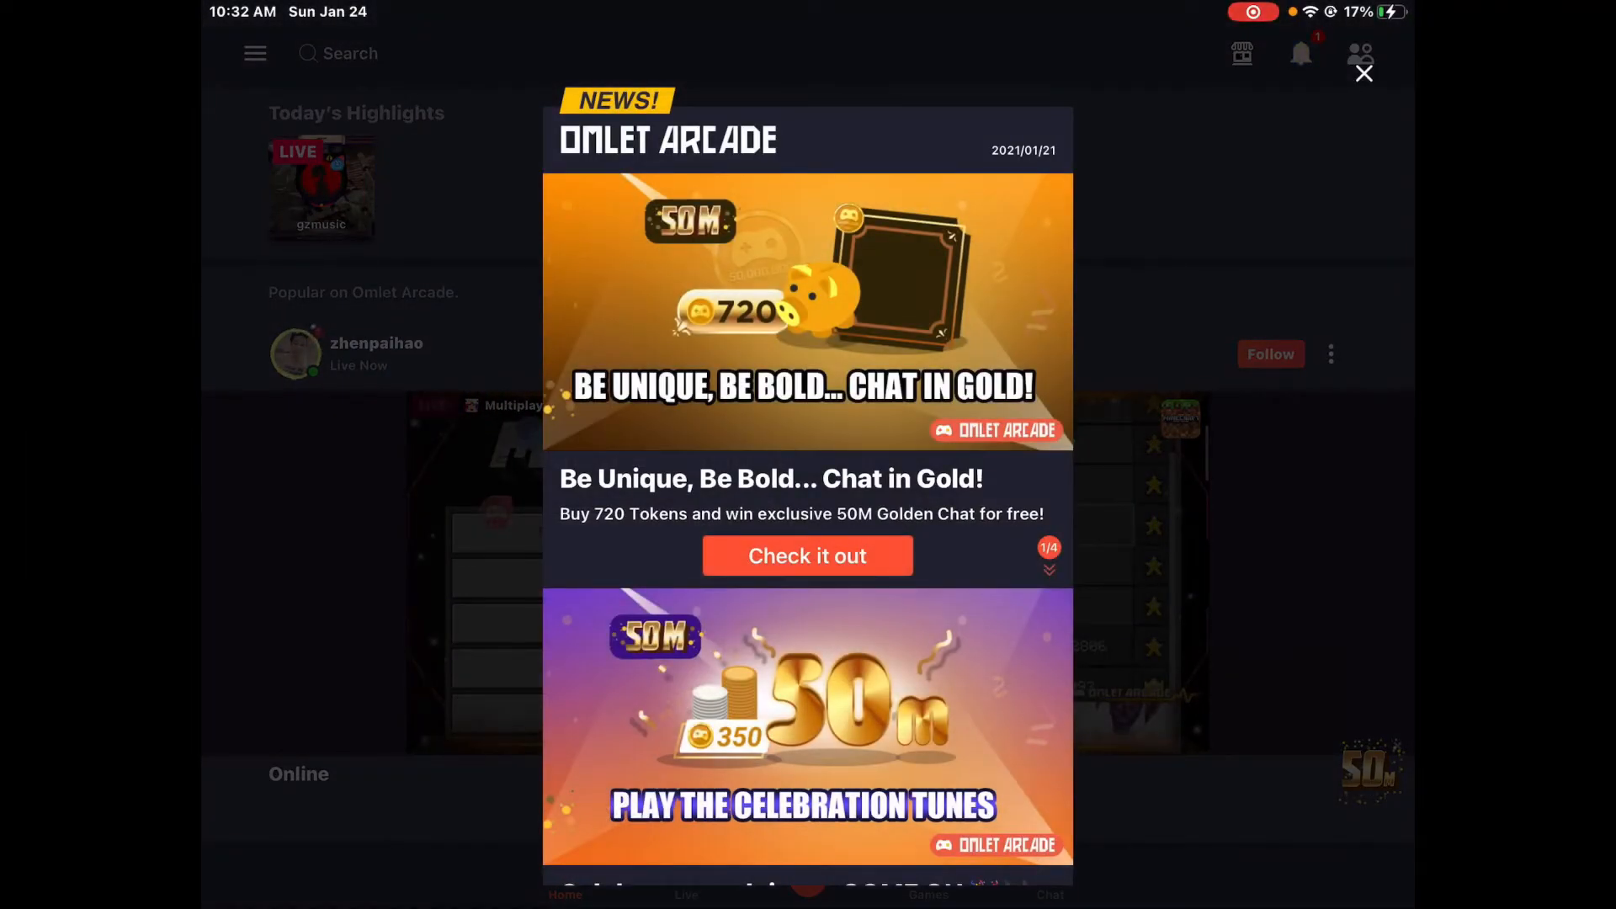
Dismiss the news popup, view the Omlet Plus membership perks page, then close it
{"action": "left_click", "coordinate": [1361, 72]}
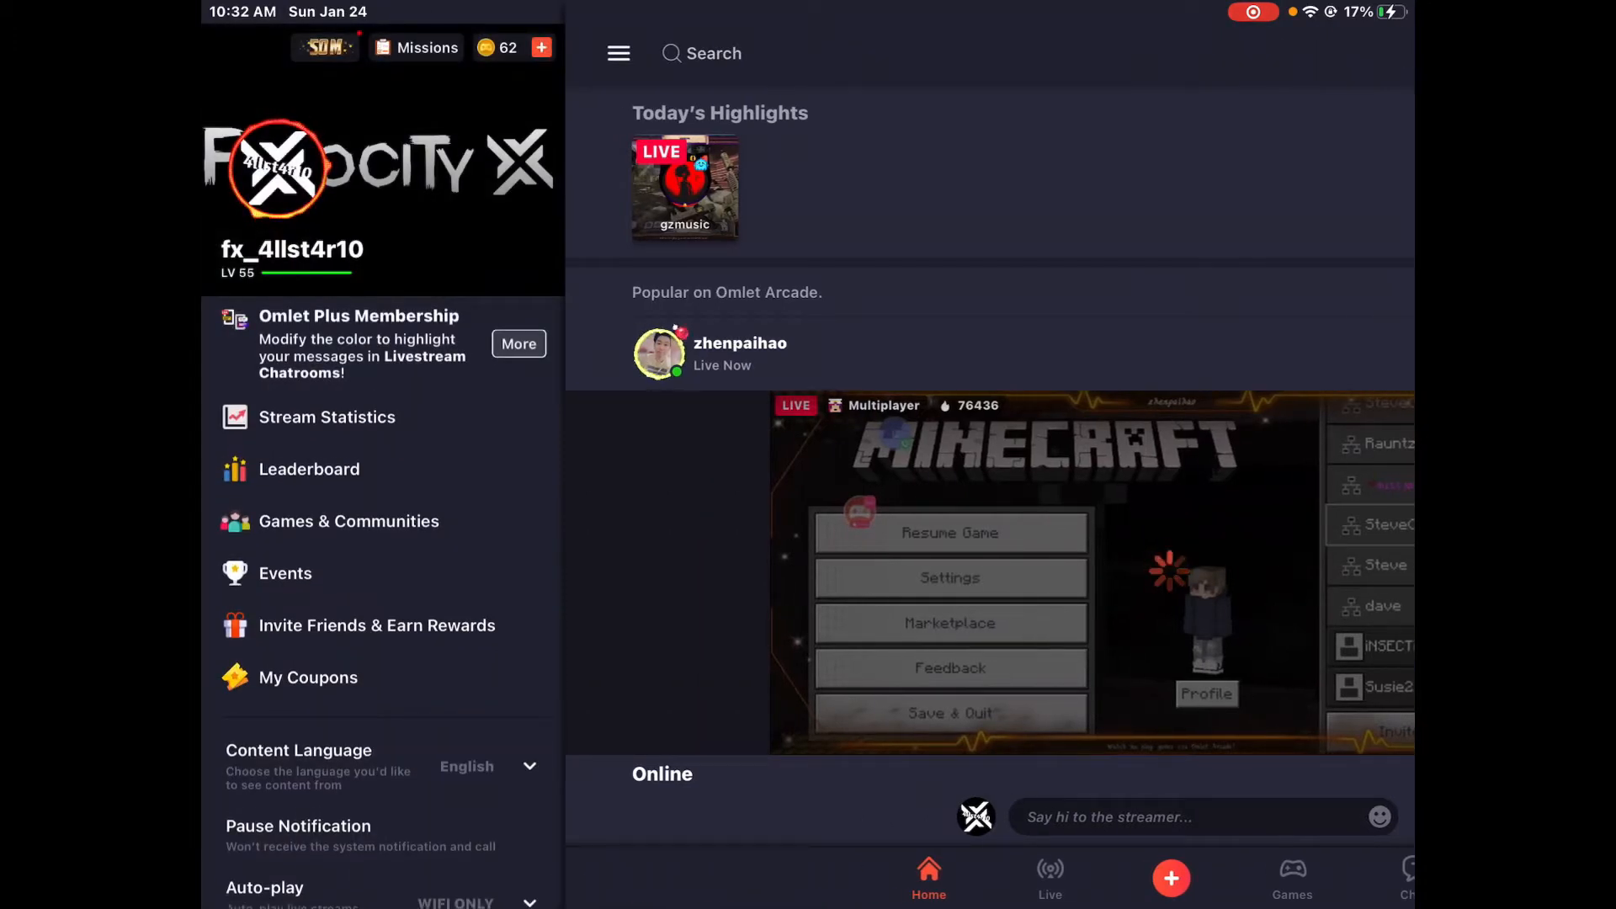
{"action": "left_click", "coordinate": [518, 343]}
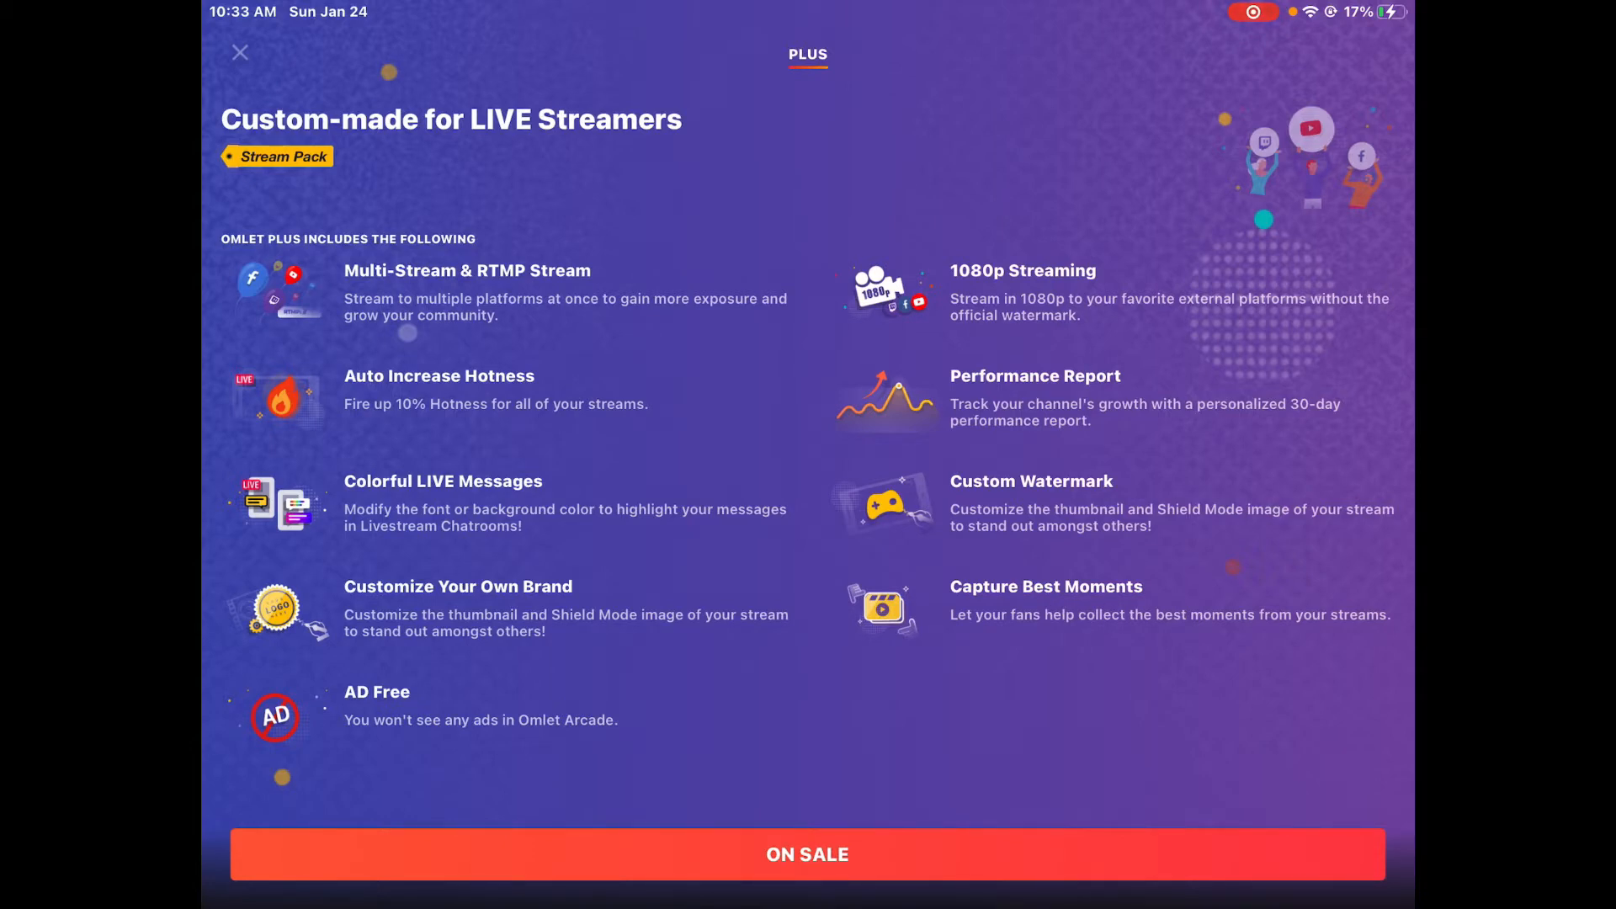
{"action": "left_click", "coordinate": [241, 52]}
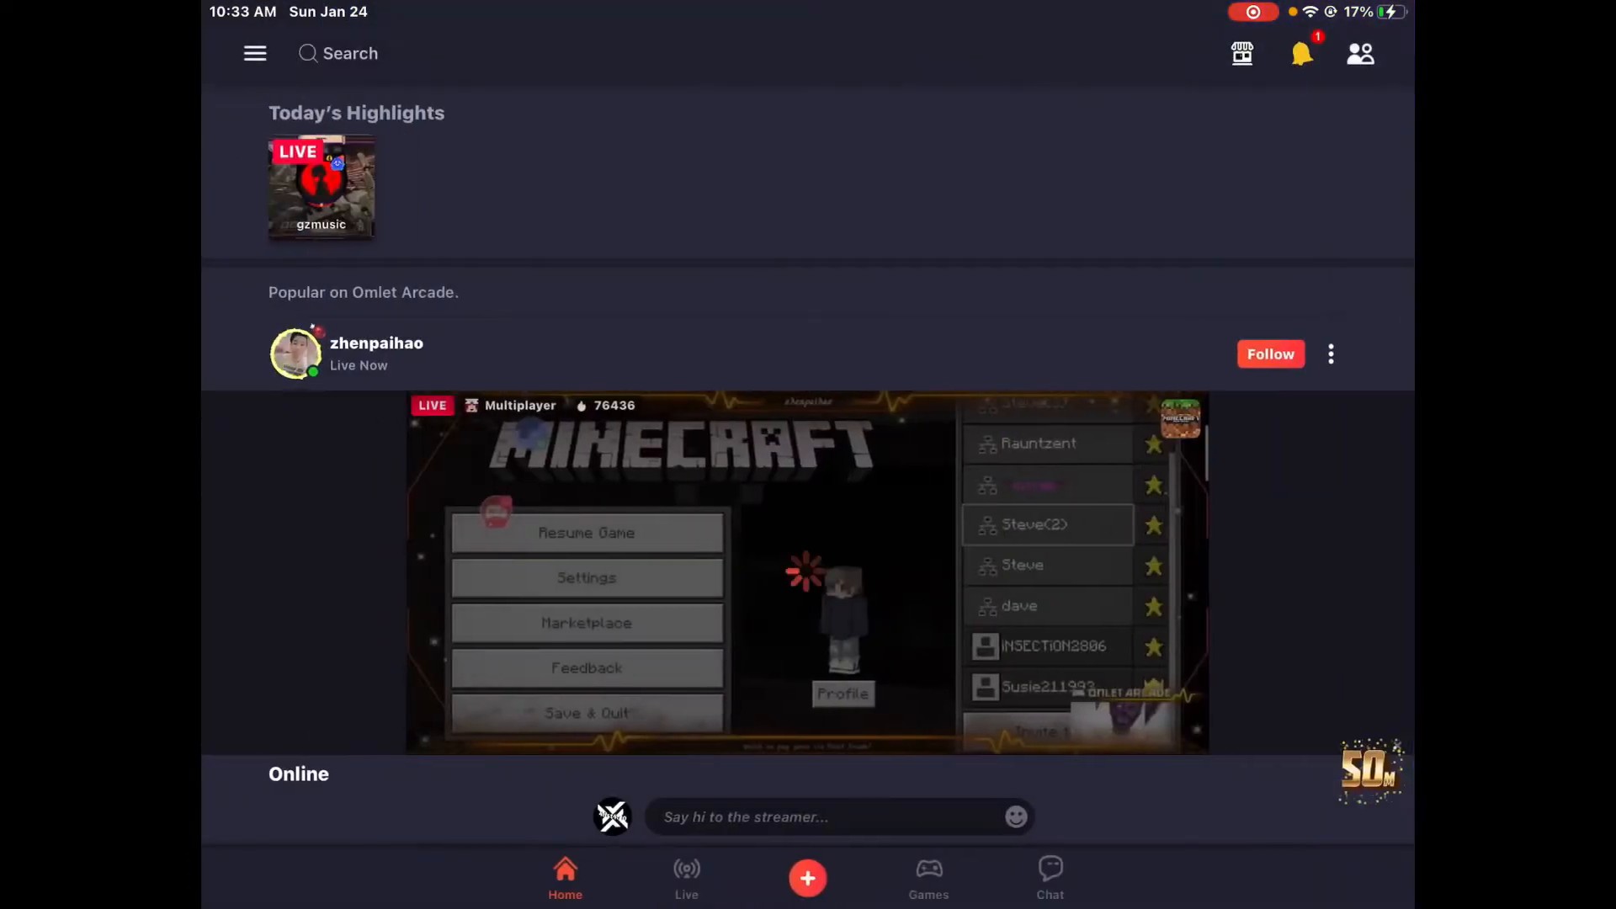
Start a new stream setup and dismiss the Custom RTMP Stream promotion popup
{"action": "left_click", "coordinate": [806, 877]}
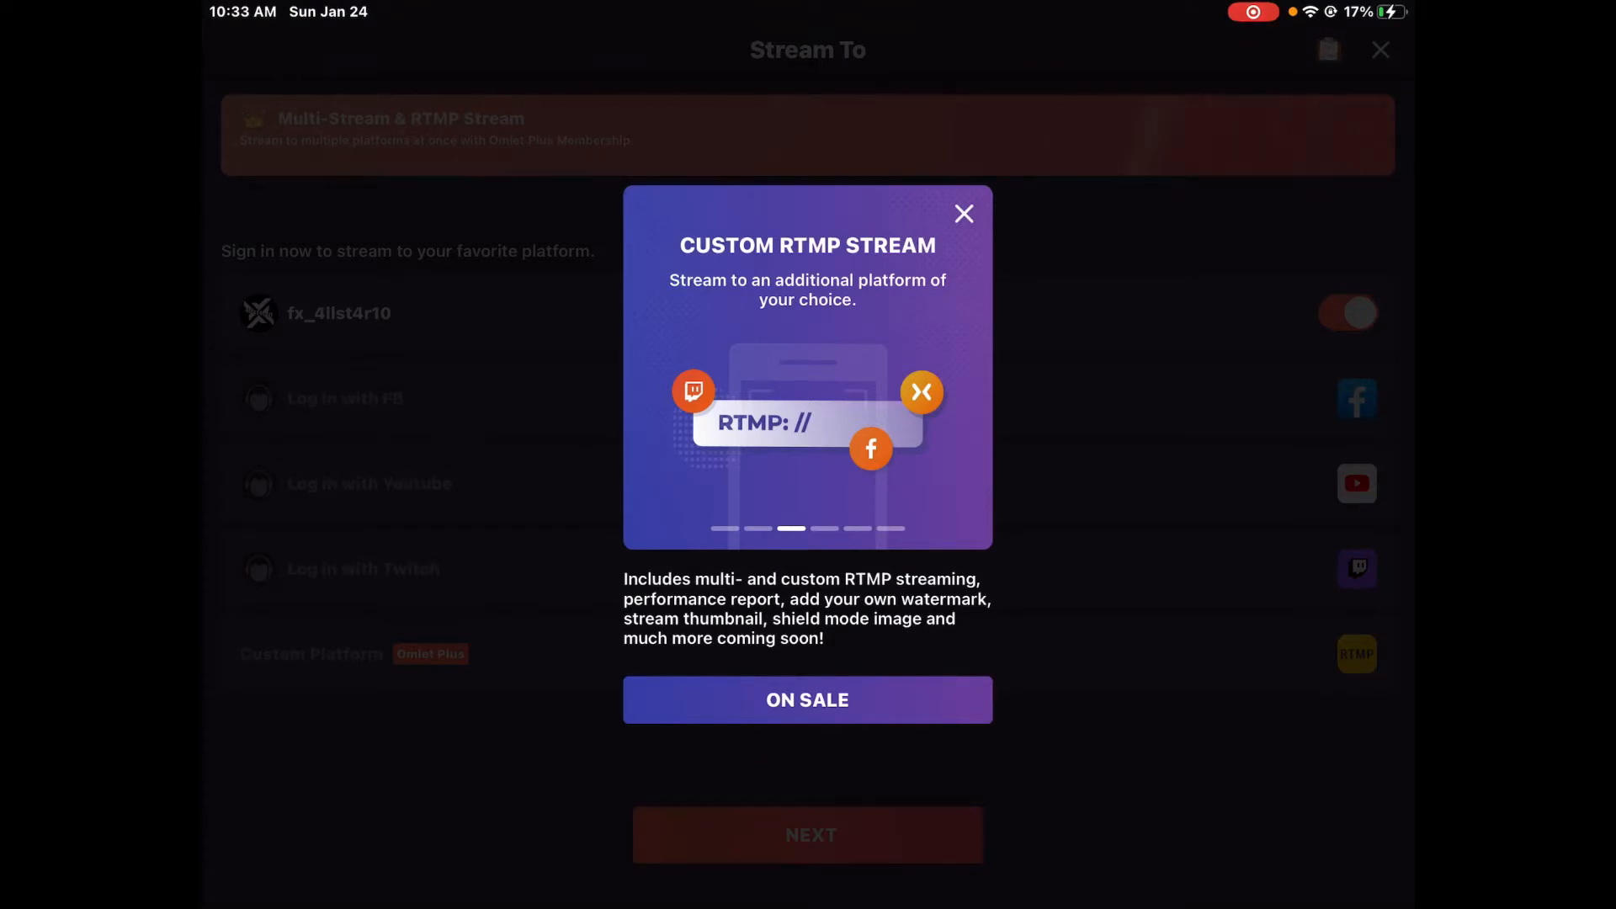
{"action": "left_click", "coordinate": [963, 214]}
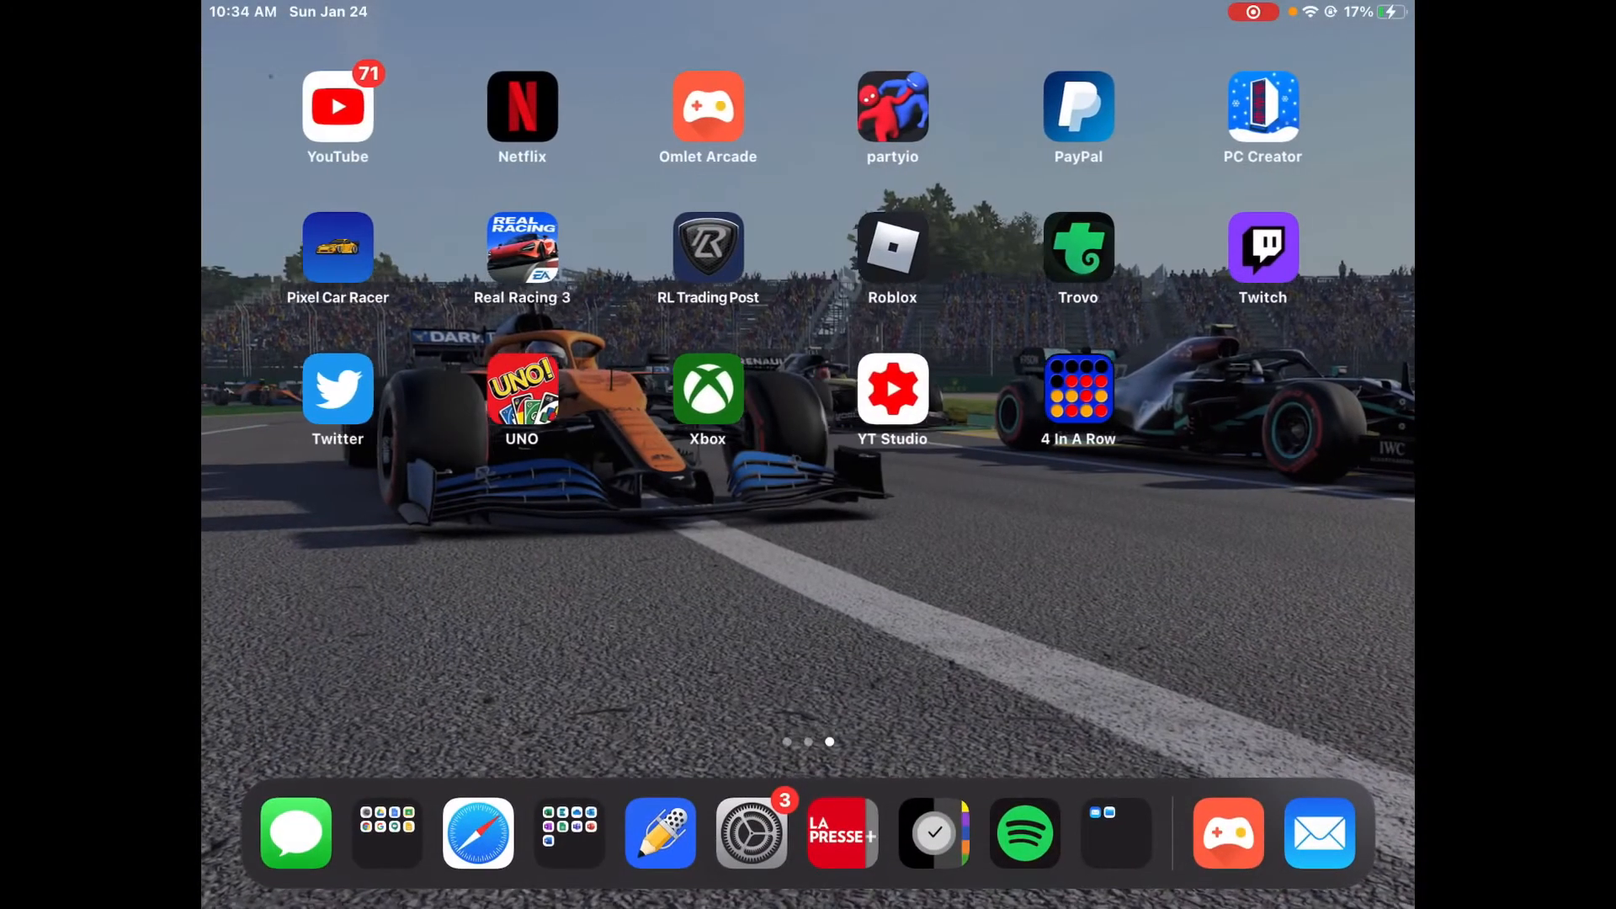
Launch Trovo to its welcome screen, then switch back to Omlet Arcade's Stream To screen
{"action": "left_click", "coordinate": [1078, 248]}
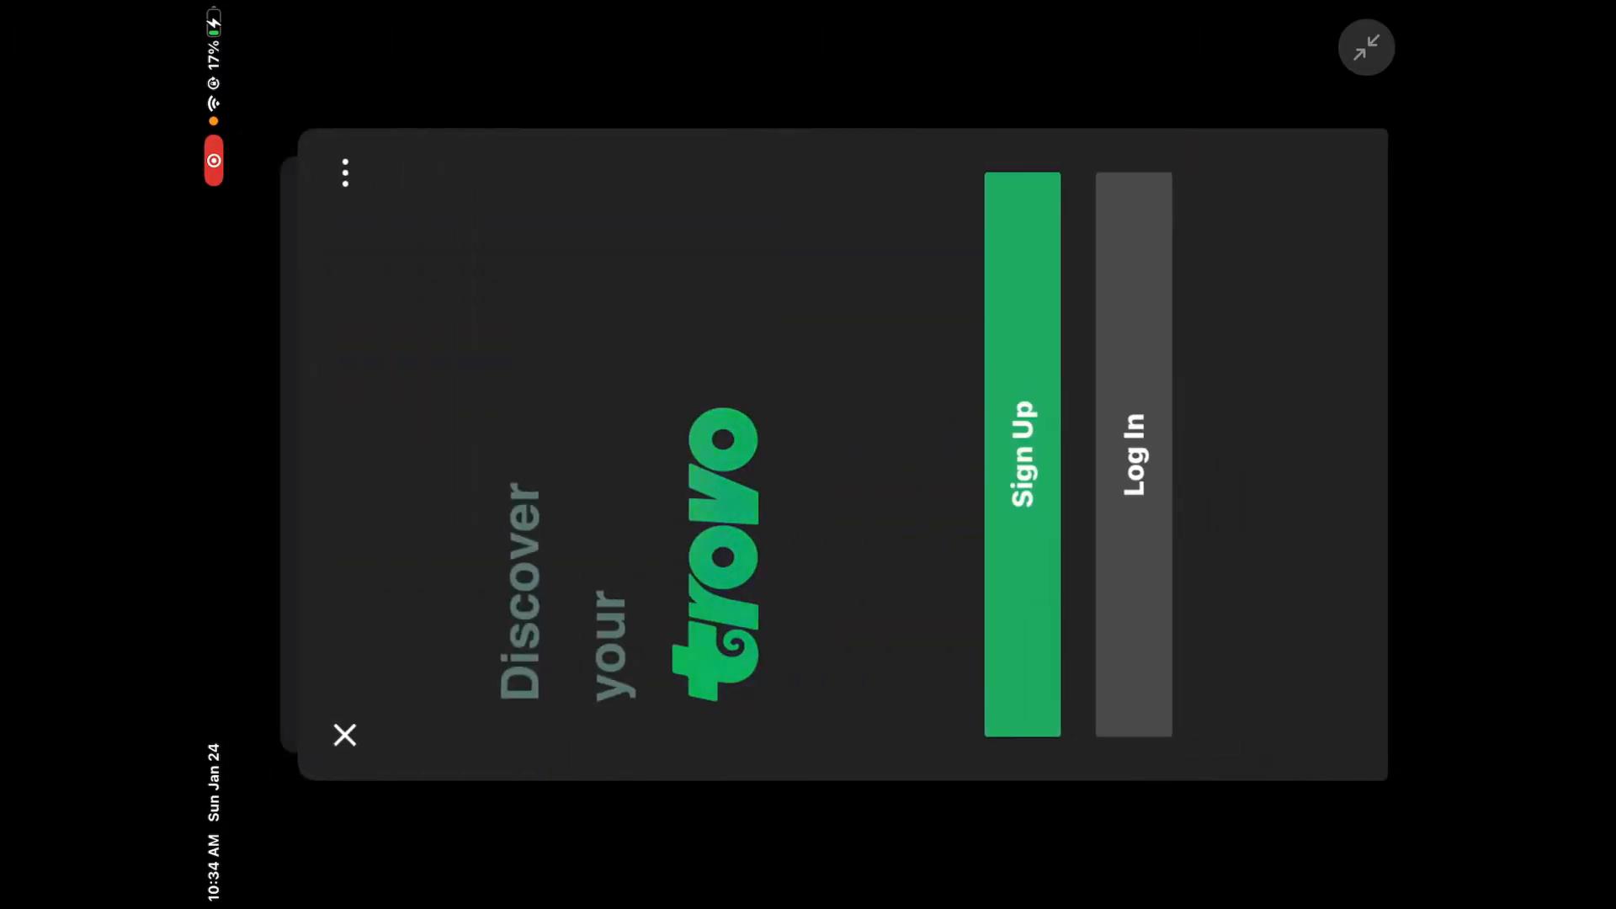
{"action": "left_click", "coordinate": [343, 735]}
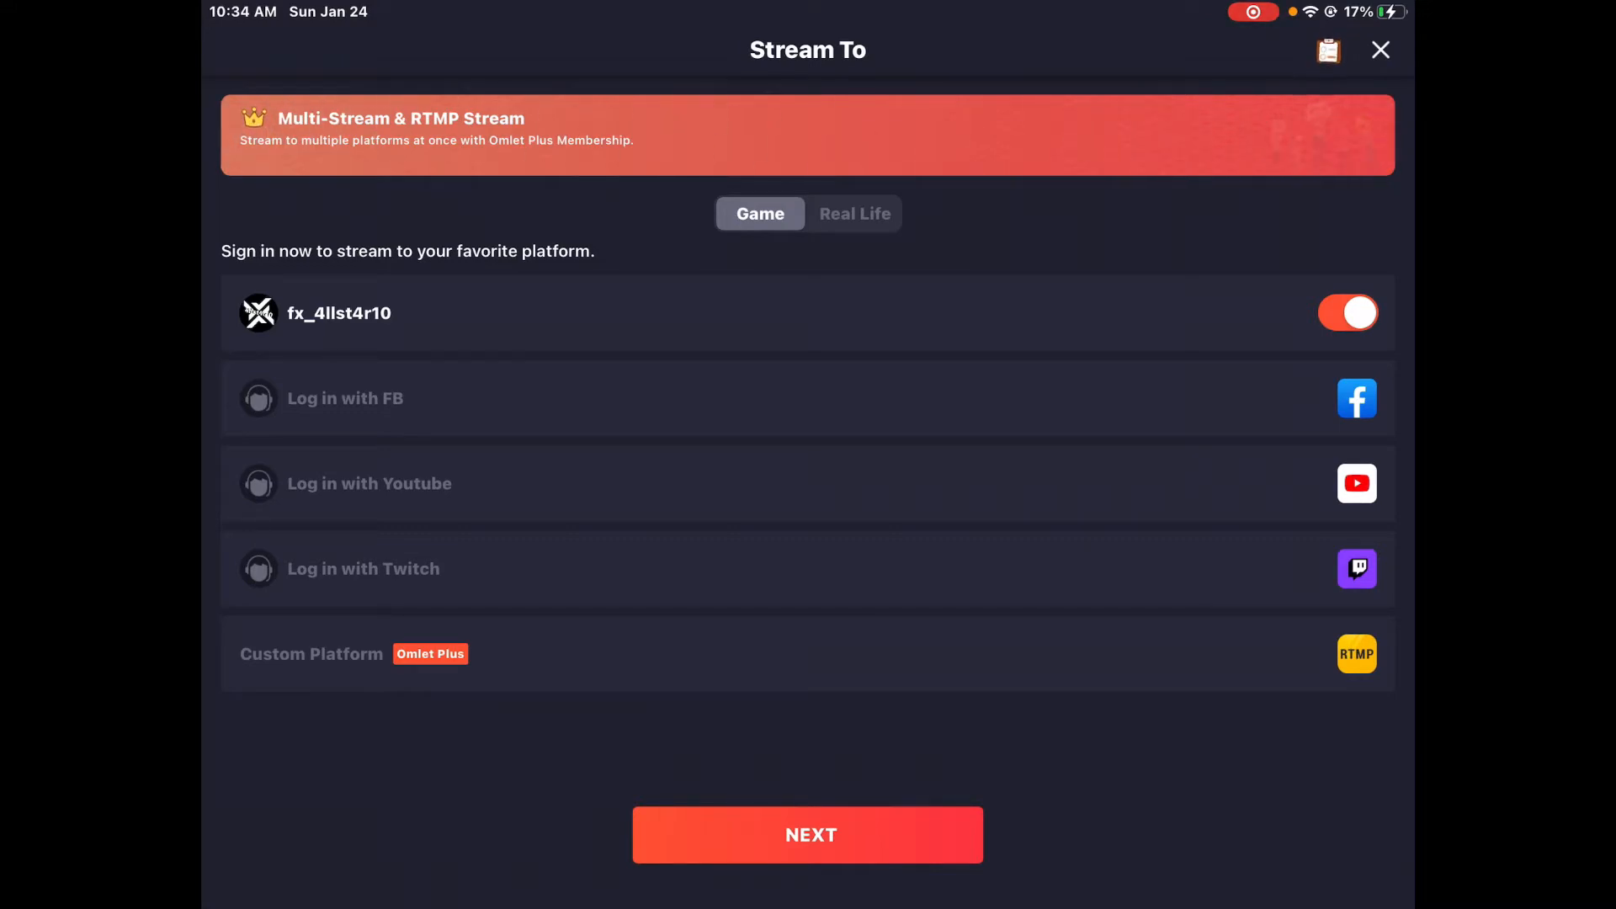
Open the Omlet Plus perks page from the Stream To screen
{"action": "left_click", "coordinate": [1380, 49]}
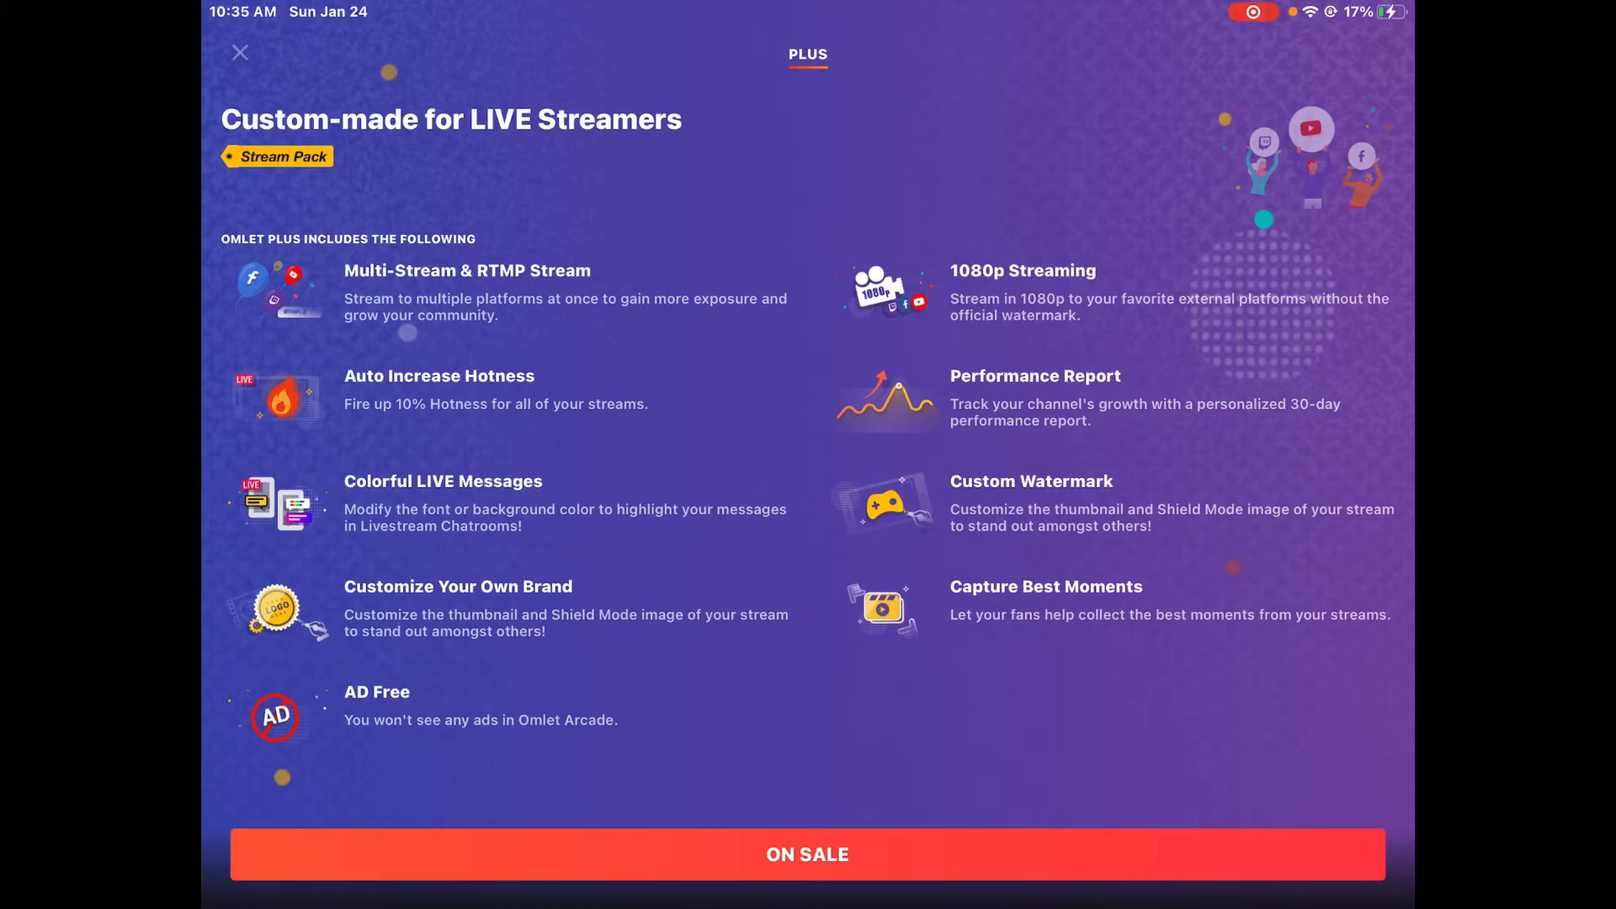
Close the Plus perks page and leave the live stream for the home feed
{"action": "left_click", "coordinate": [241, 52]}
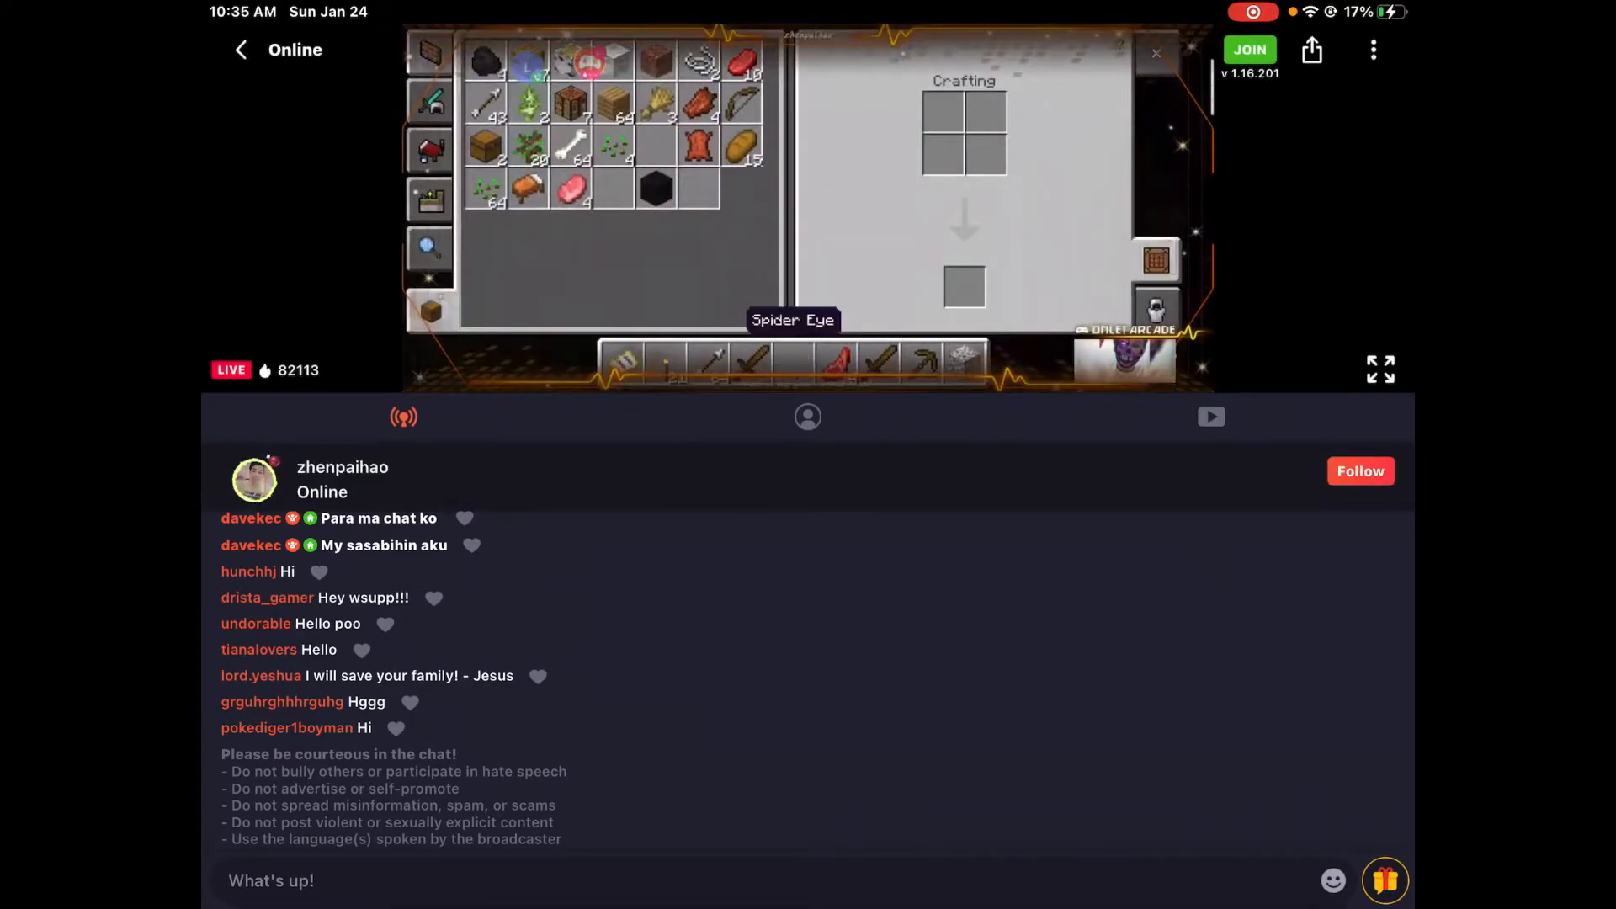
{"action": "left_click", "coordinate": [806, 416]}
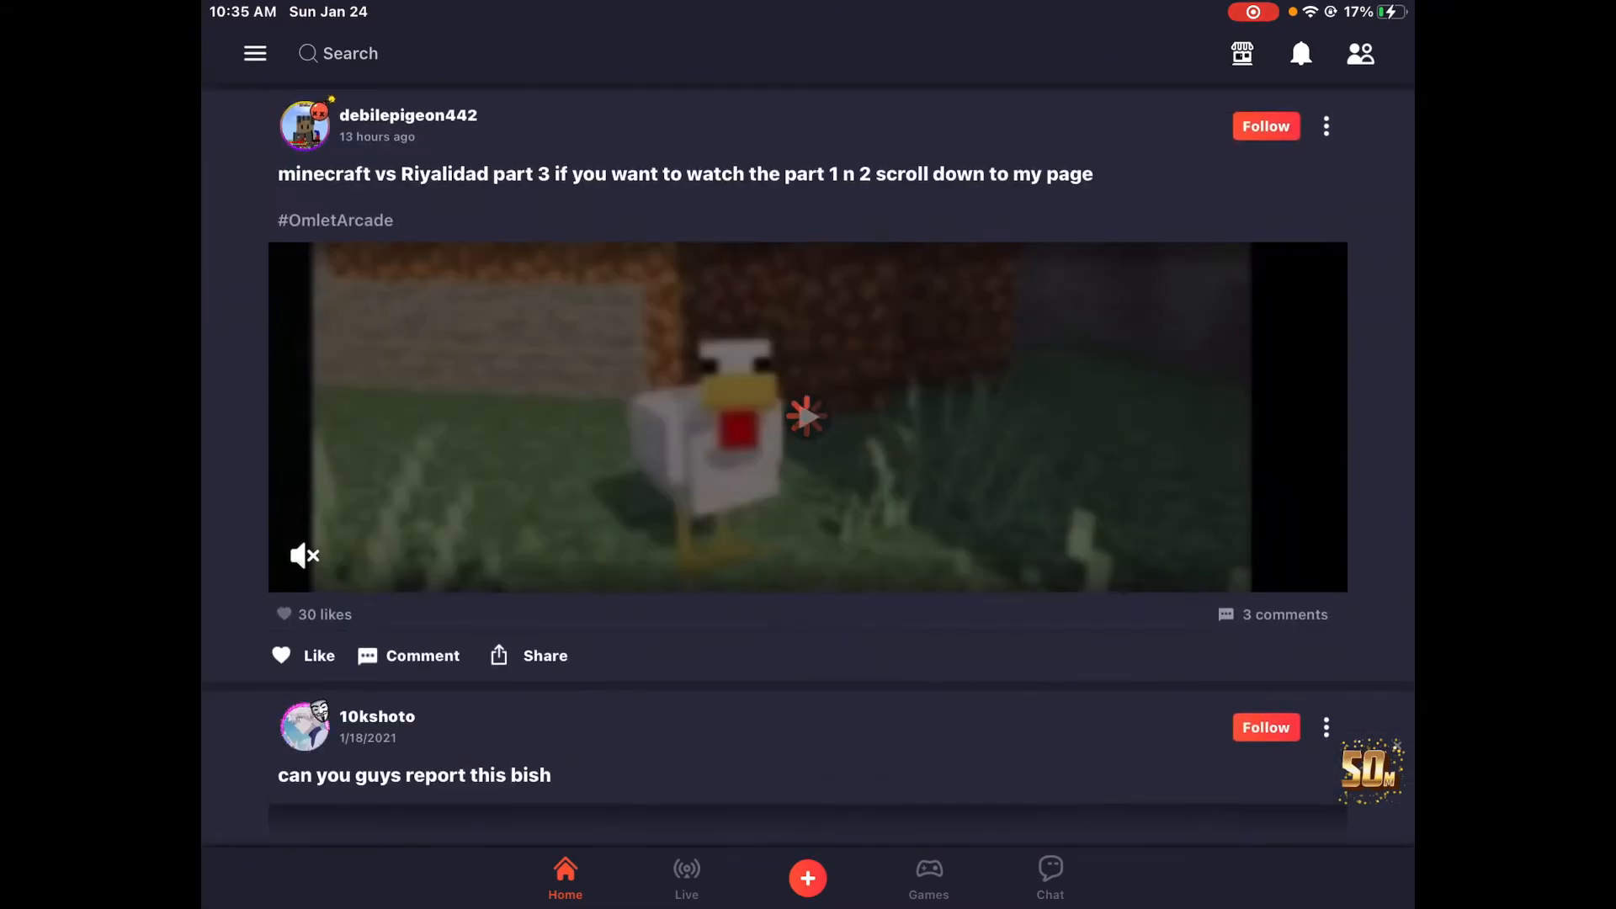
{"action": "scroll", "scroll_direction": "down", "scroll_amount": 3}
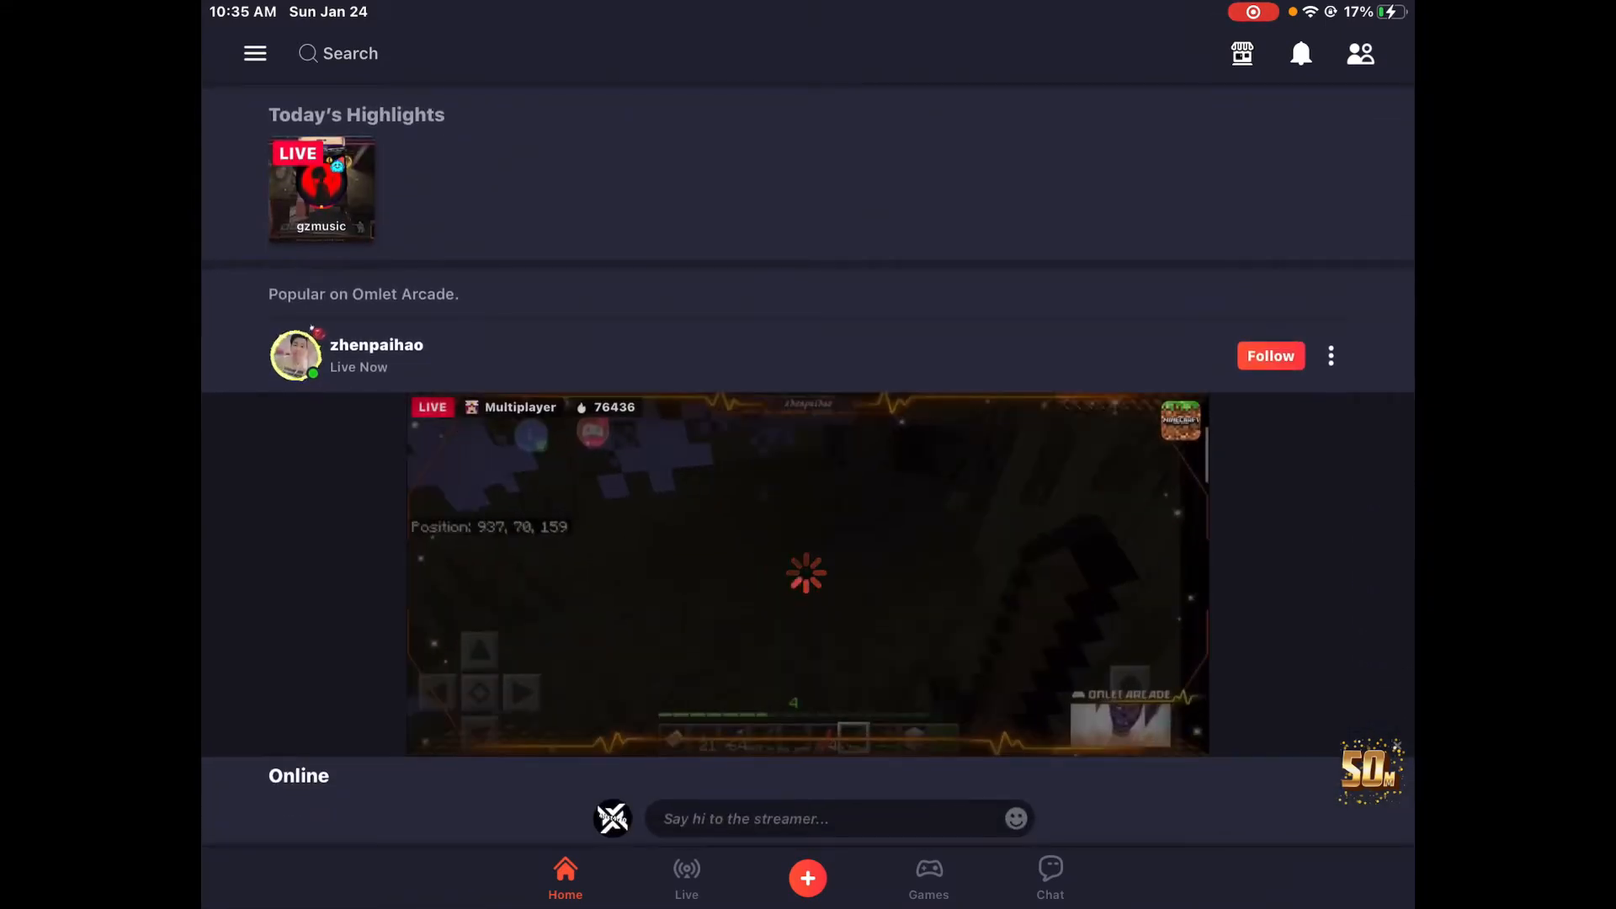
Search live streams on the LIVE tab and open a stream whose chat shows a Trovo link
{"action": "left_click", "coordinate": [350, 52]}
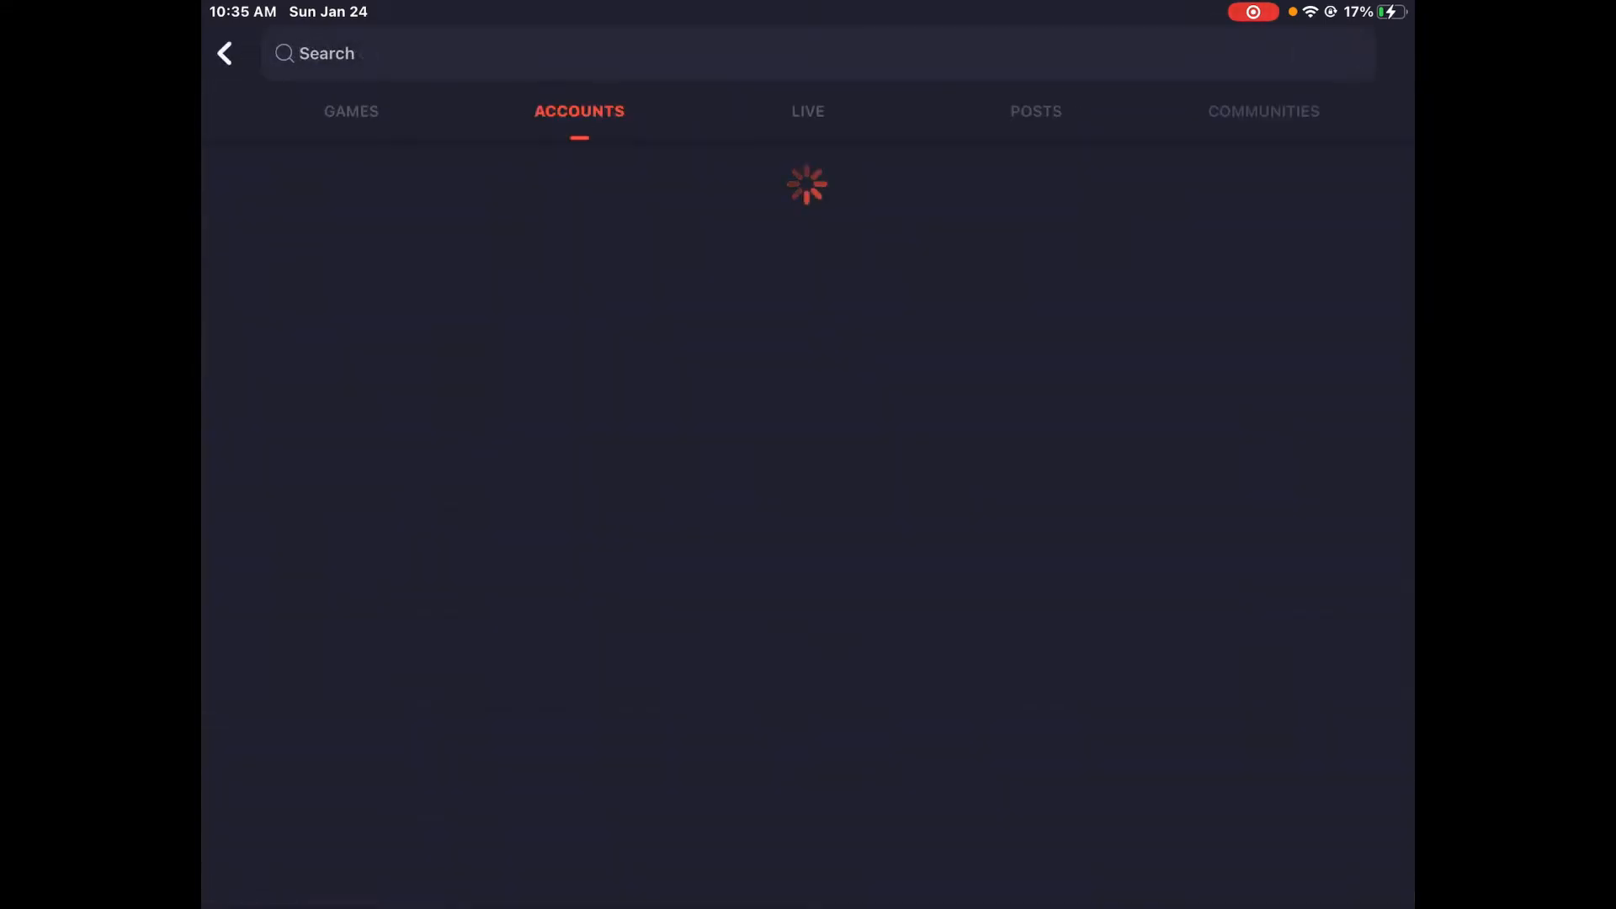
{"action": "left_click", "coordinate": [808, 111]}
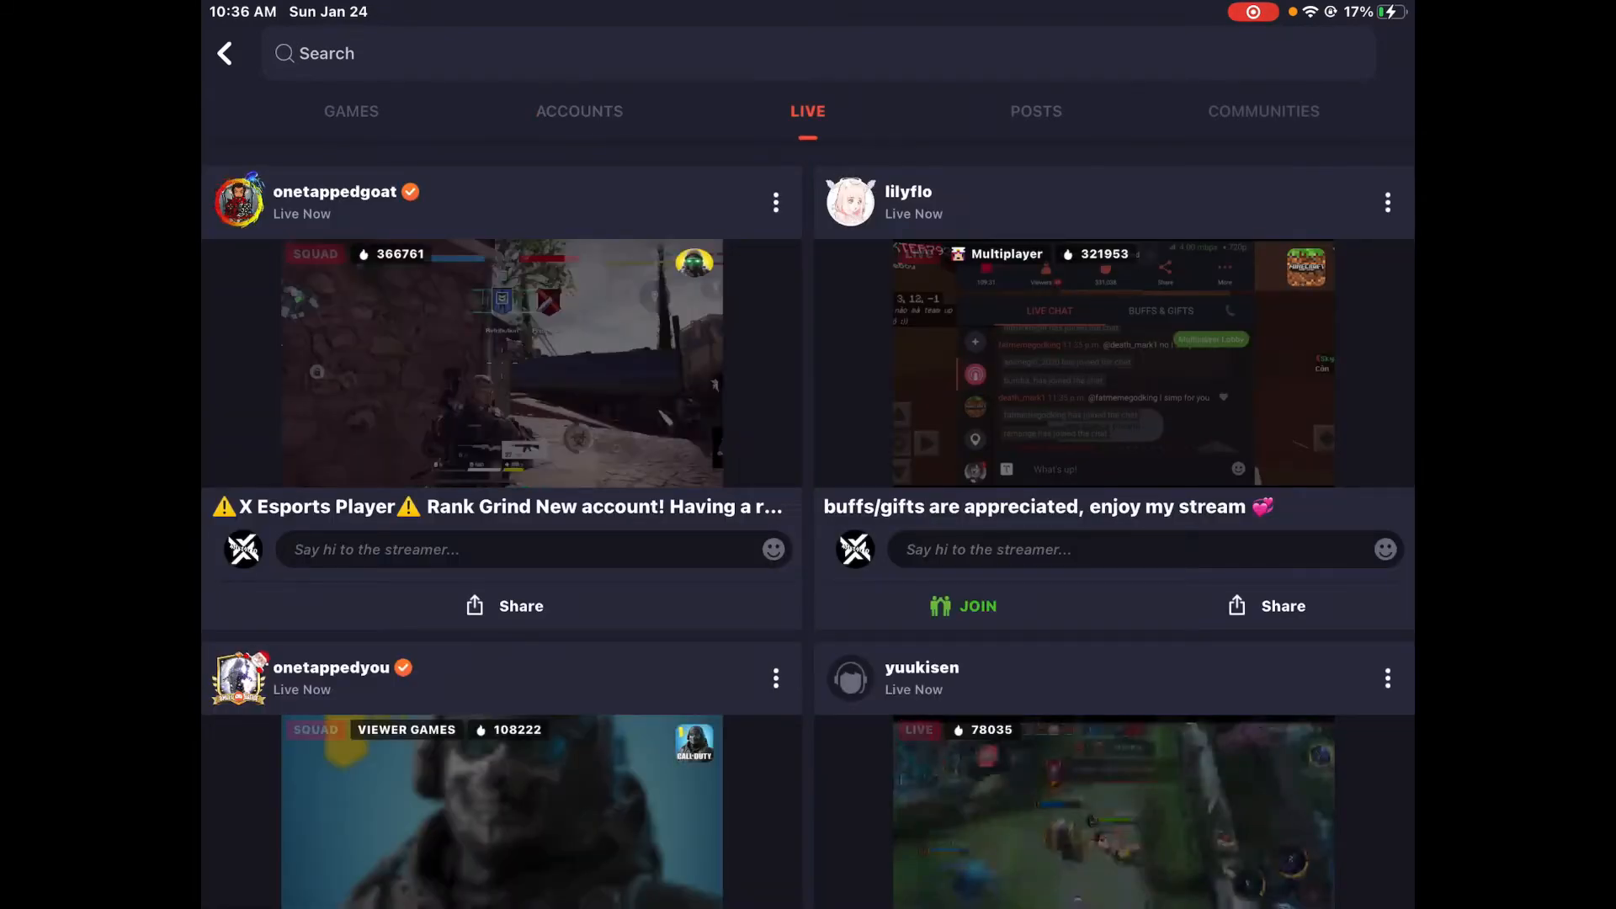
{"action": "left_click", "coordinate": [502, 362]}
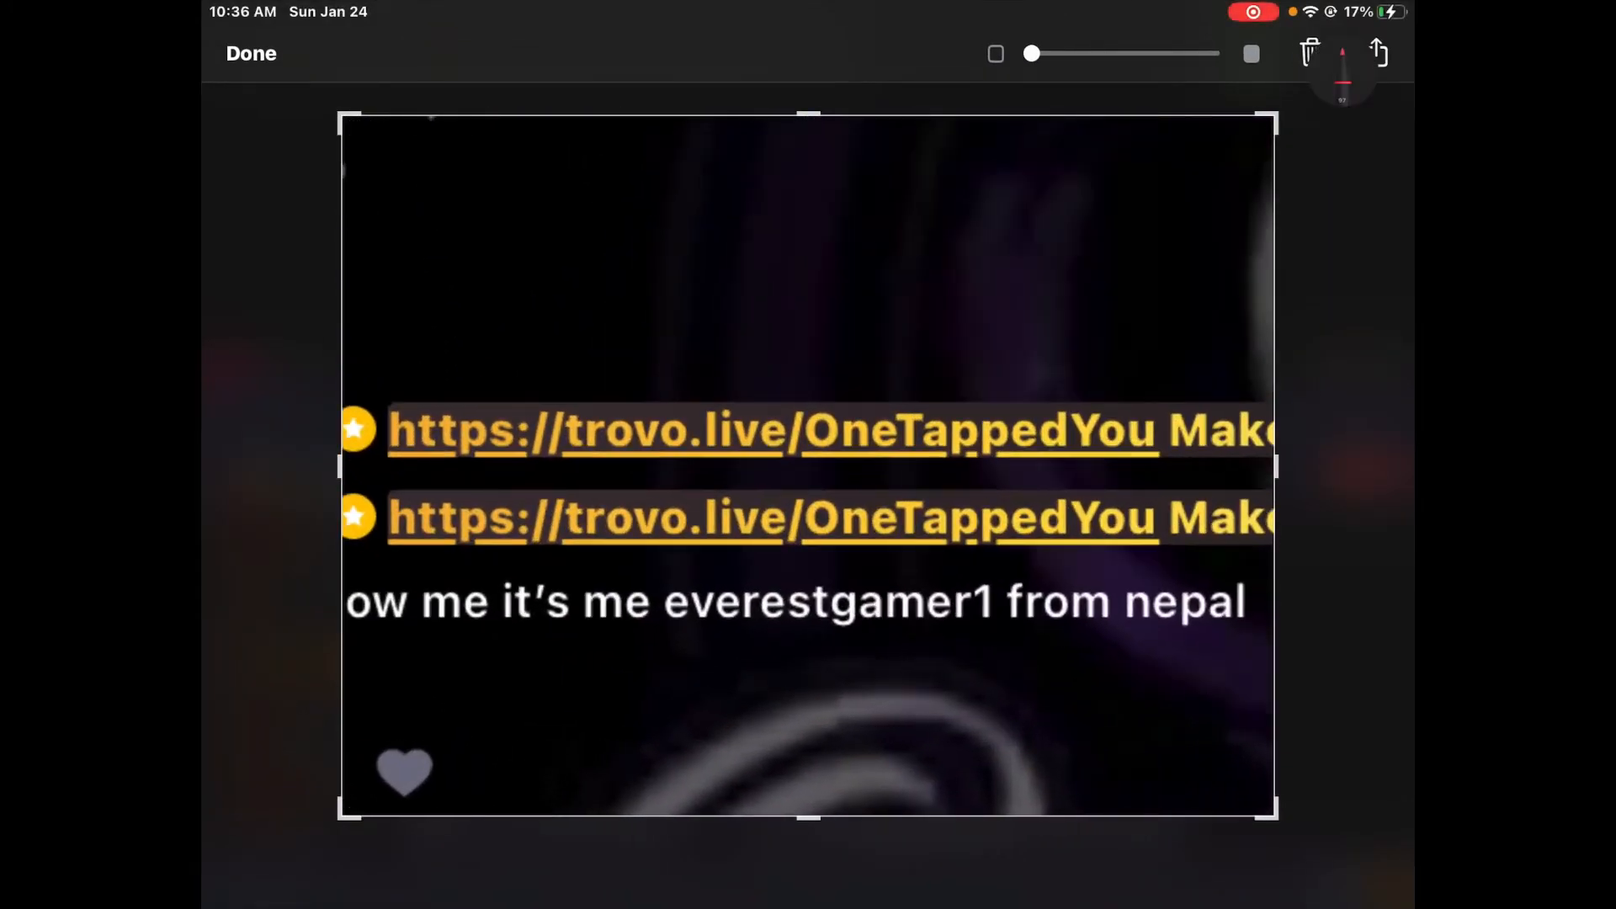
Show the markup tools, then finish with the chat screenshot and return to the search results
{"action": "left_click", "coordinate": [1343, 54]}
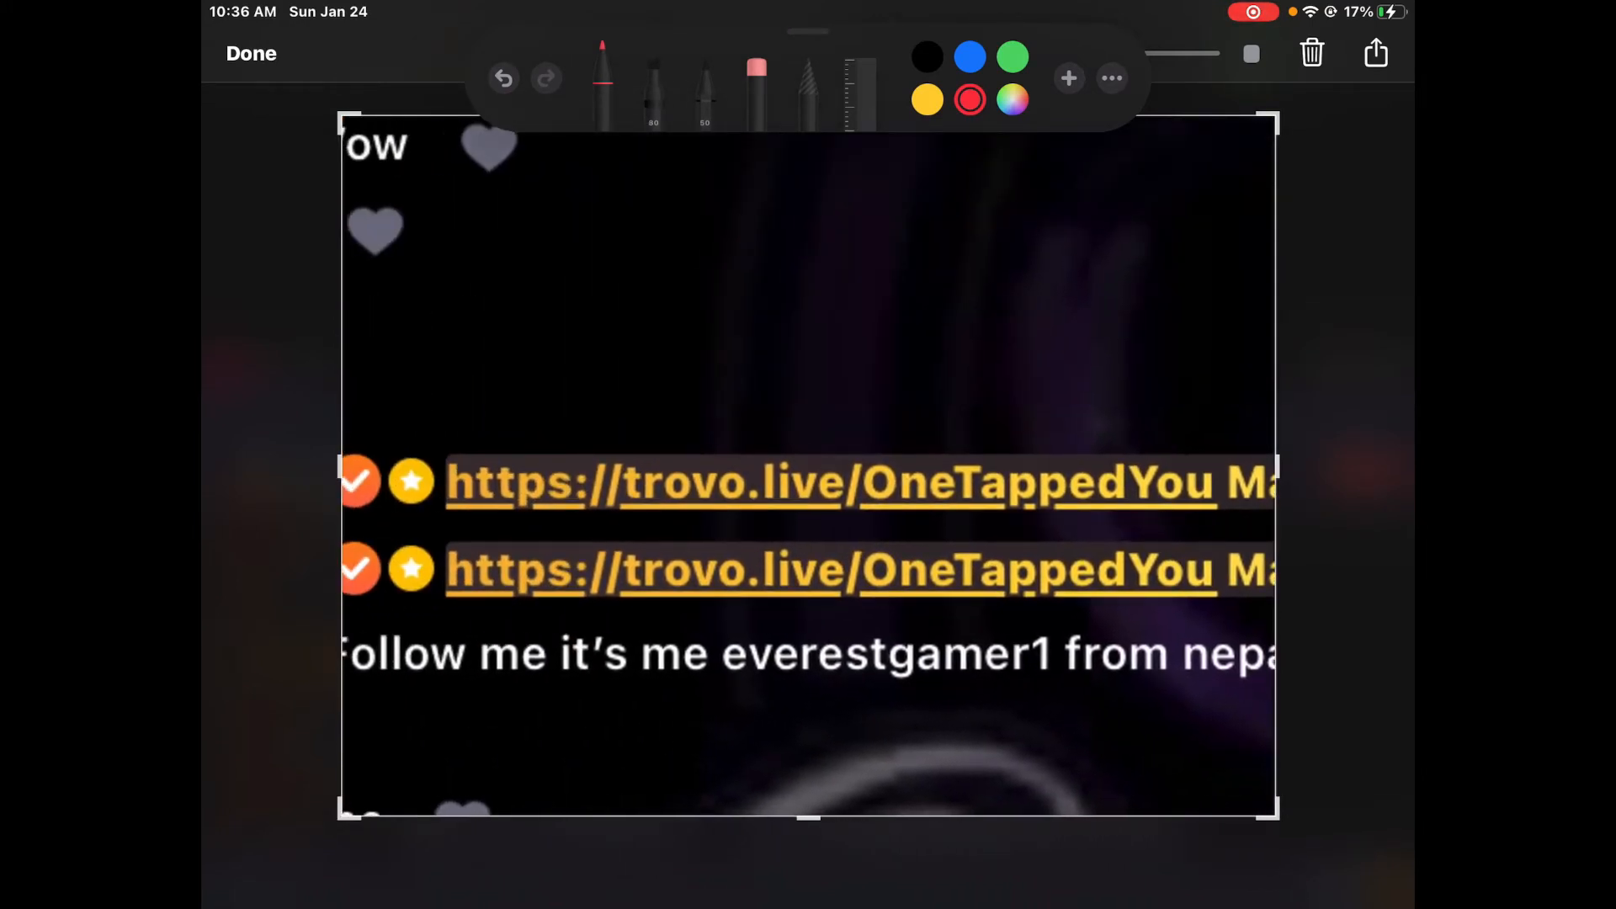
{"action": "left_click", "coordinate": [1375, 52]}
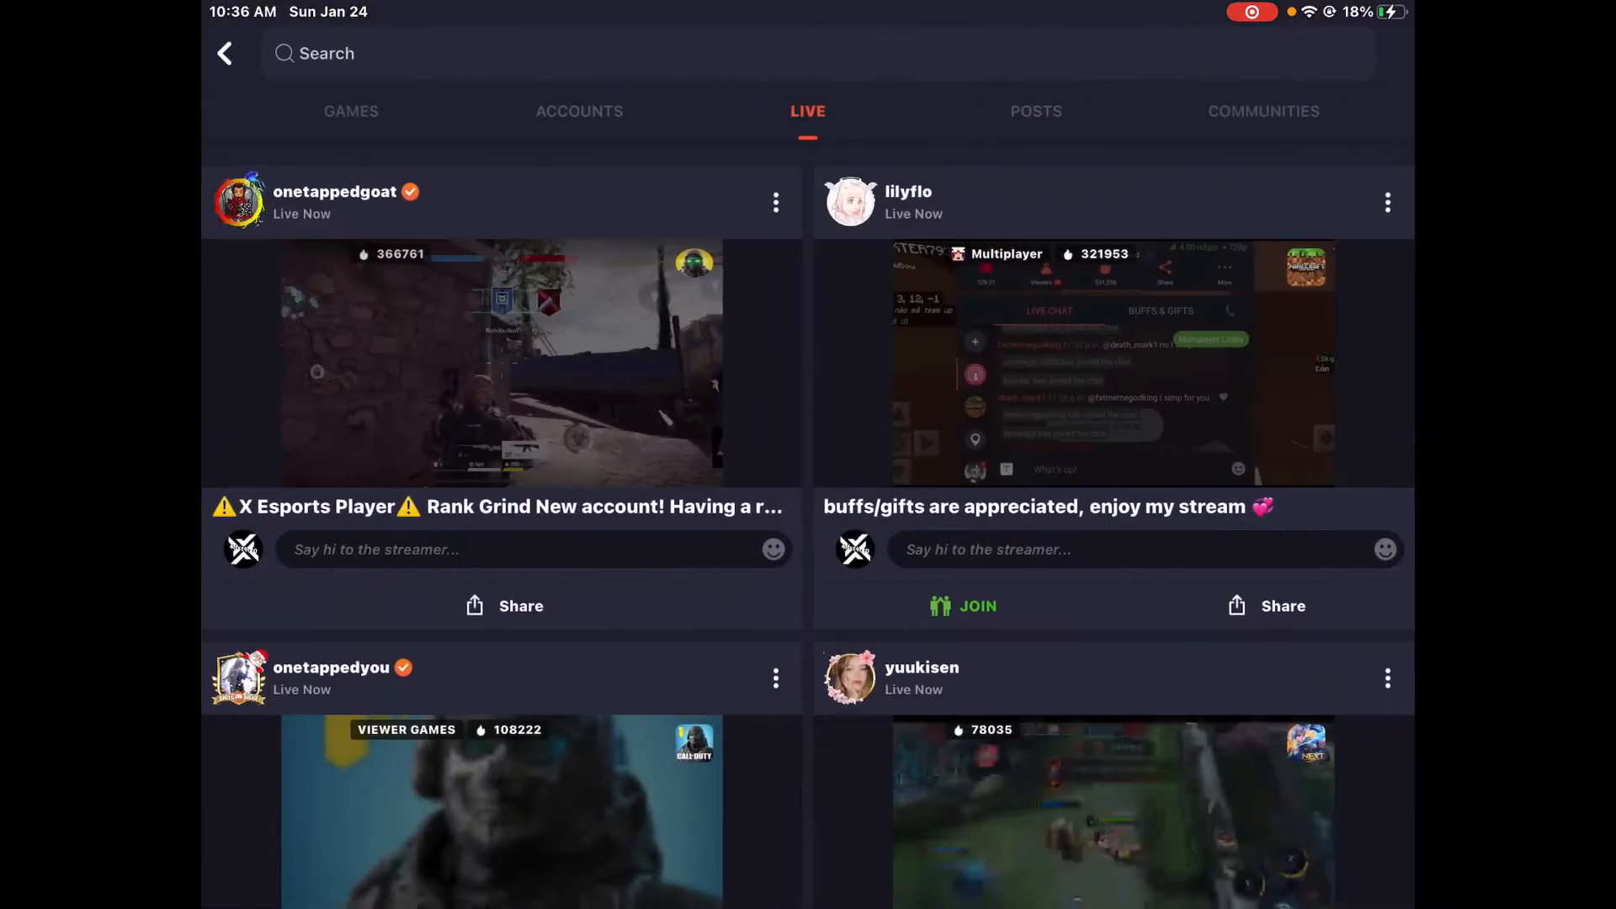
View the Omlet Plus perks from the account menu, close it and scroll down the Home feed
{"action": "left_click", "coordinate": [224, 54]}
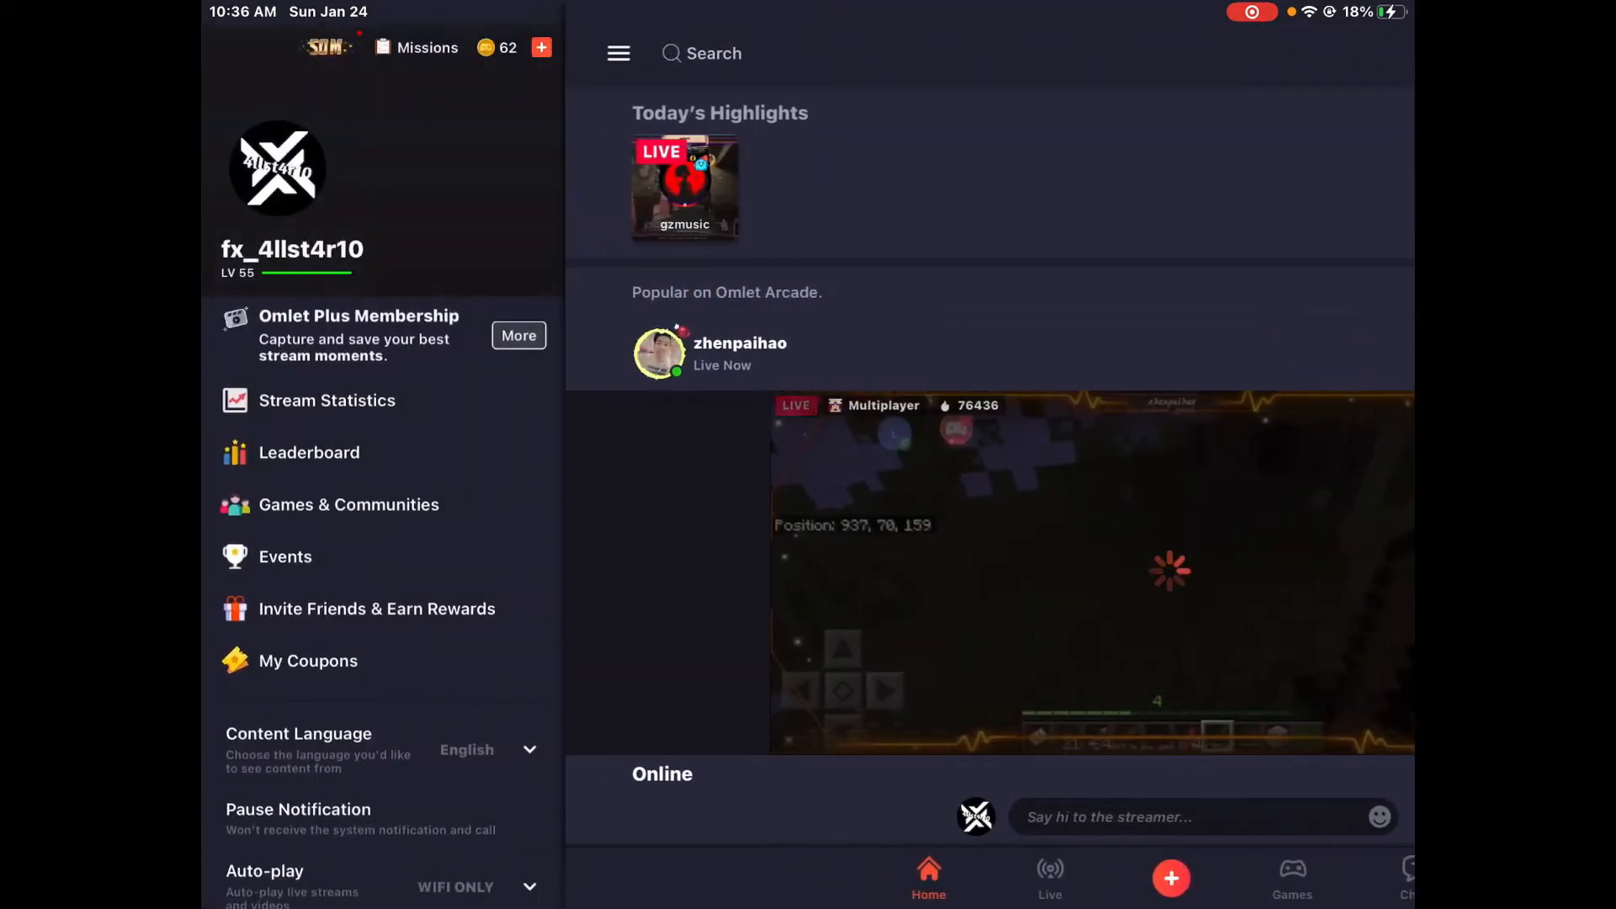
{"action": "left_click", "coordinate": [618, 52]}
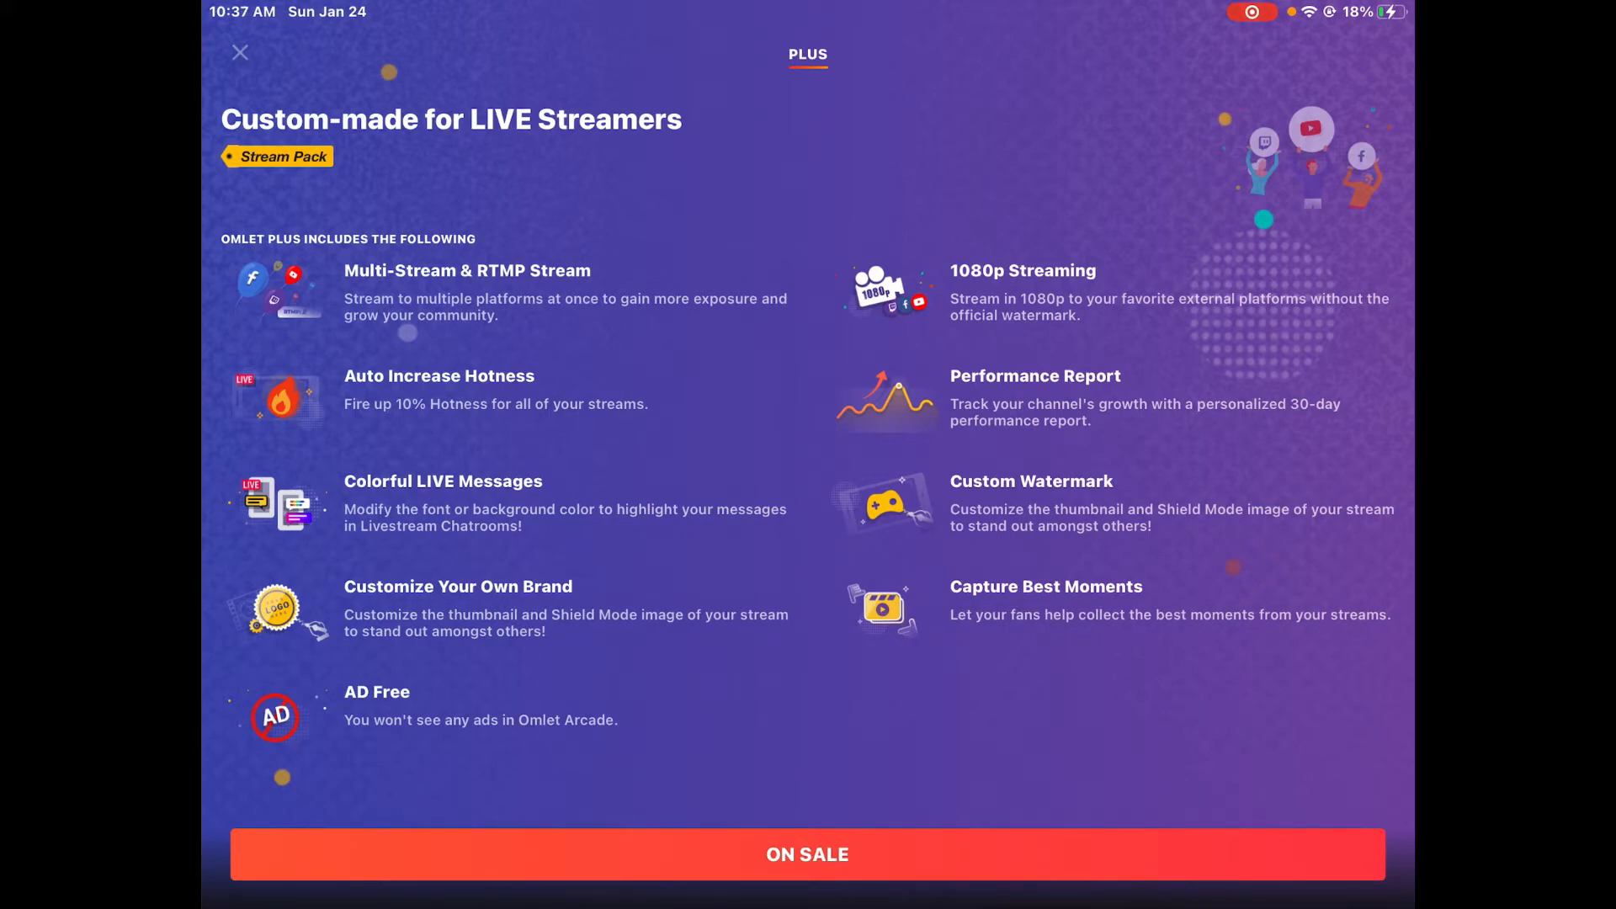
{"action": "left_click", "coordinate": [241, 52]}
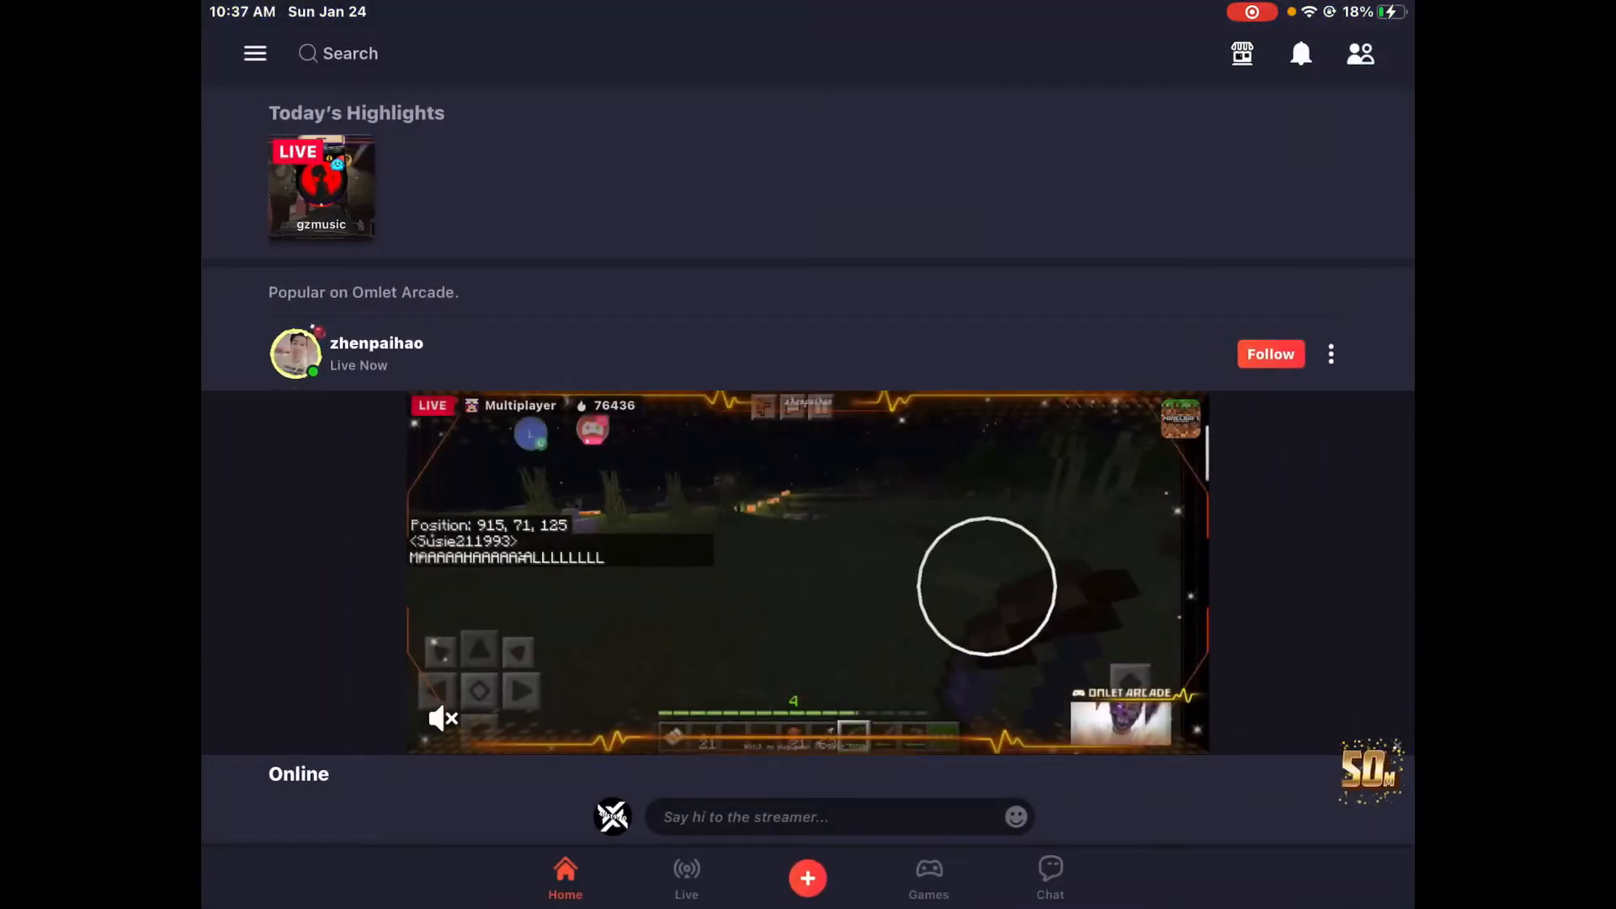
{"action": "scroll", "scroll_direction": "down", "scroll_amount": 3}
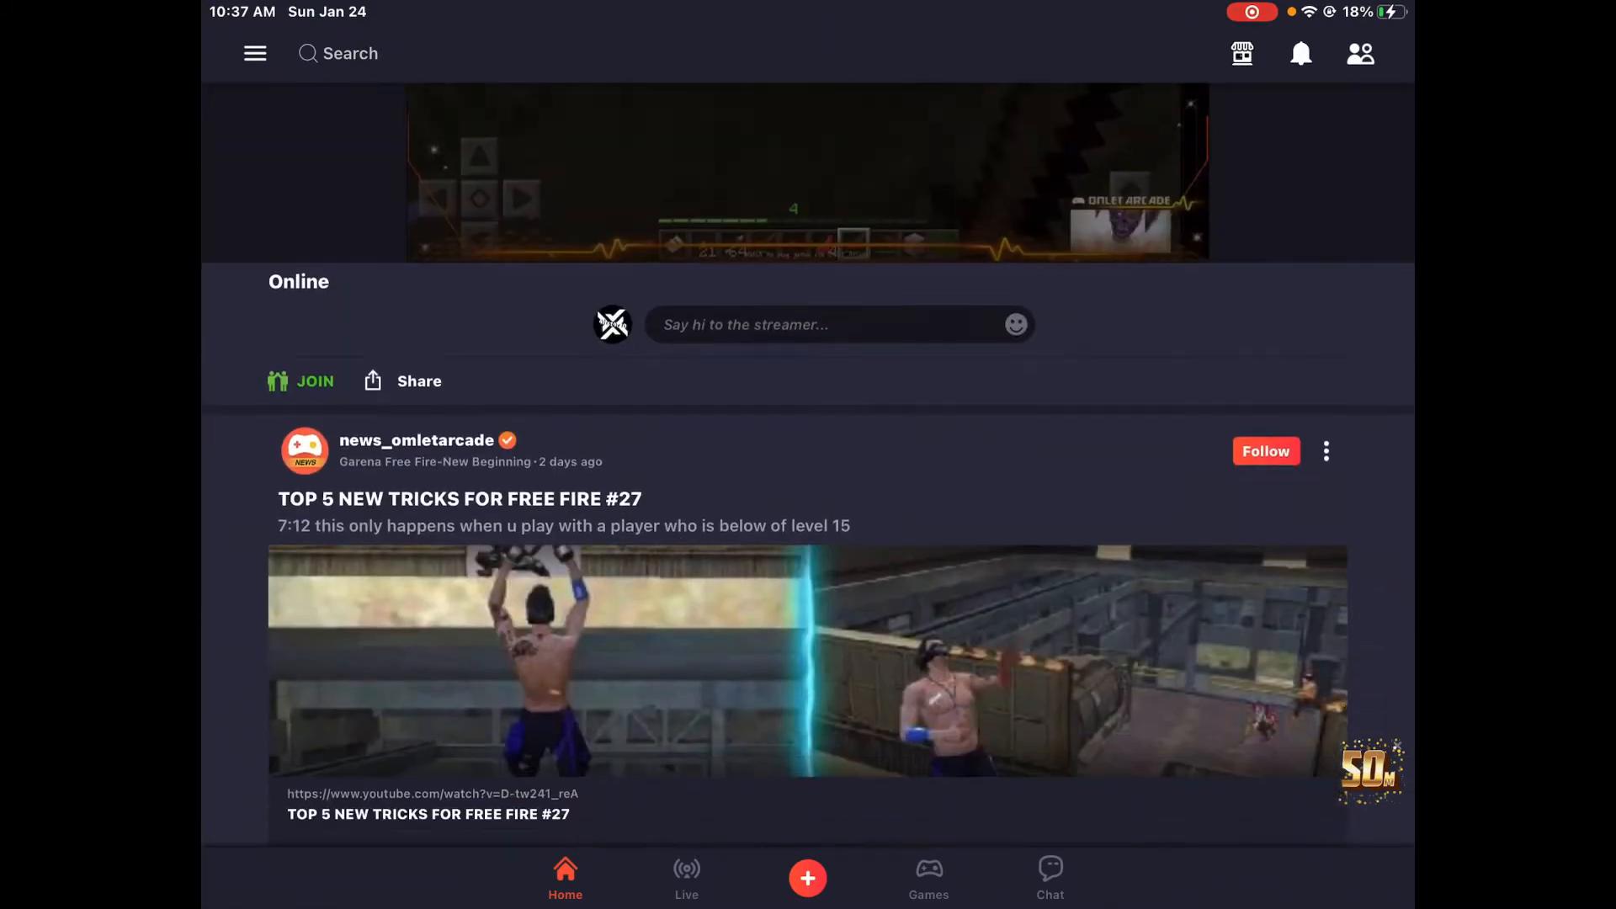
{"action": "scroll", "scroll_direction": "down", "scroll_amount": 3}
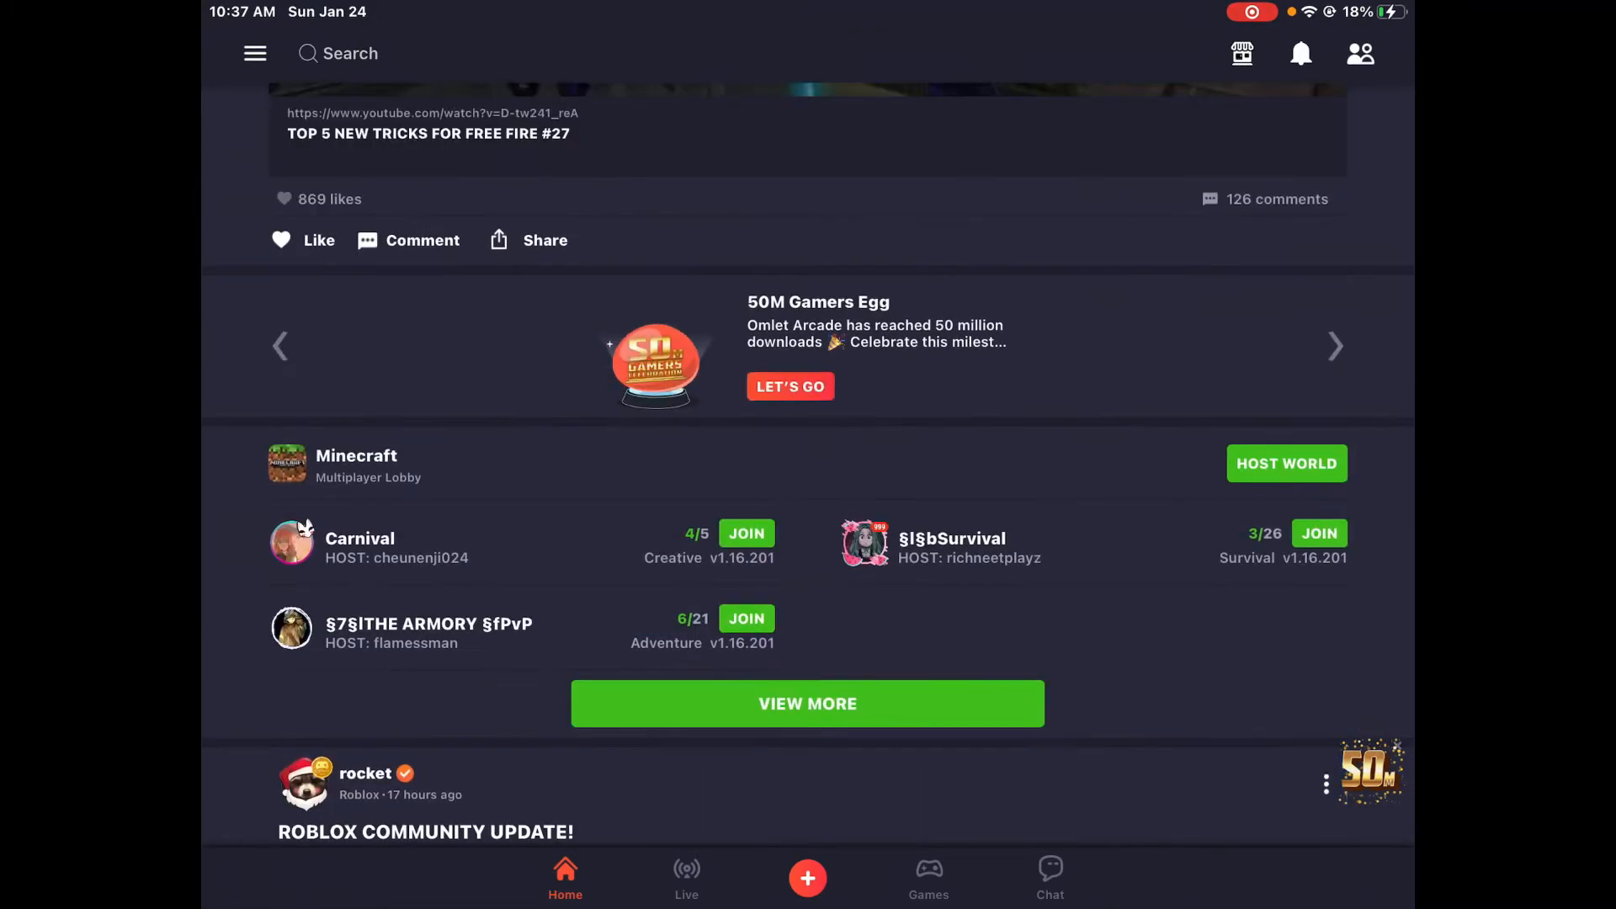
Reopen the live stream search results and scroll through them
{"action": "left_click", "coordinate": [351, 52]}
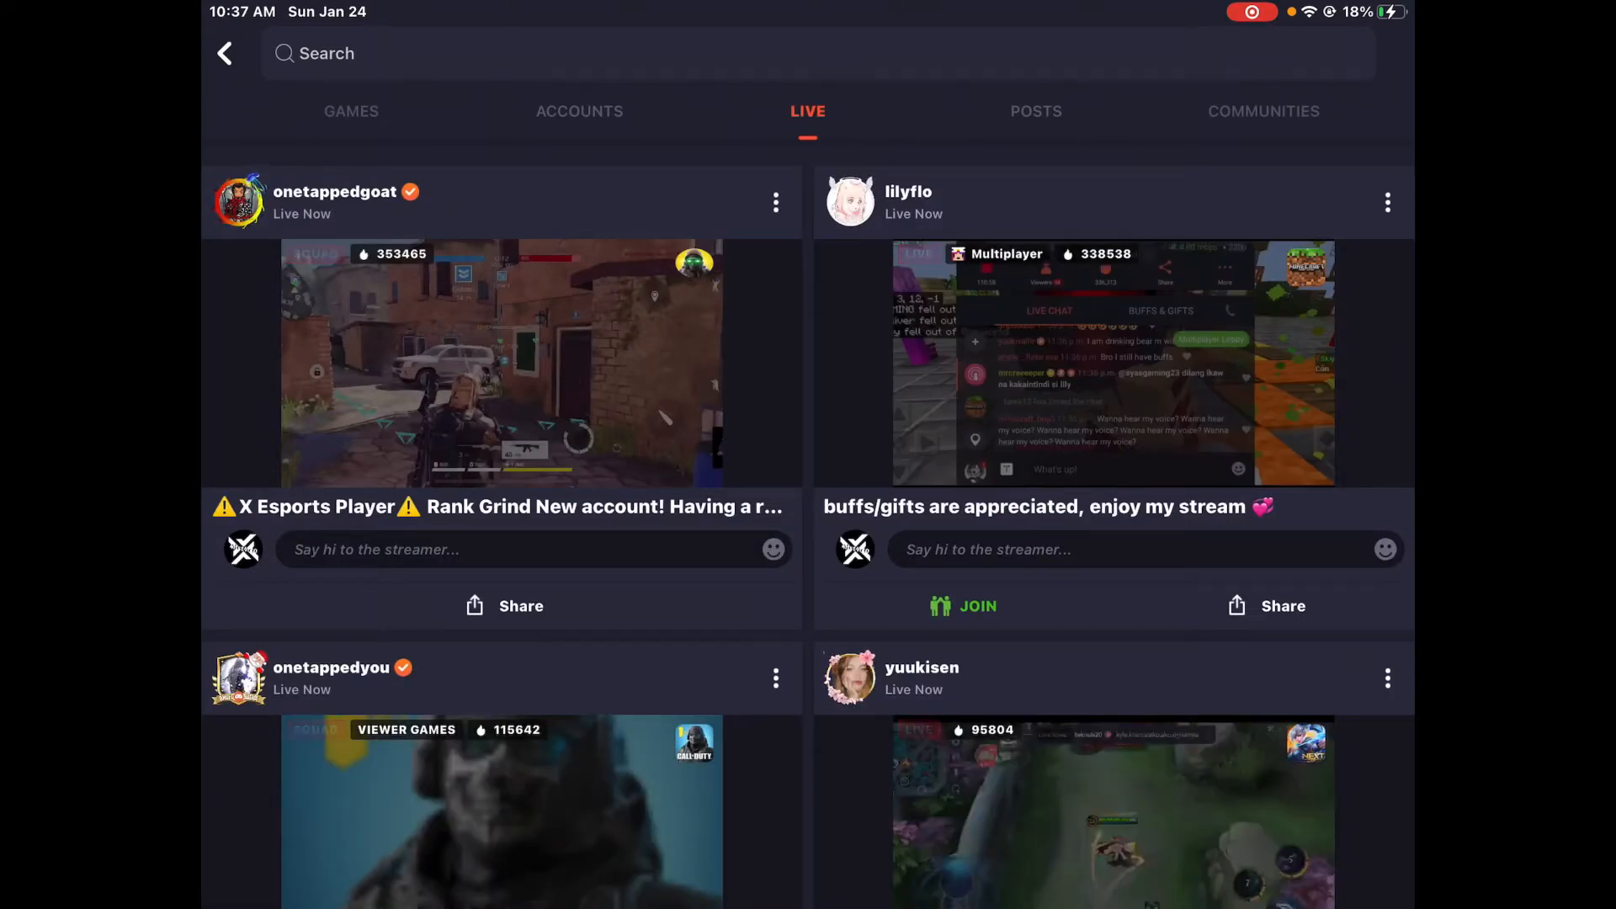
{"action": "scroll", "scroll_direction": "down", "scroll_amount": 3}
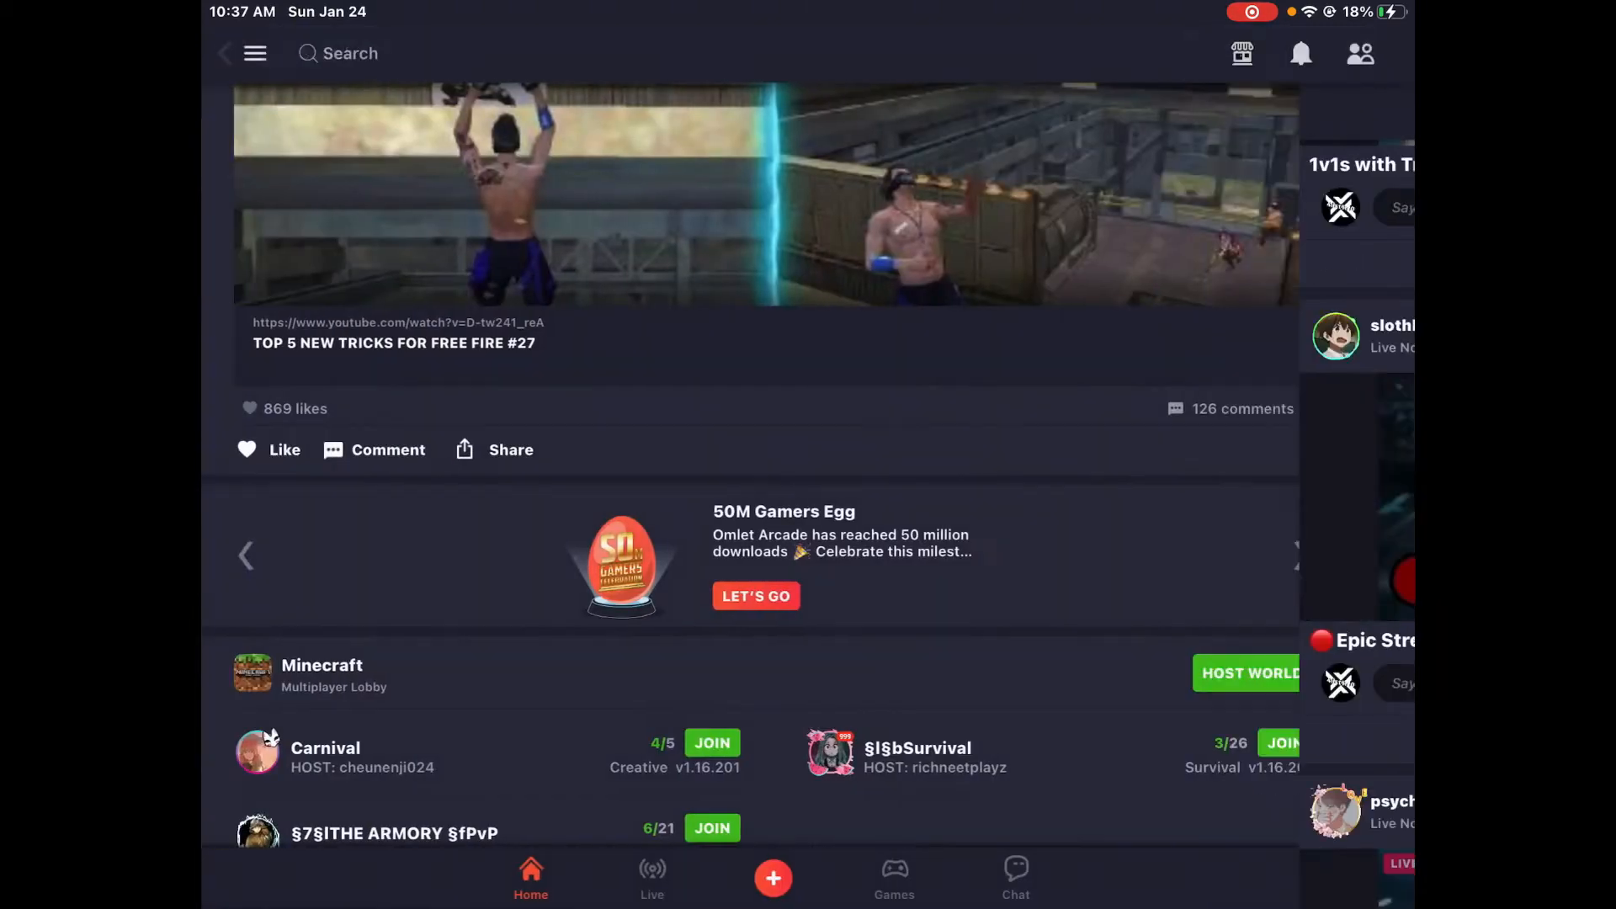
View the Omlet Plus perks page from the account menu and close it again
{"action": "left_click", "coordinate": [254, 53]}
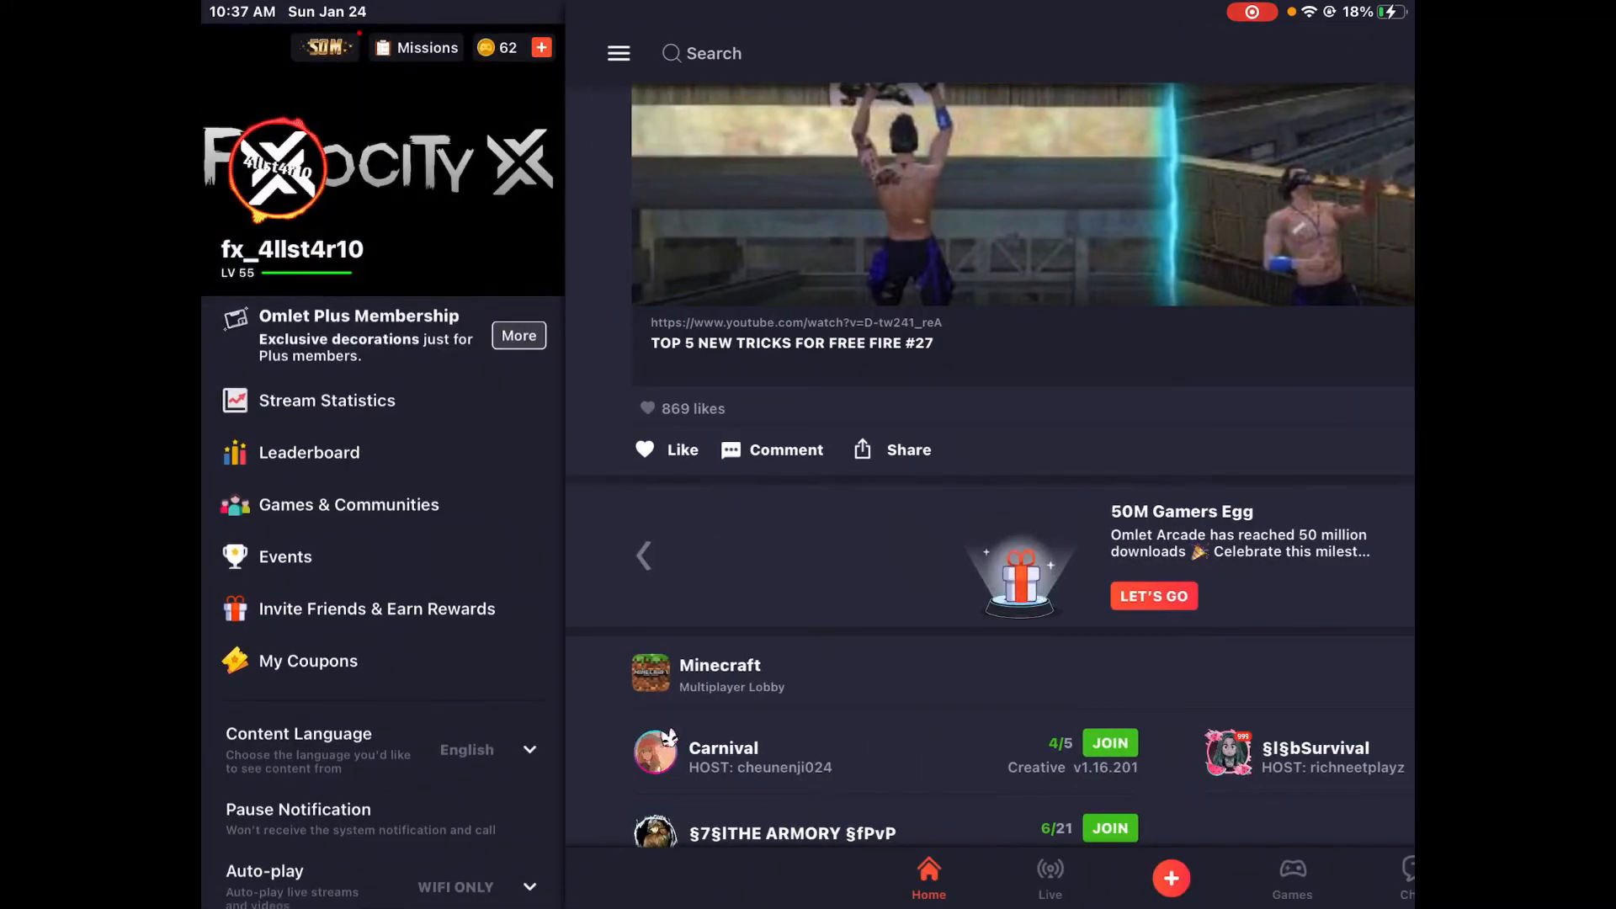
{"action": "left_click", "coordinate": [519, 335]}
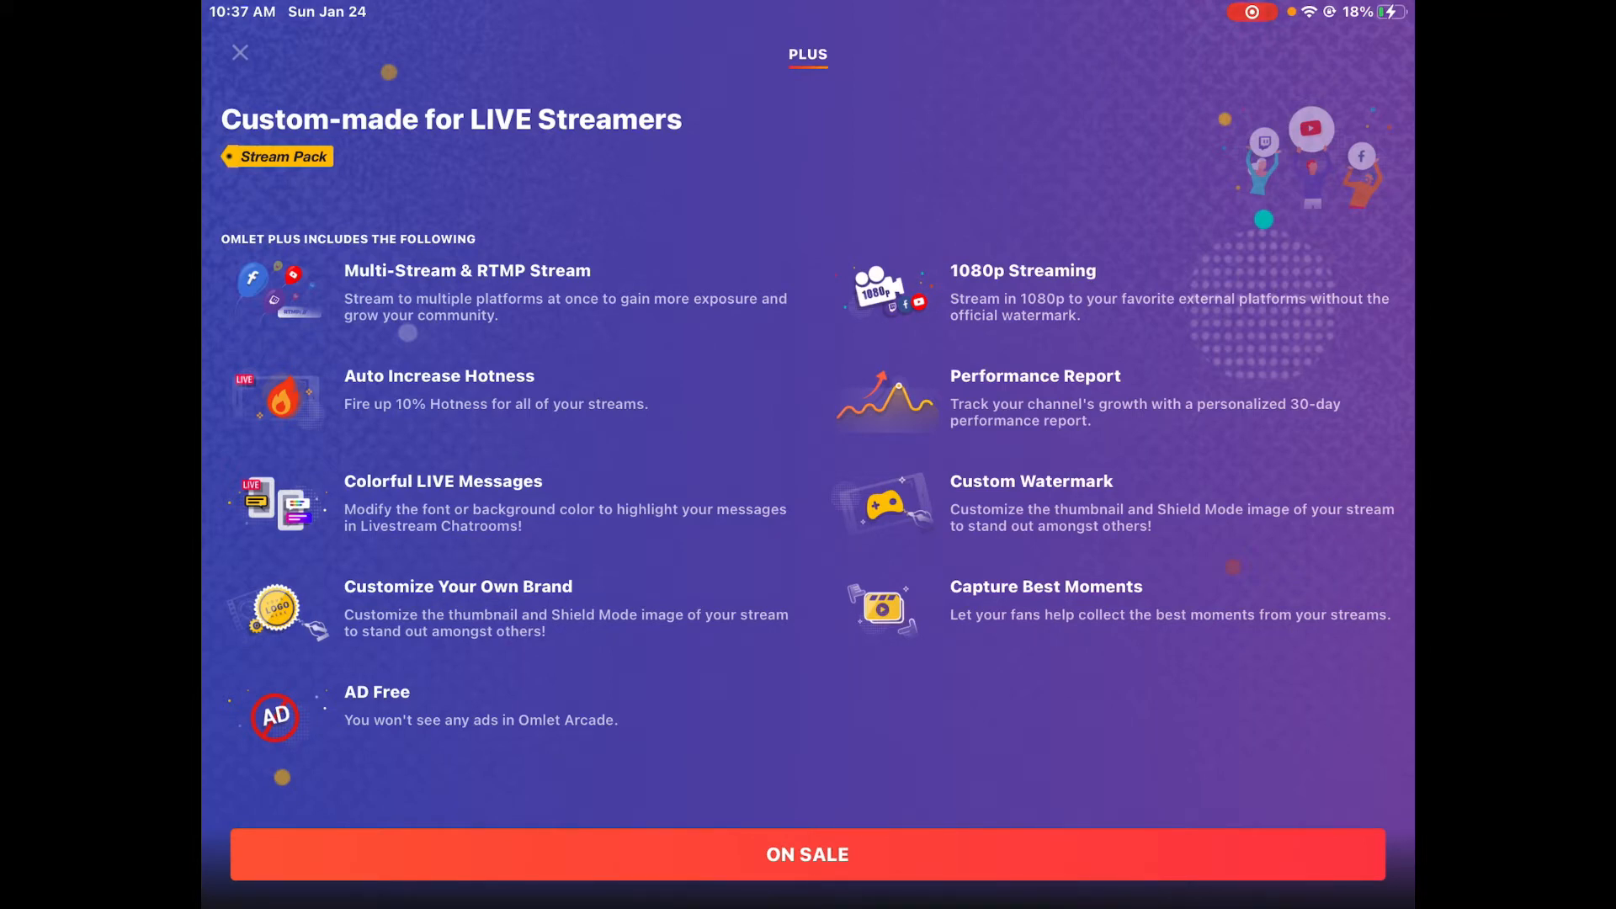
{"action": "left_click", "coordinate": [240, 52]}
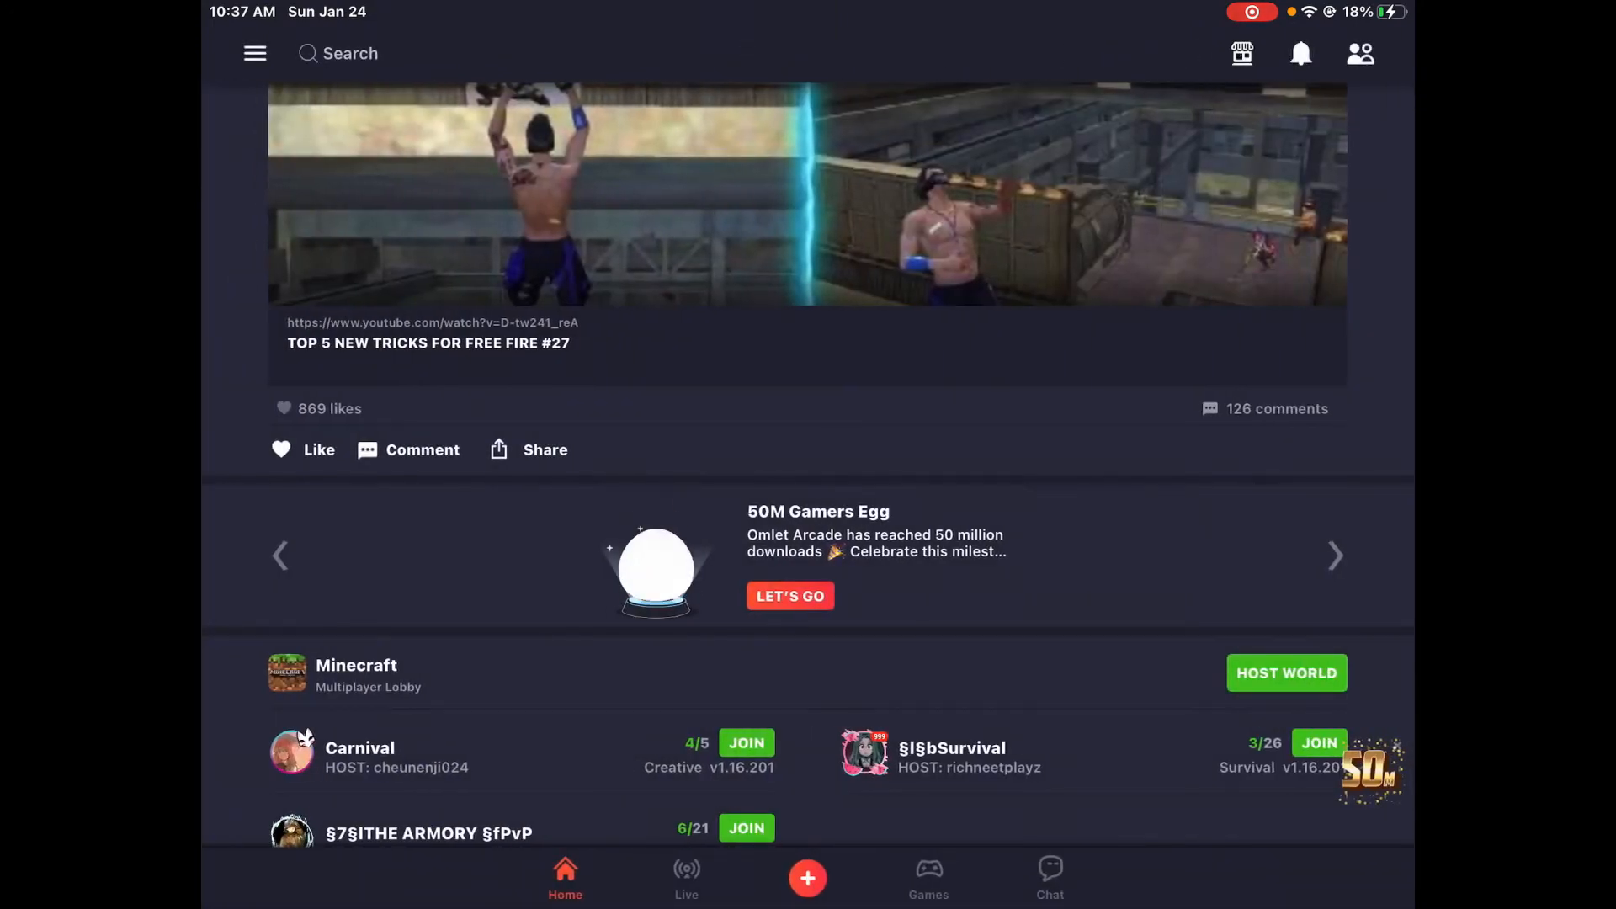
Start setting up an Among Us stream and scroll through its stream settings
{"action": "left_click", "coordinate": [806, 877]}
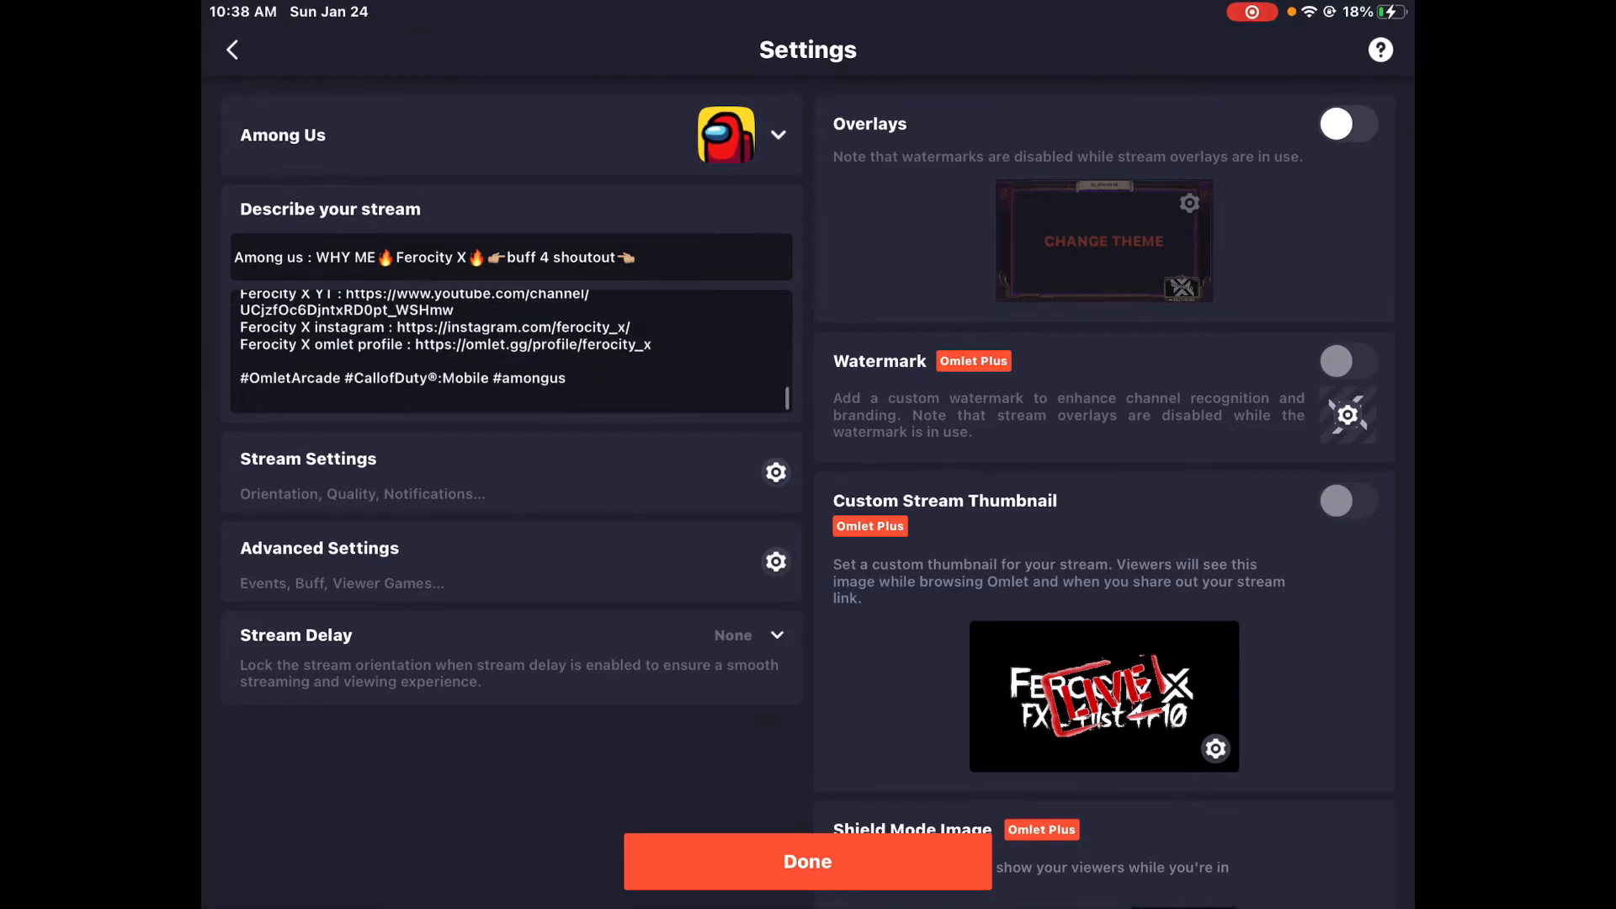
{"action": "scroll", "scroll_direction": "down", "scroll_amount": 3}
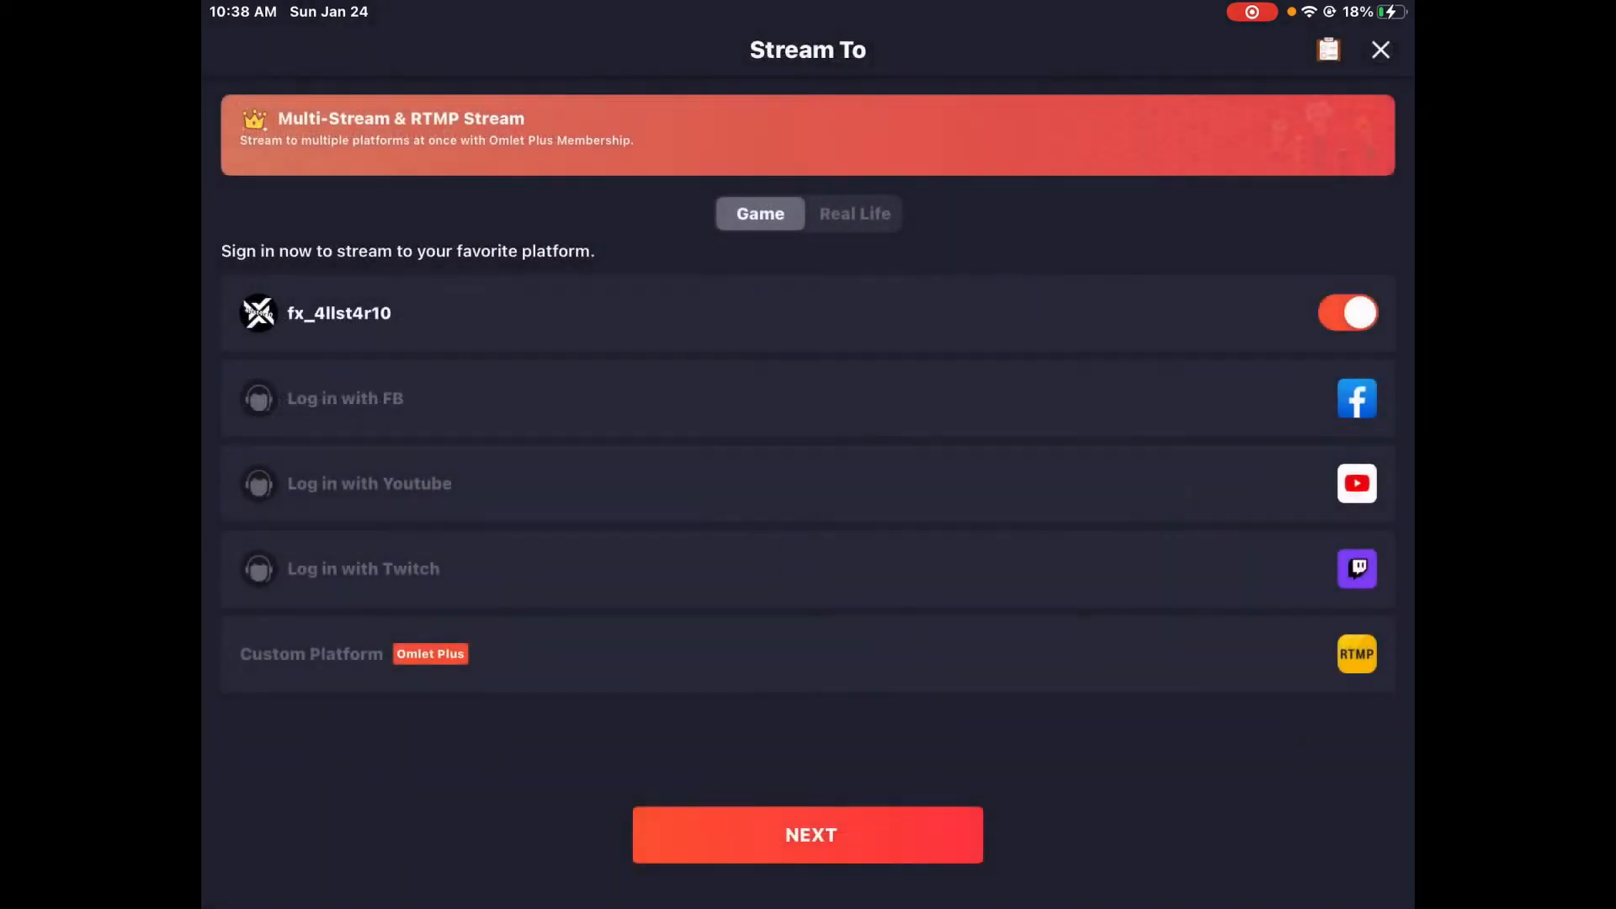
Close the Stream To screen and reopen the Omlet Plus perks page from the account menu
{"action": "left_click", "coordinate": [1380, 49]}
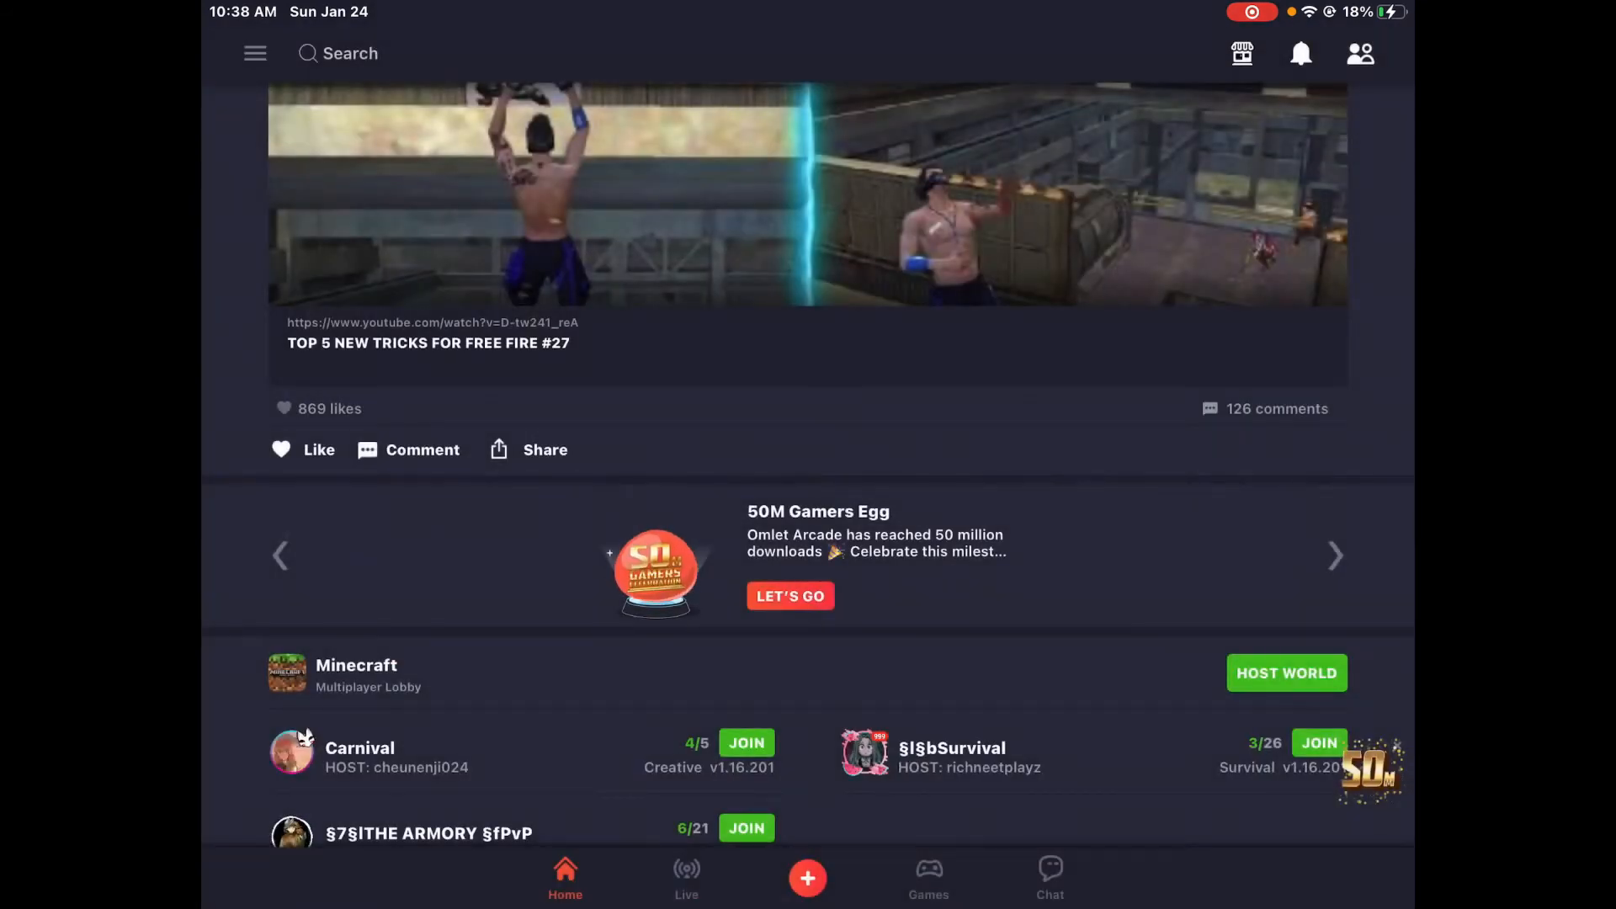
{"action": "left_click", "coordinate": [254, 52]}
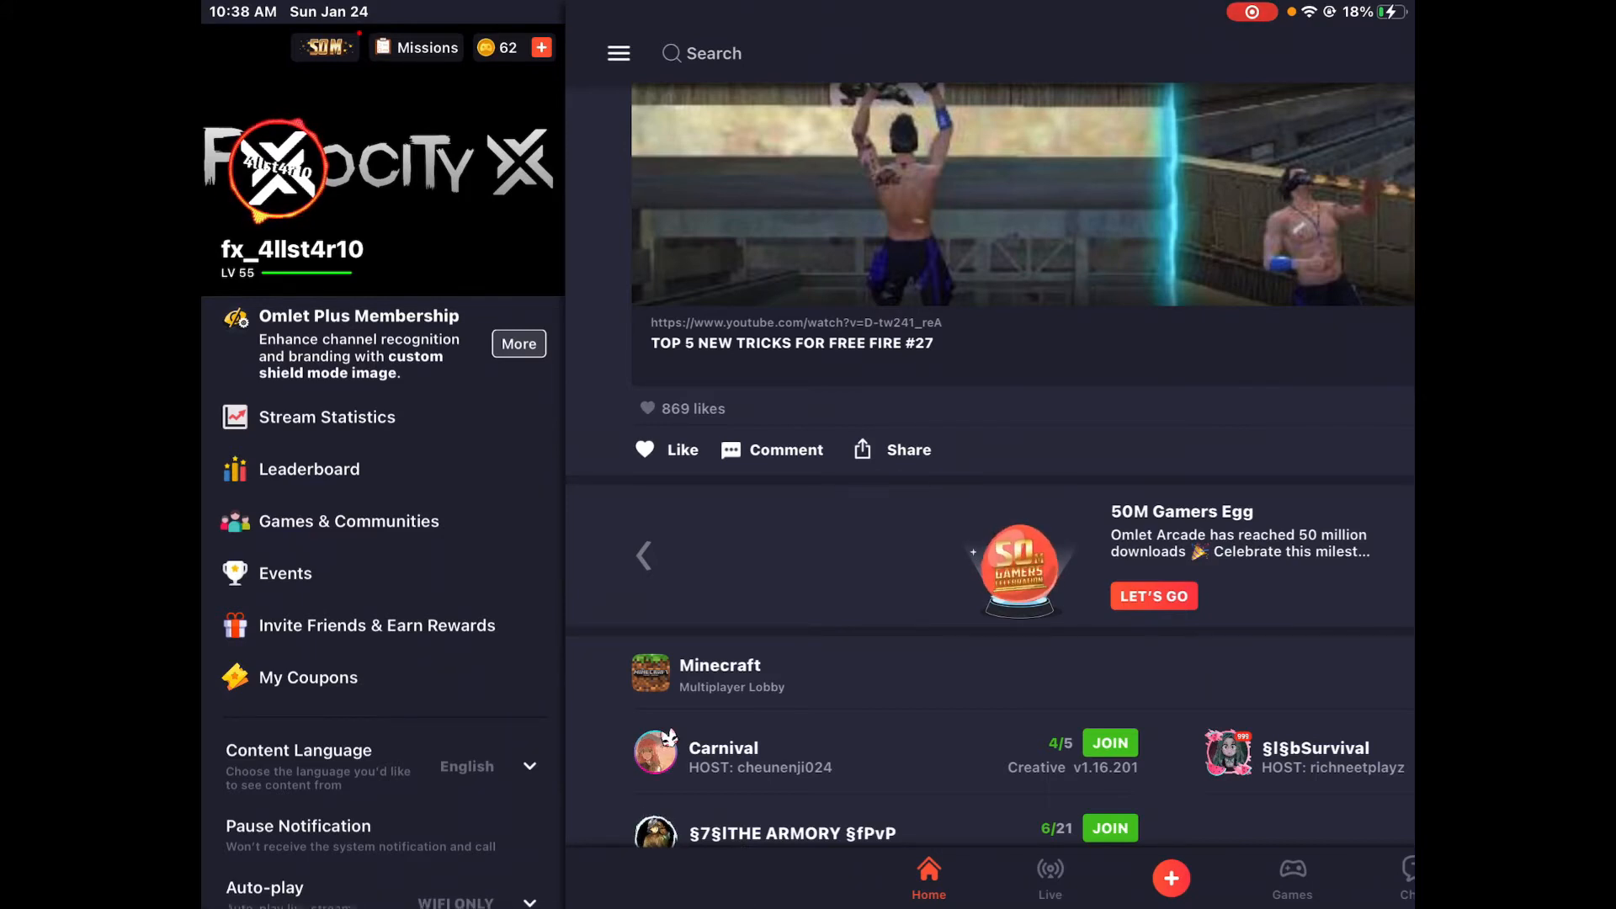
{"action": "left_click", "coordinate": [518, 343]}
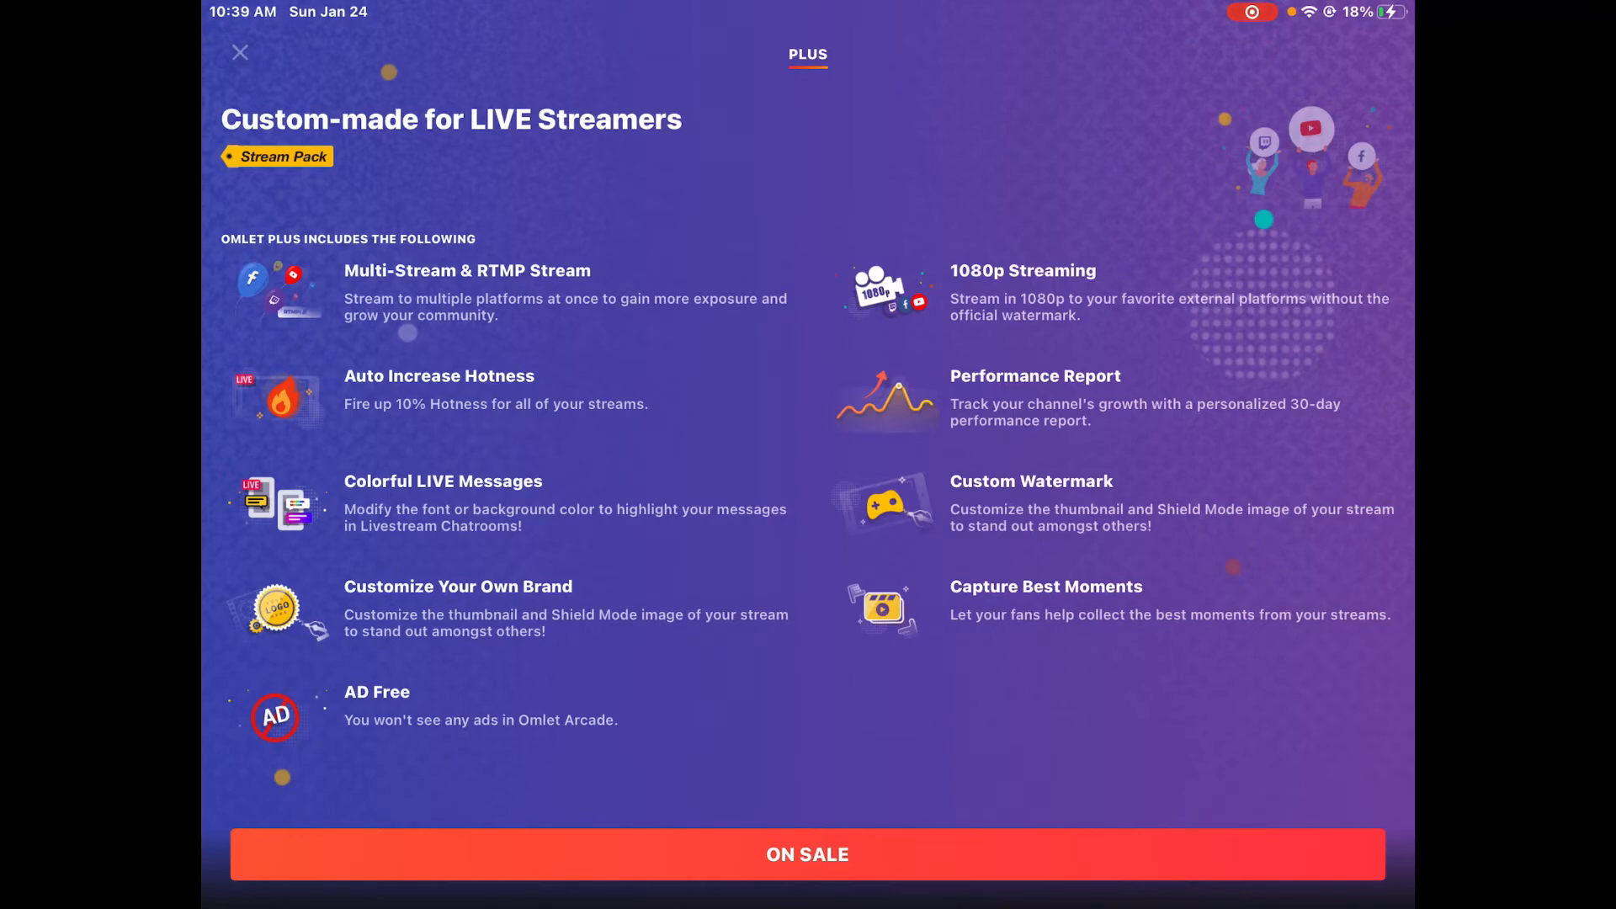
Review the stream quality options and the Stream To platform list, then return to the account menu
{"action": "left_click", "coordinate": [241, 52]}
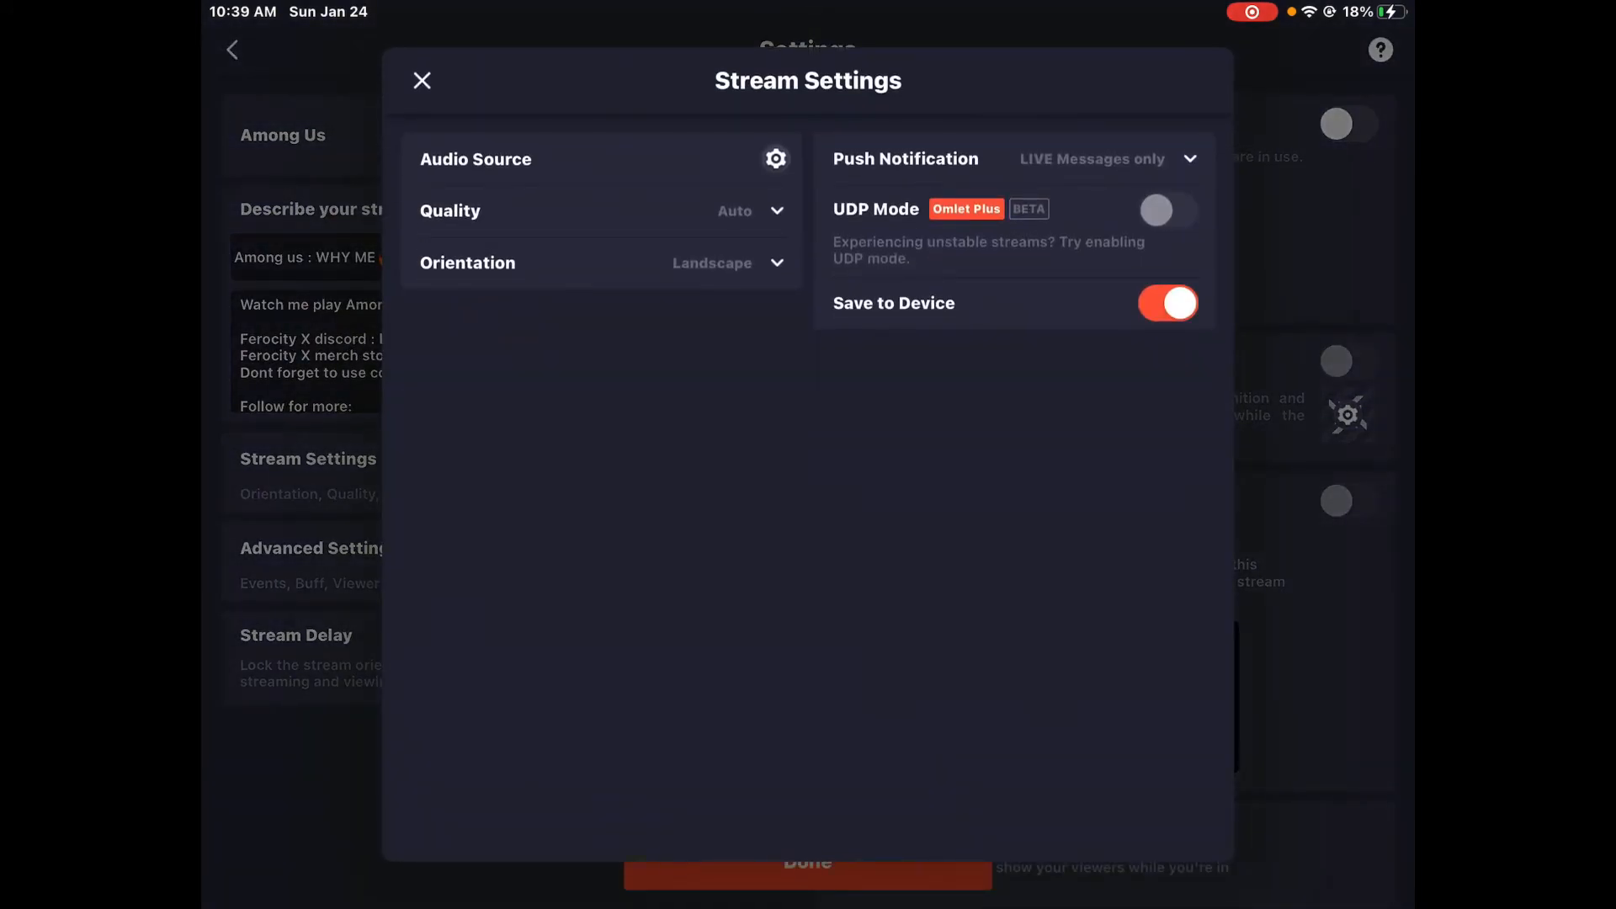
{"action": "left_click", "coordinate": [421, 81]}
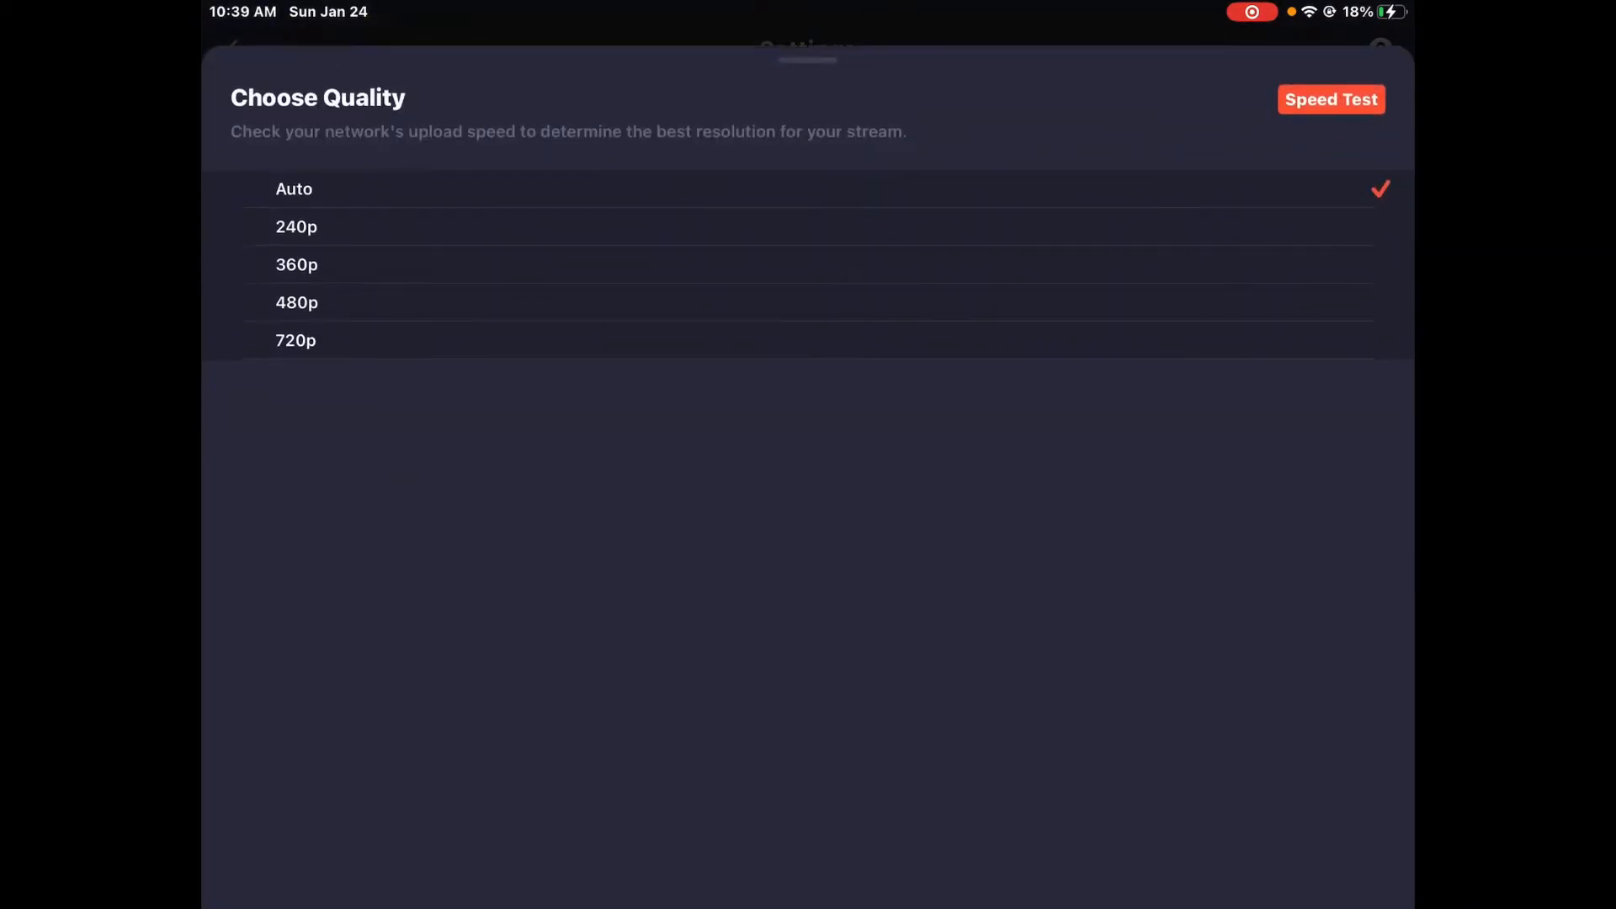
{"action": "left_click", "coordinate": [1329, 100]}
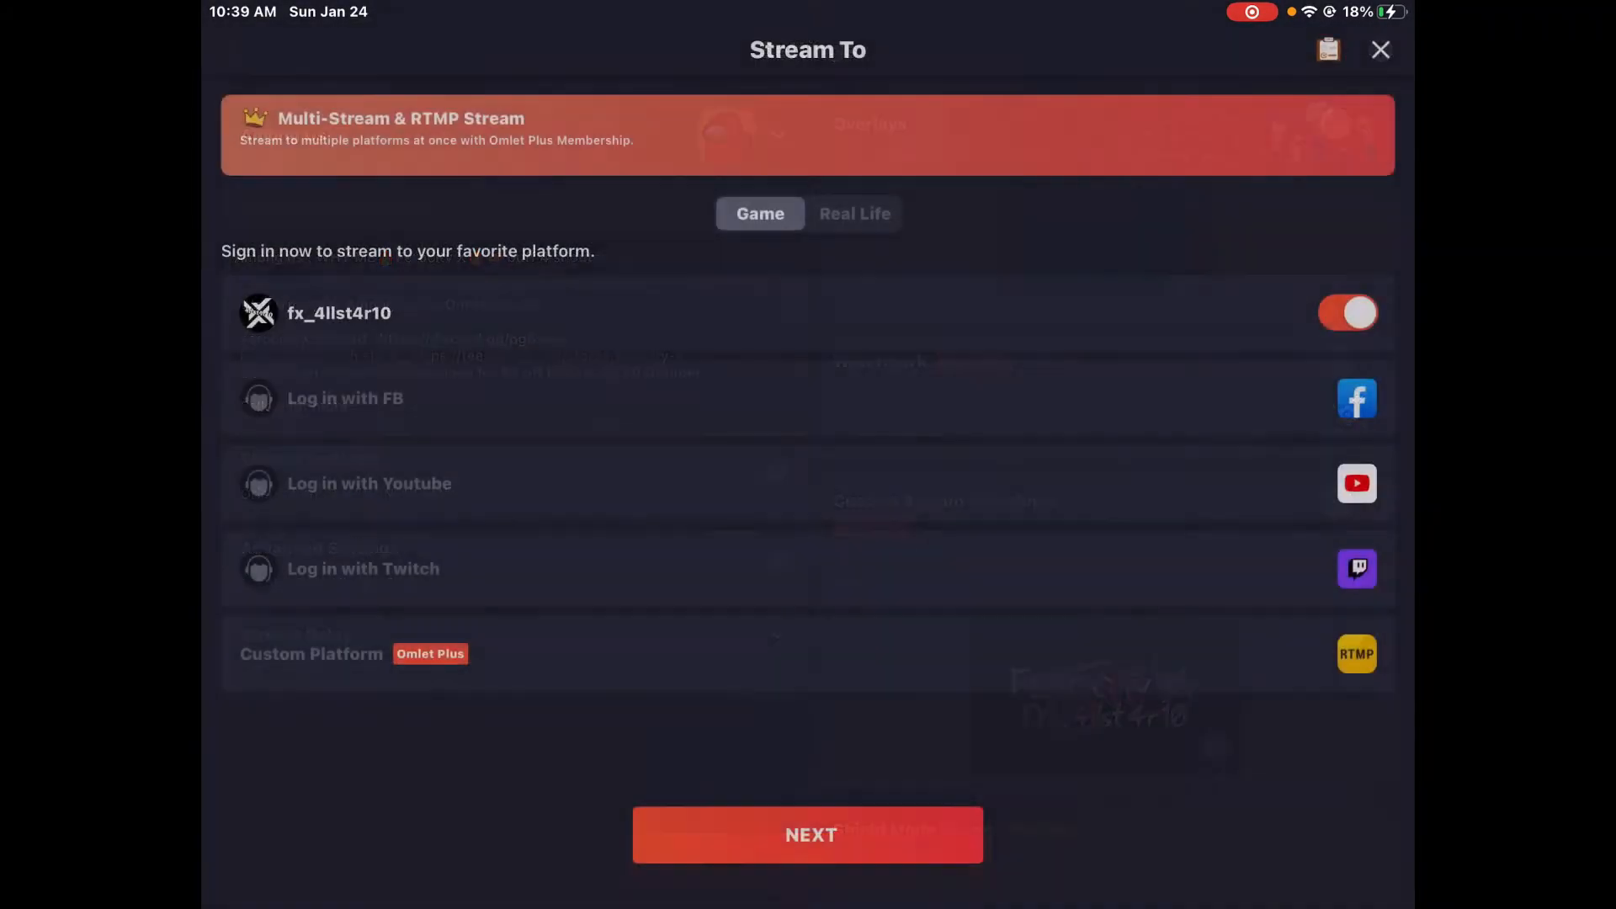
{"action": "left_click", "coordinate": [1380, 49]}
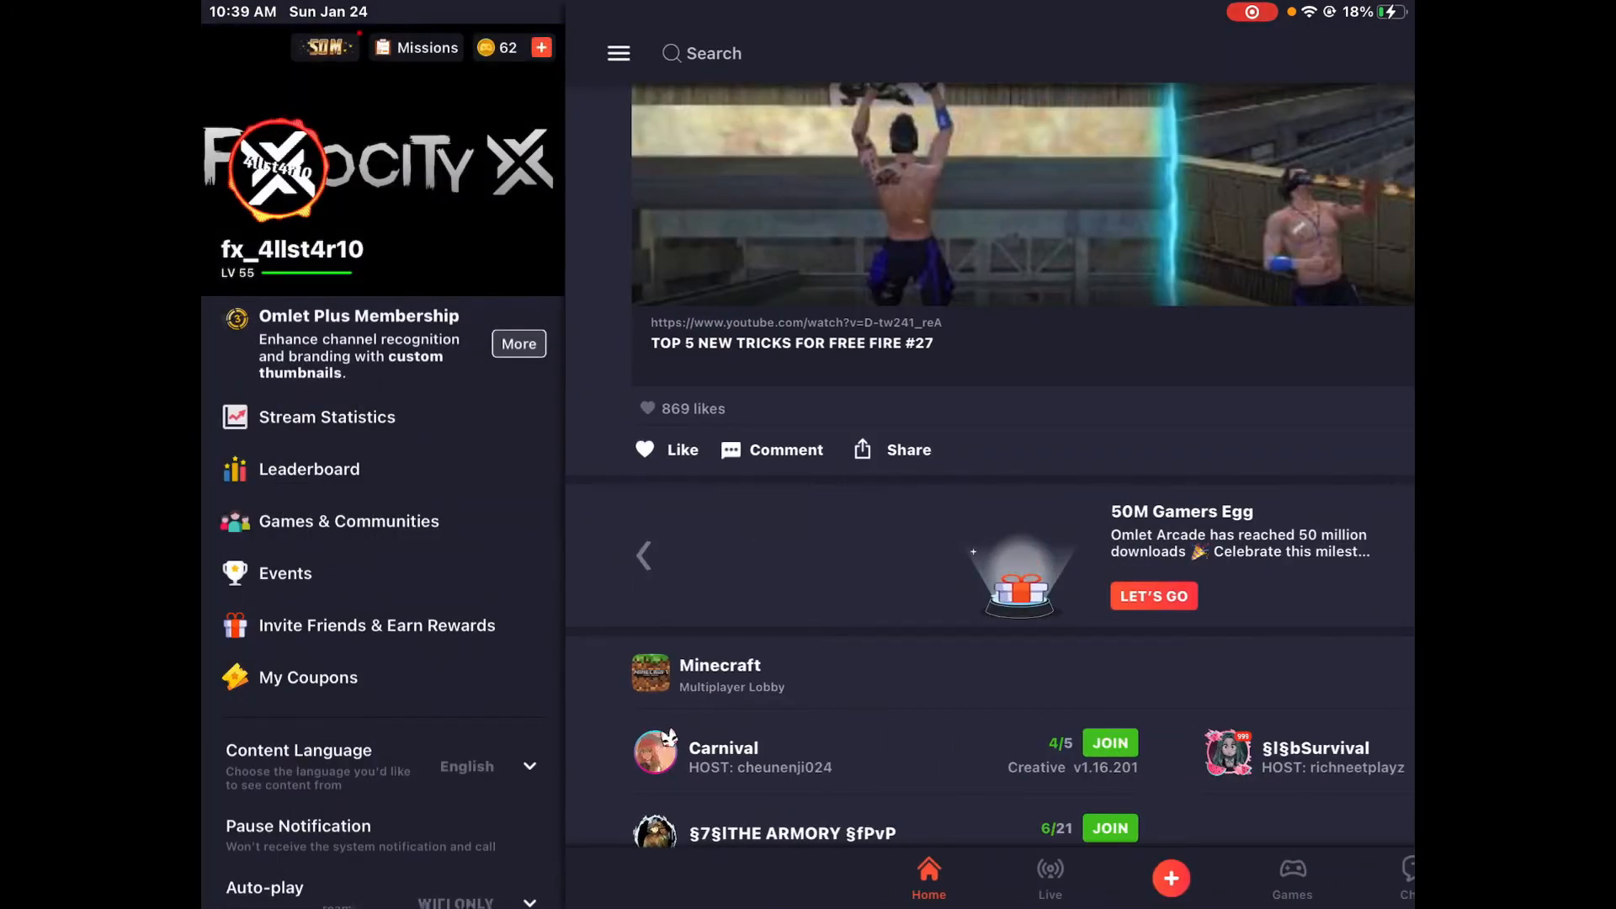
View the empty 30-day Performance Report, then bring up the Among Us stream Settings screen
{"action": "left_click", "coordinate": [518, 343]}
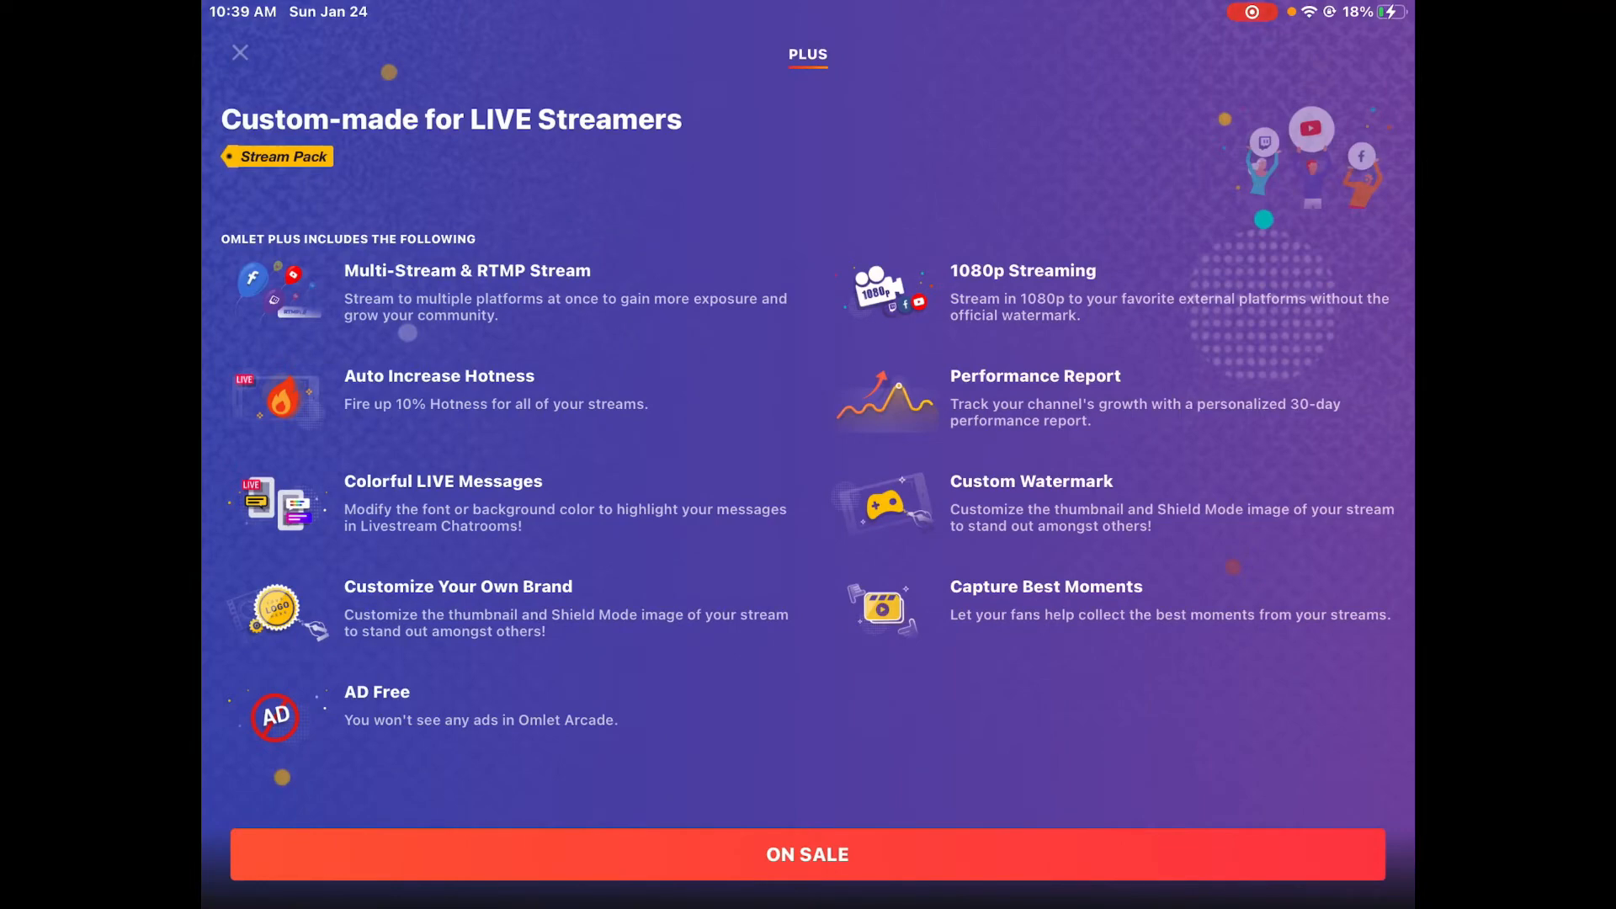
{"action": "left_click", "coordinate": [241, 52]}
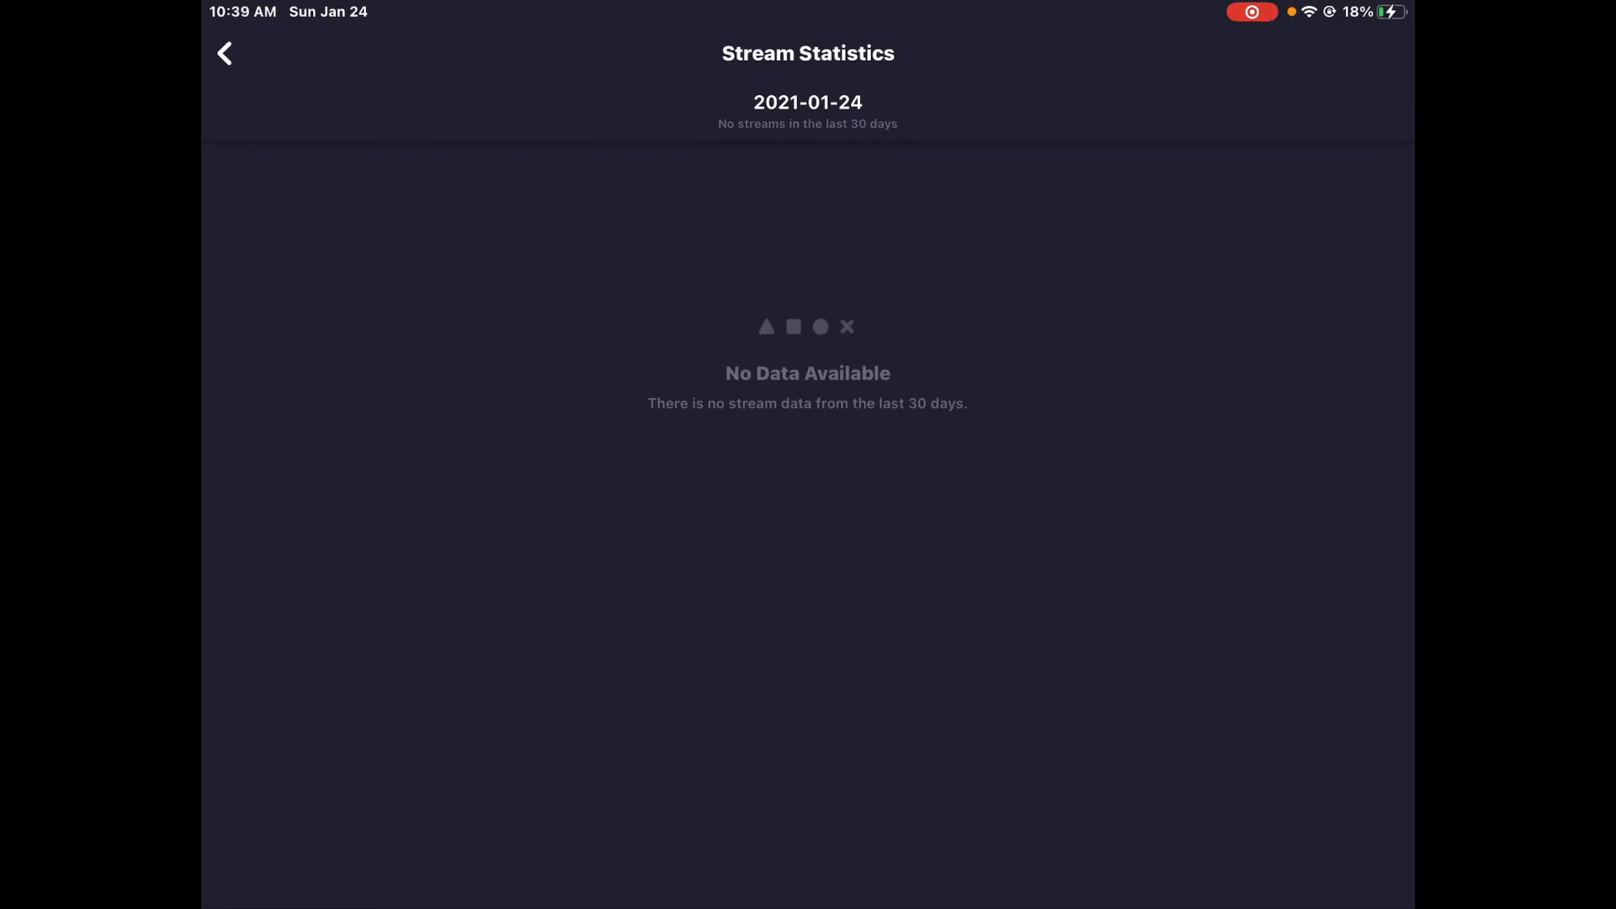
{"action": "left_click", "coordinate": [224, 54]}
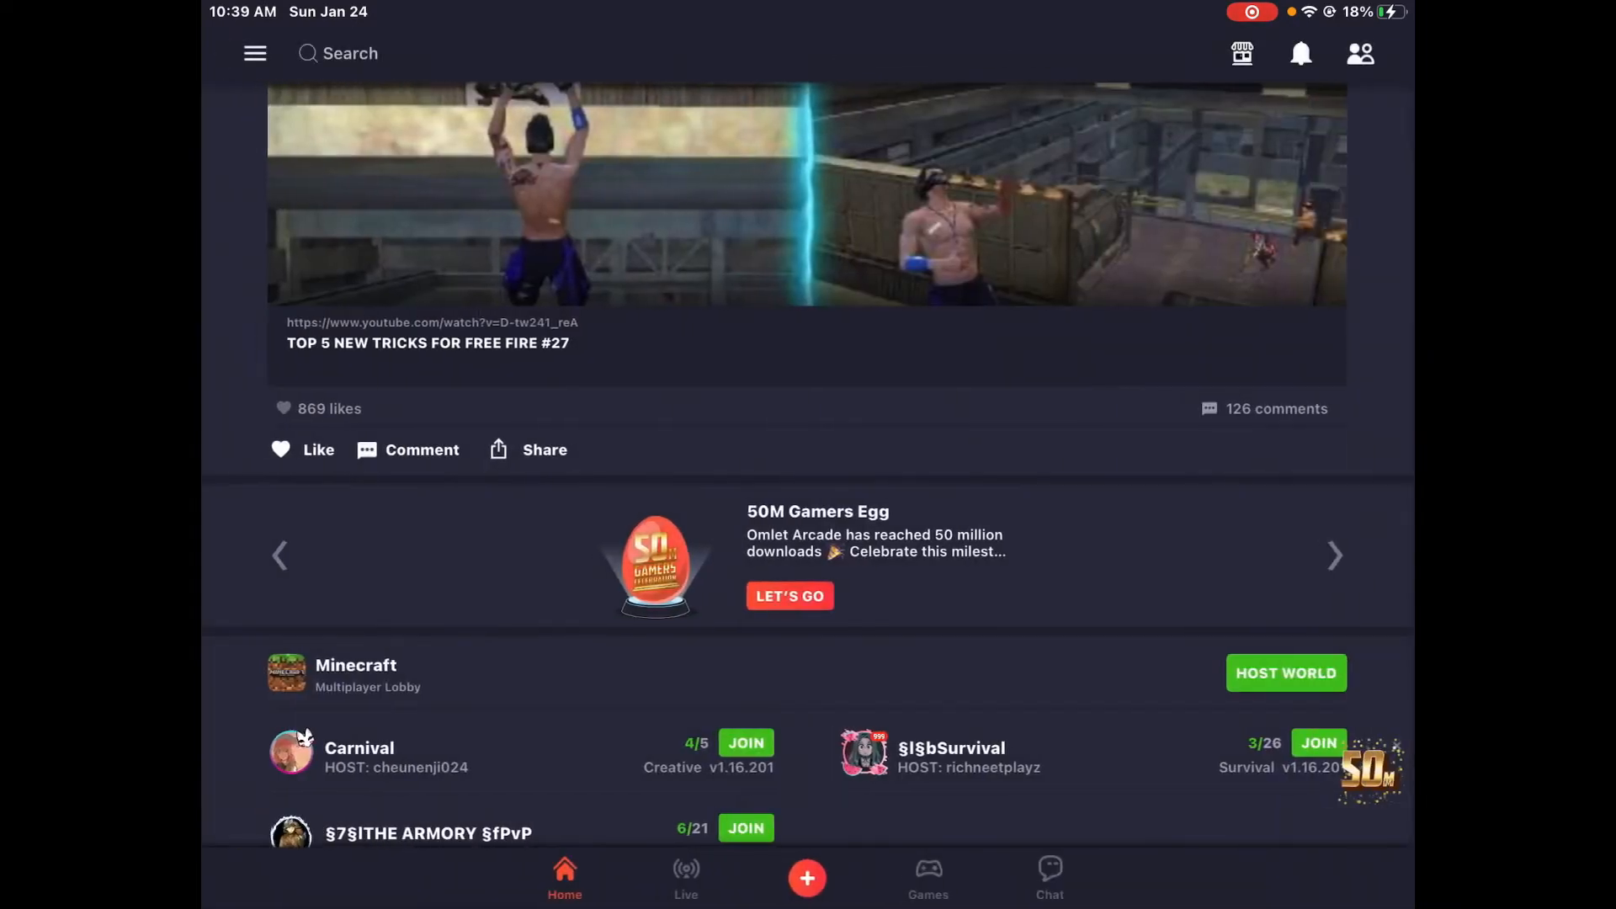
{"action": "left_click", "coordinate": [254, 53]}
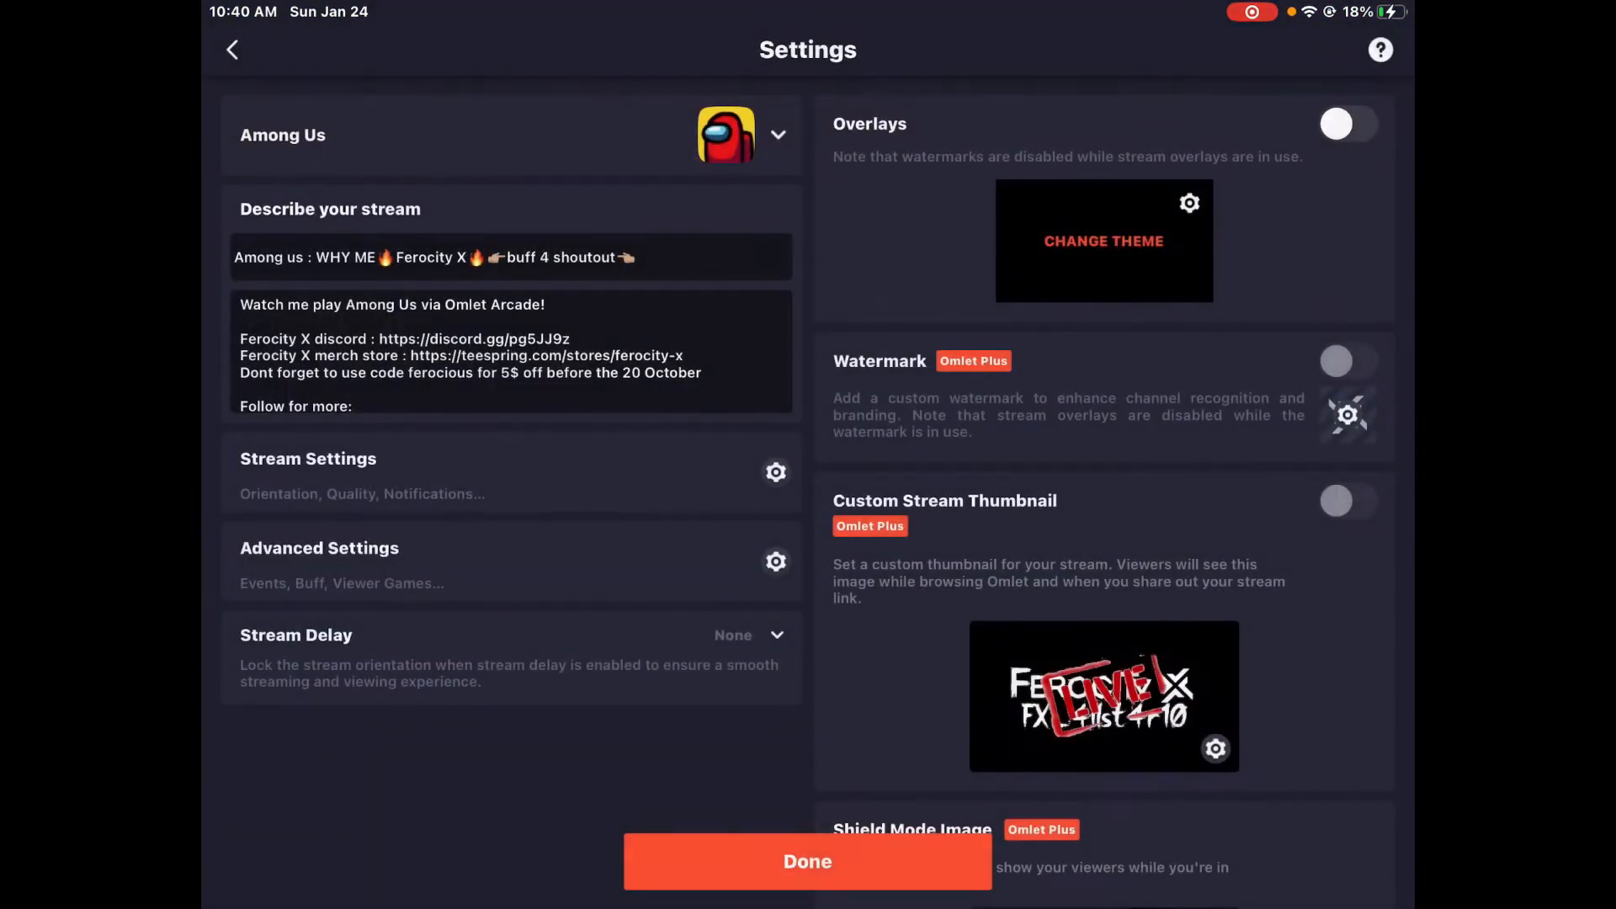
Browse the LIVE stream search results and return to the Home feed with the account menu open
{"action": "scroll", "scroll_direction": "down", "scroll_amount": 3}
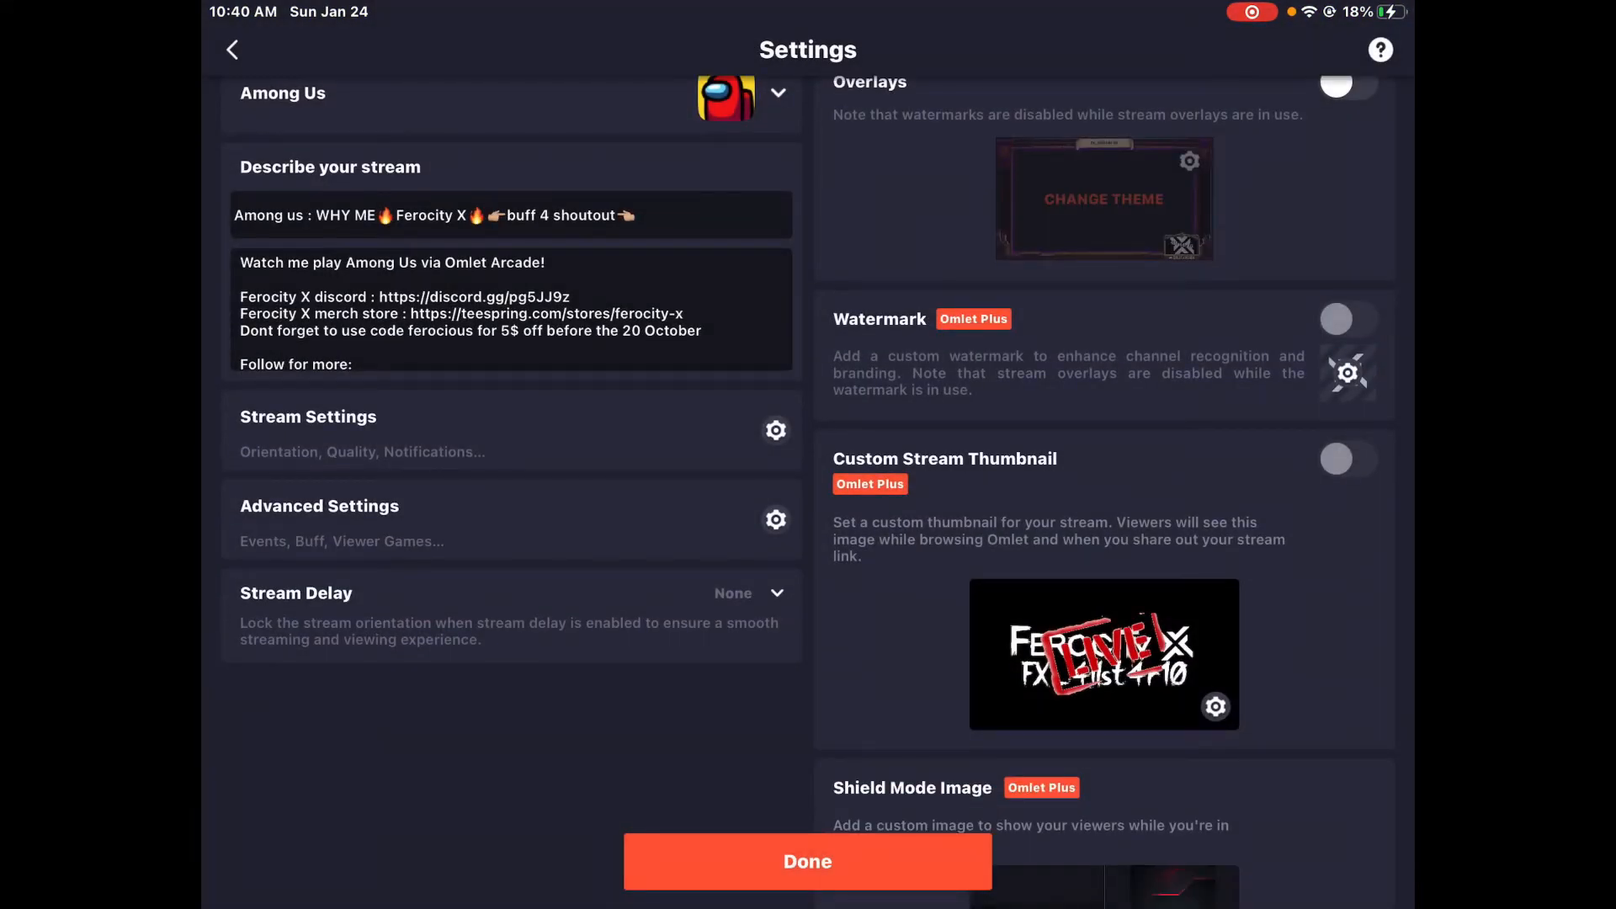
{"action": "scroll", "scroll_direction": "down", "scroll_amount": 3}
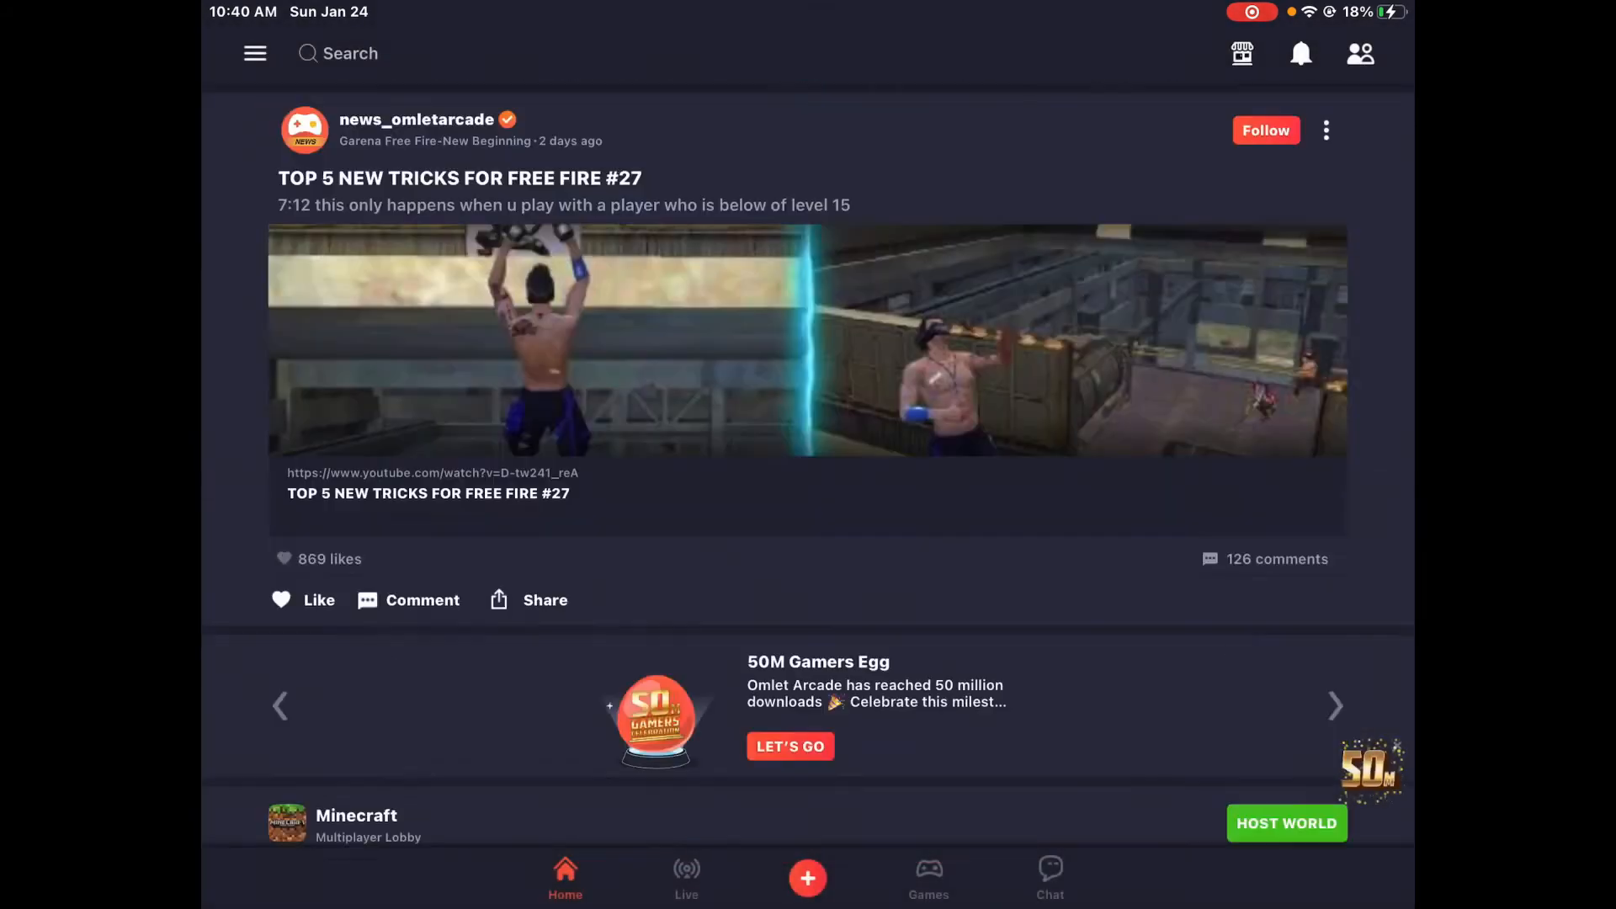
{"action": "left_click", "coordinate": [350, 52]}
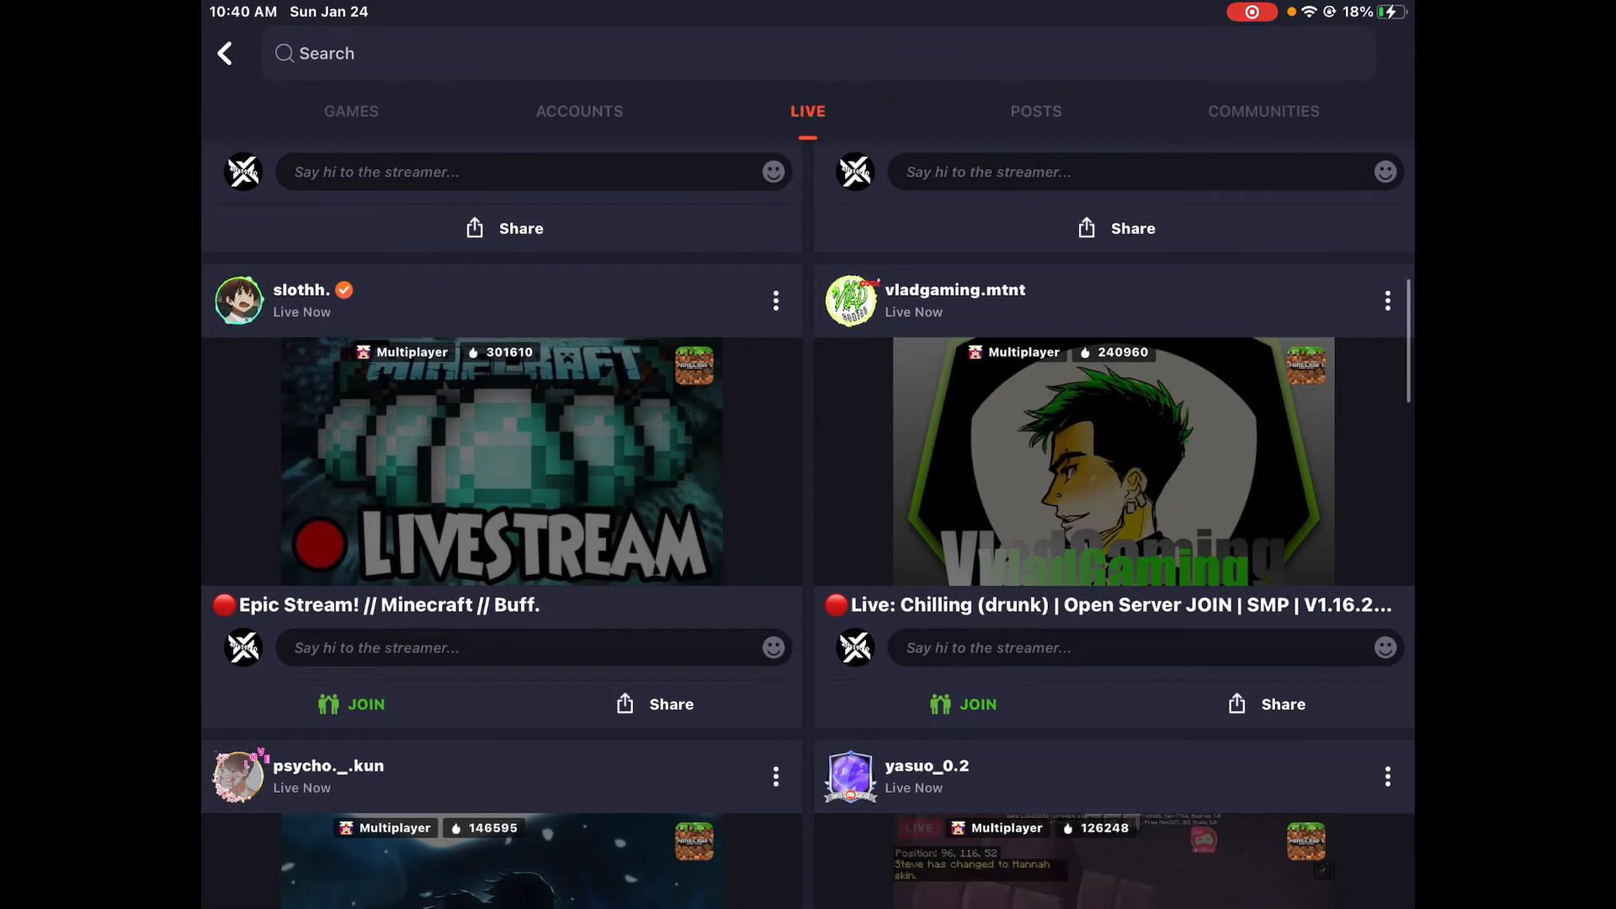
{"action": "left_click", "coordinate": [500, 461]}
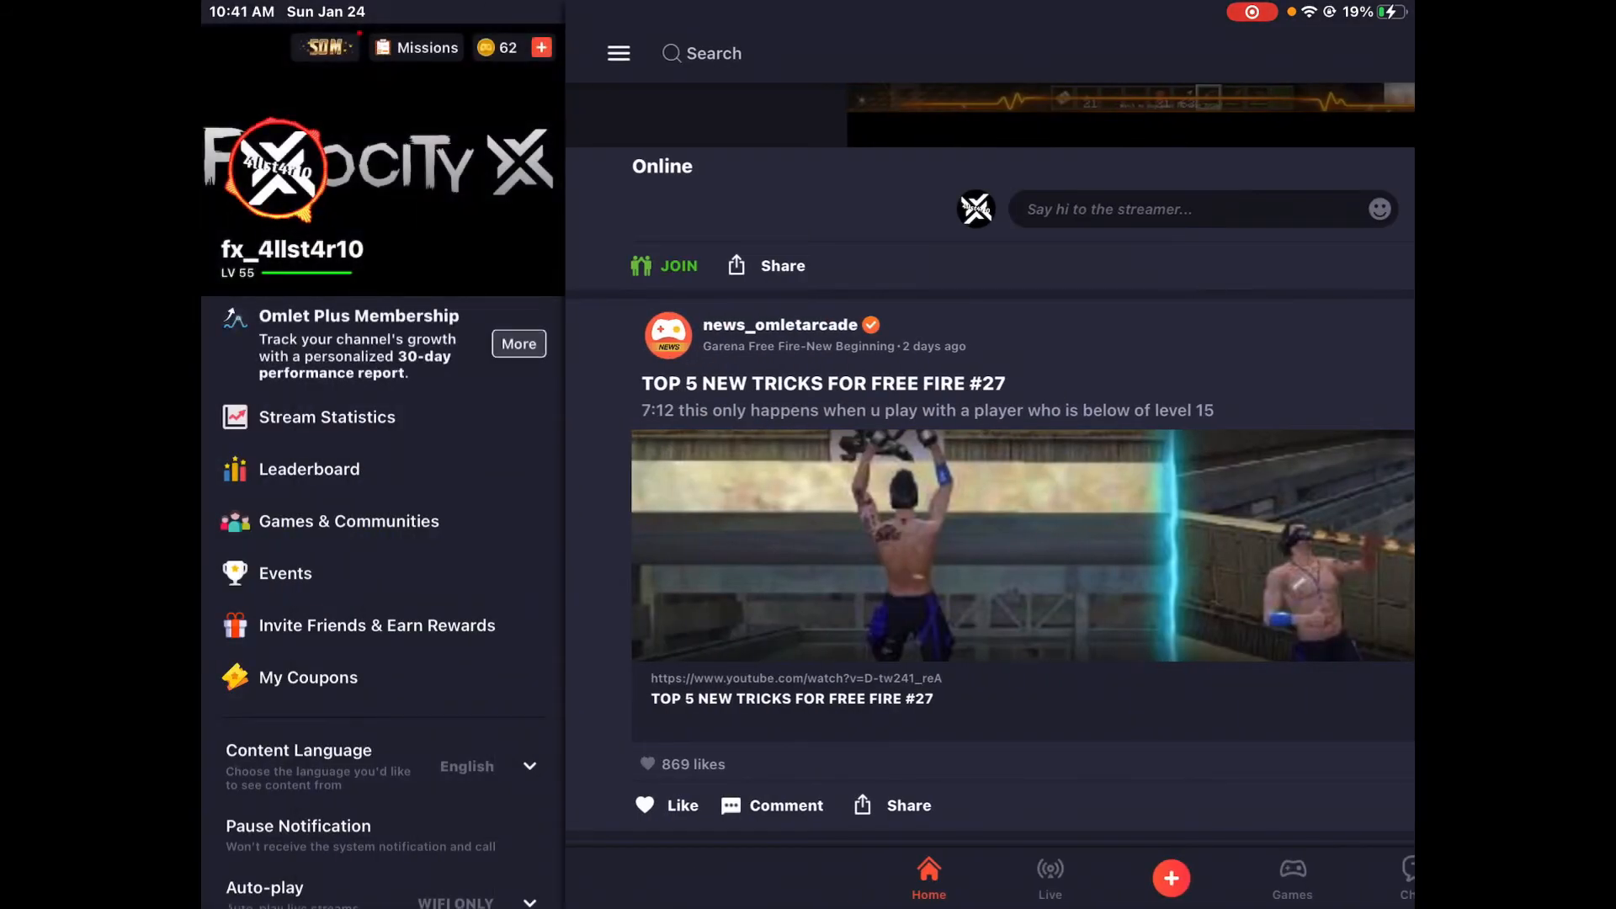
View the profile's stream Moments via Capture Best Moments, scroll through them, and return home
{"action": "left_click", "coordinate": [520, 343]}
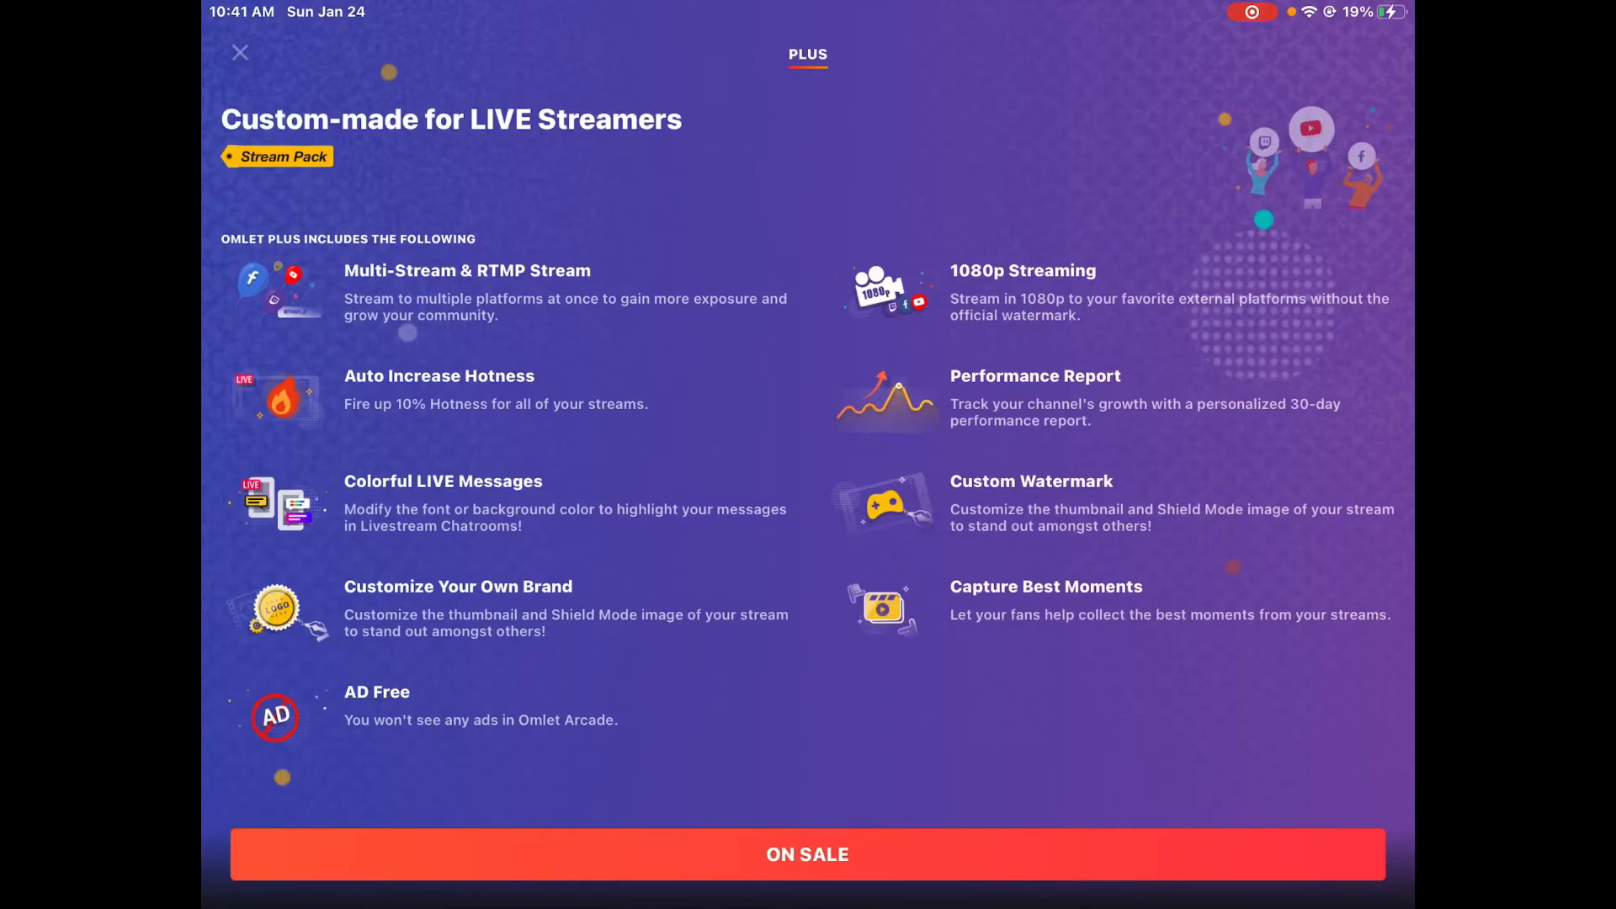
{"action": "left_click", "coordinate": [241, 53]}
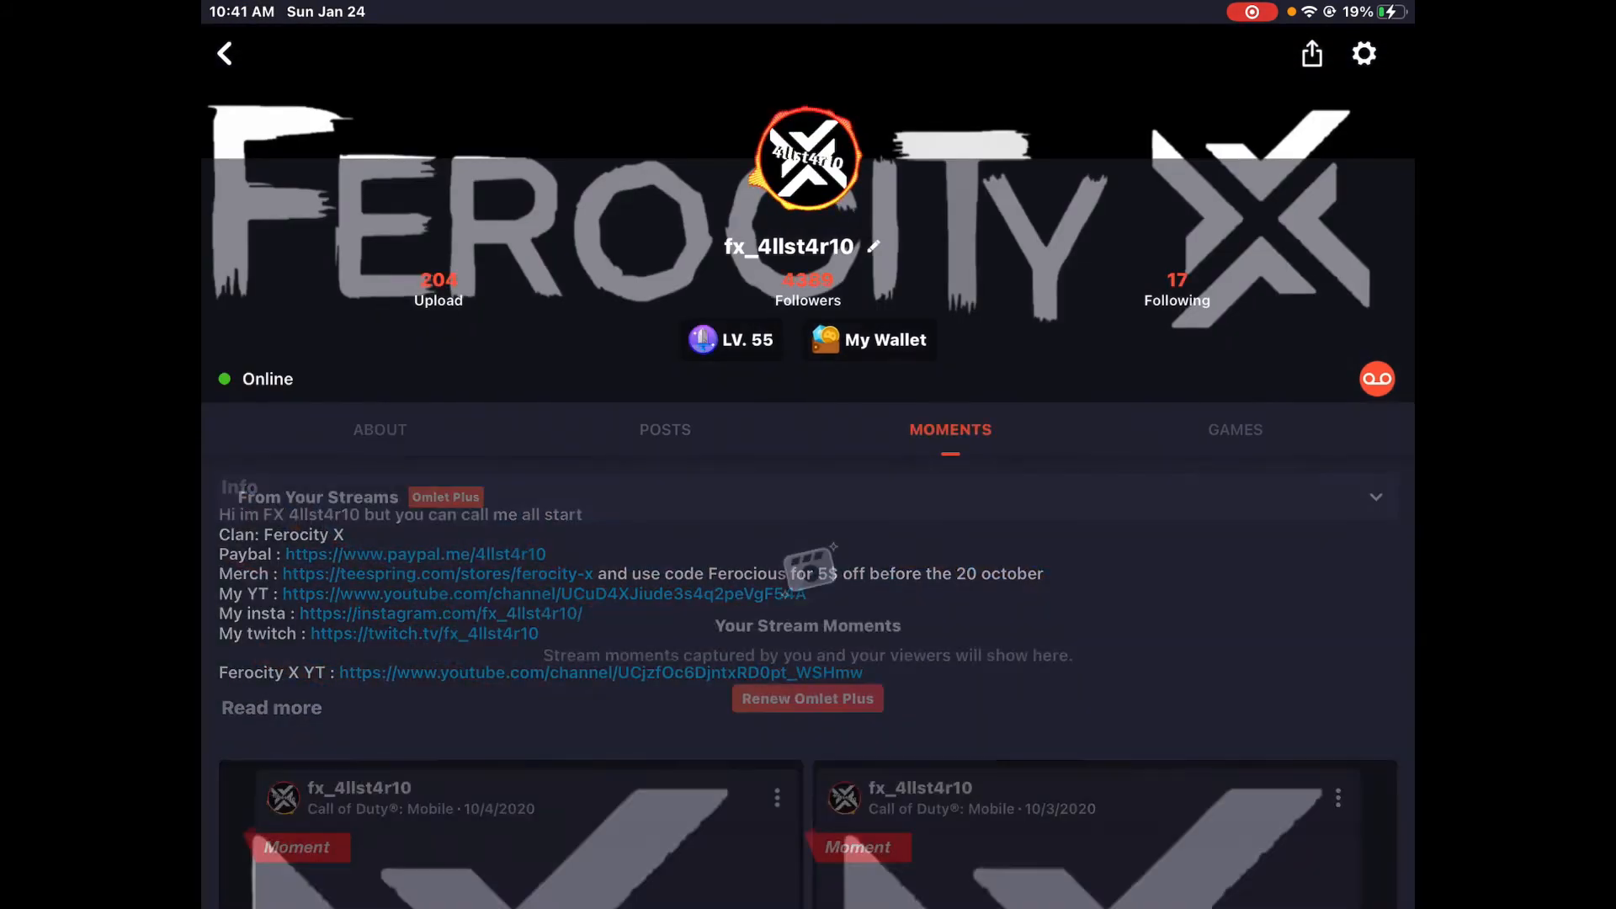
{"action": "scroll", "scroll_direction": "down", "scroll_amount": 3}
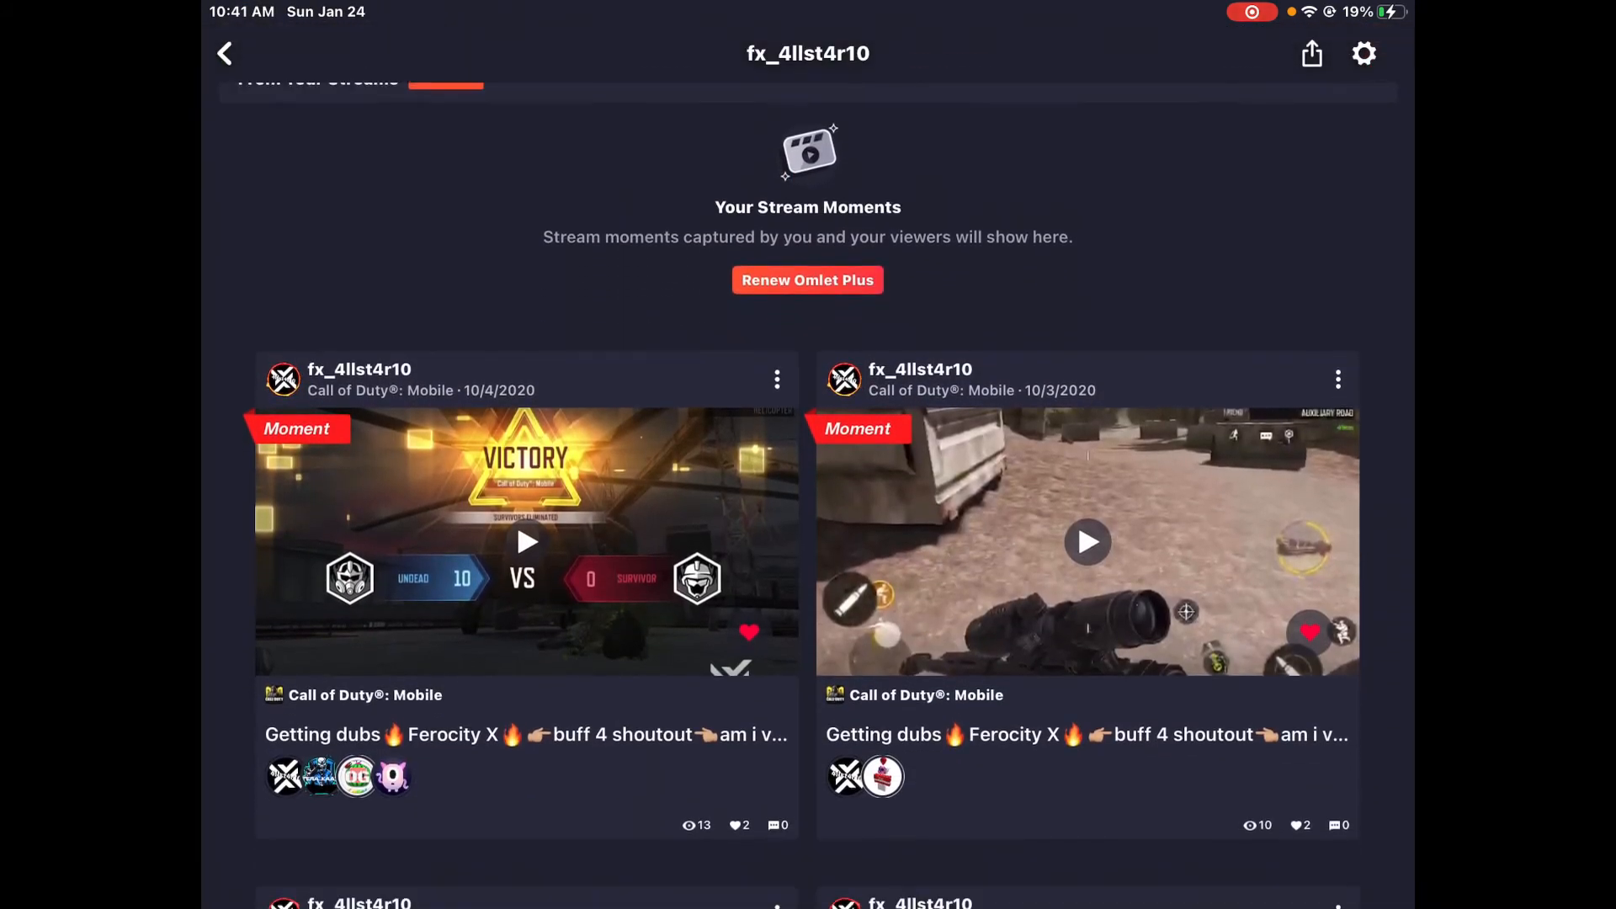
{"action": "scroll", "scroll_direction": "down", "scroll_amount": 3}
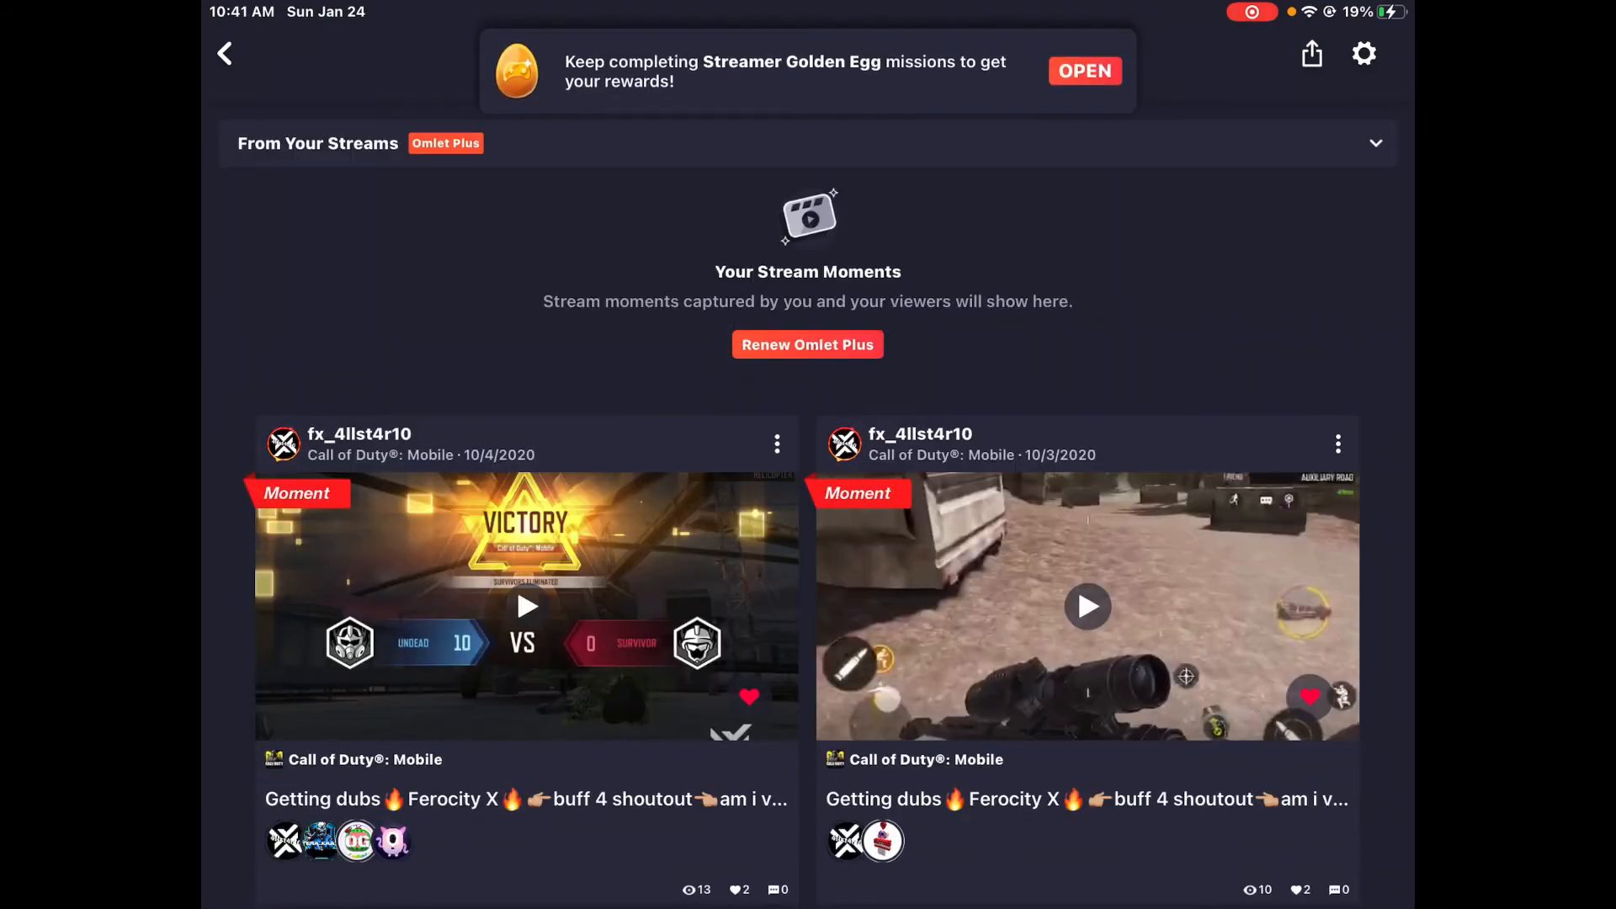
{"action": "left_click", "coordinate": [1086, 606]}
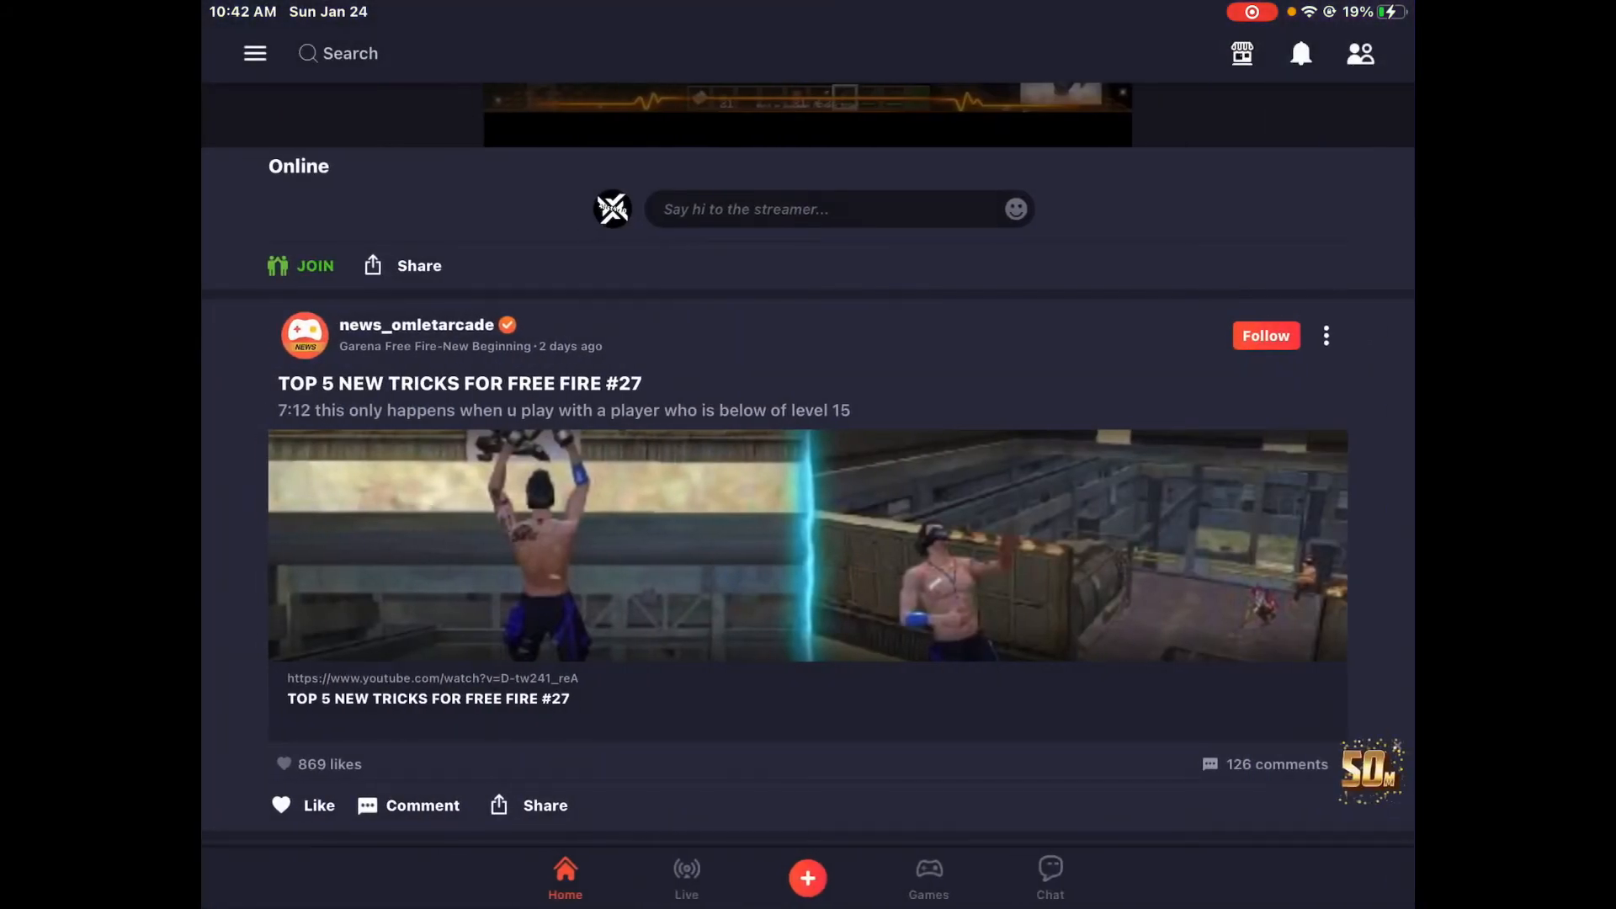
Reopen the Omlet Plus perks page through More in the account menu
{"action": "left_click", "coordinate": [255, 52]}
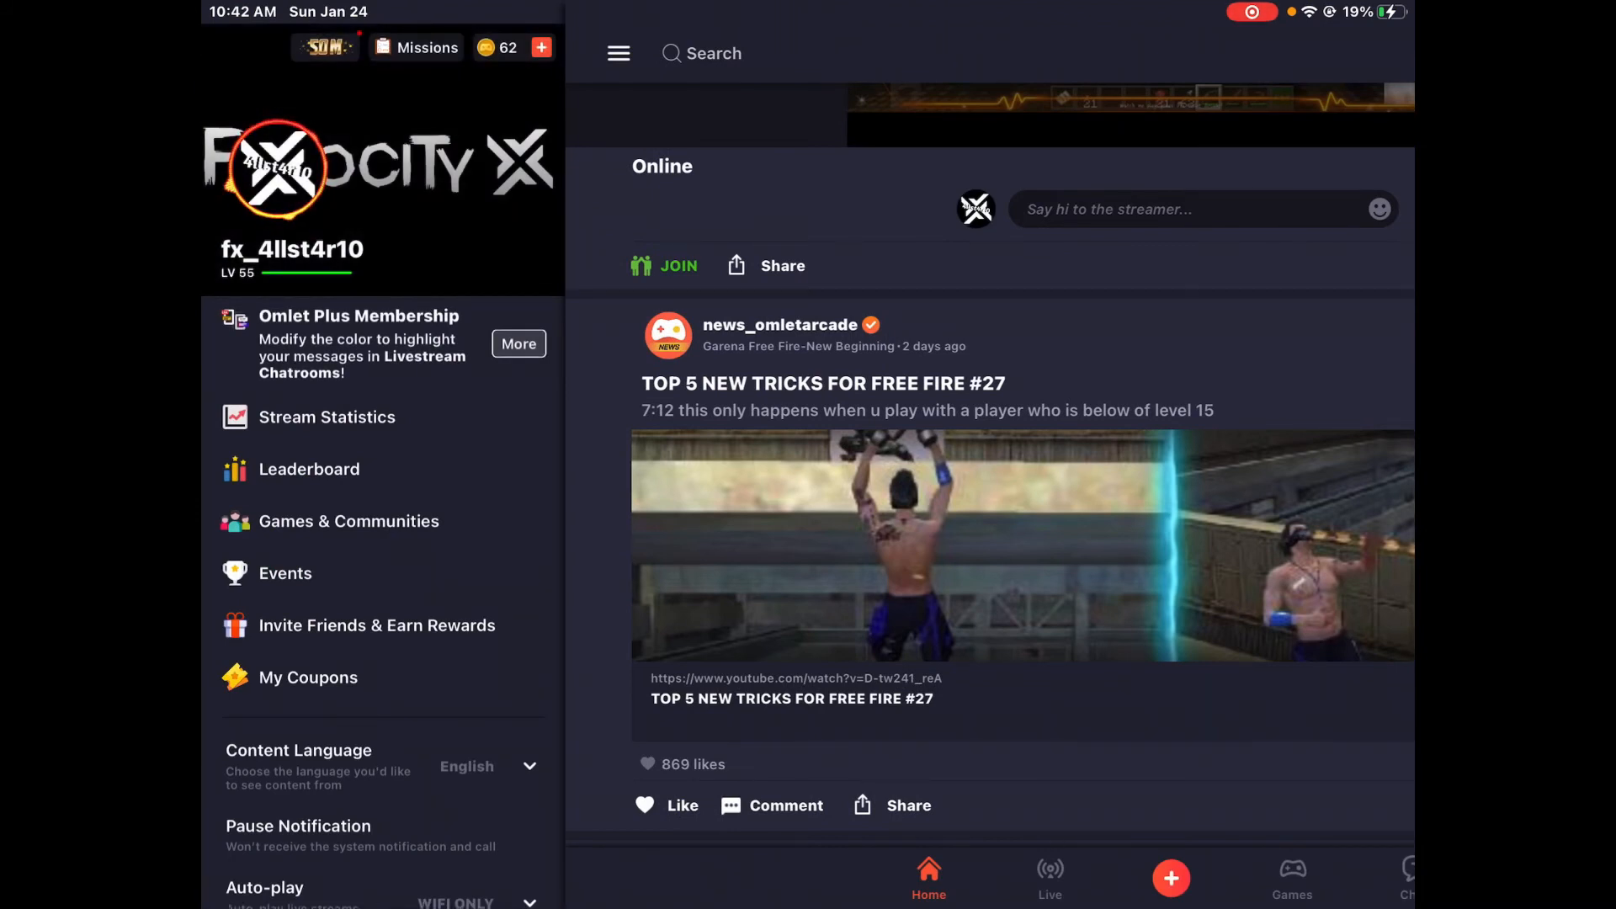
{"action": "left_click", "coordinate": [518, 343]}
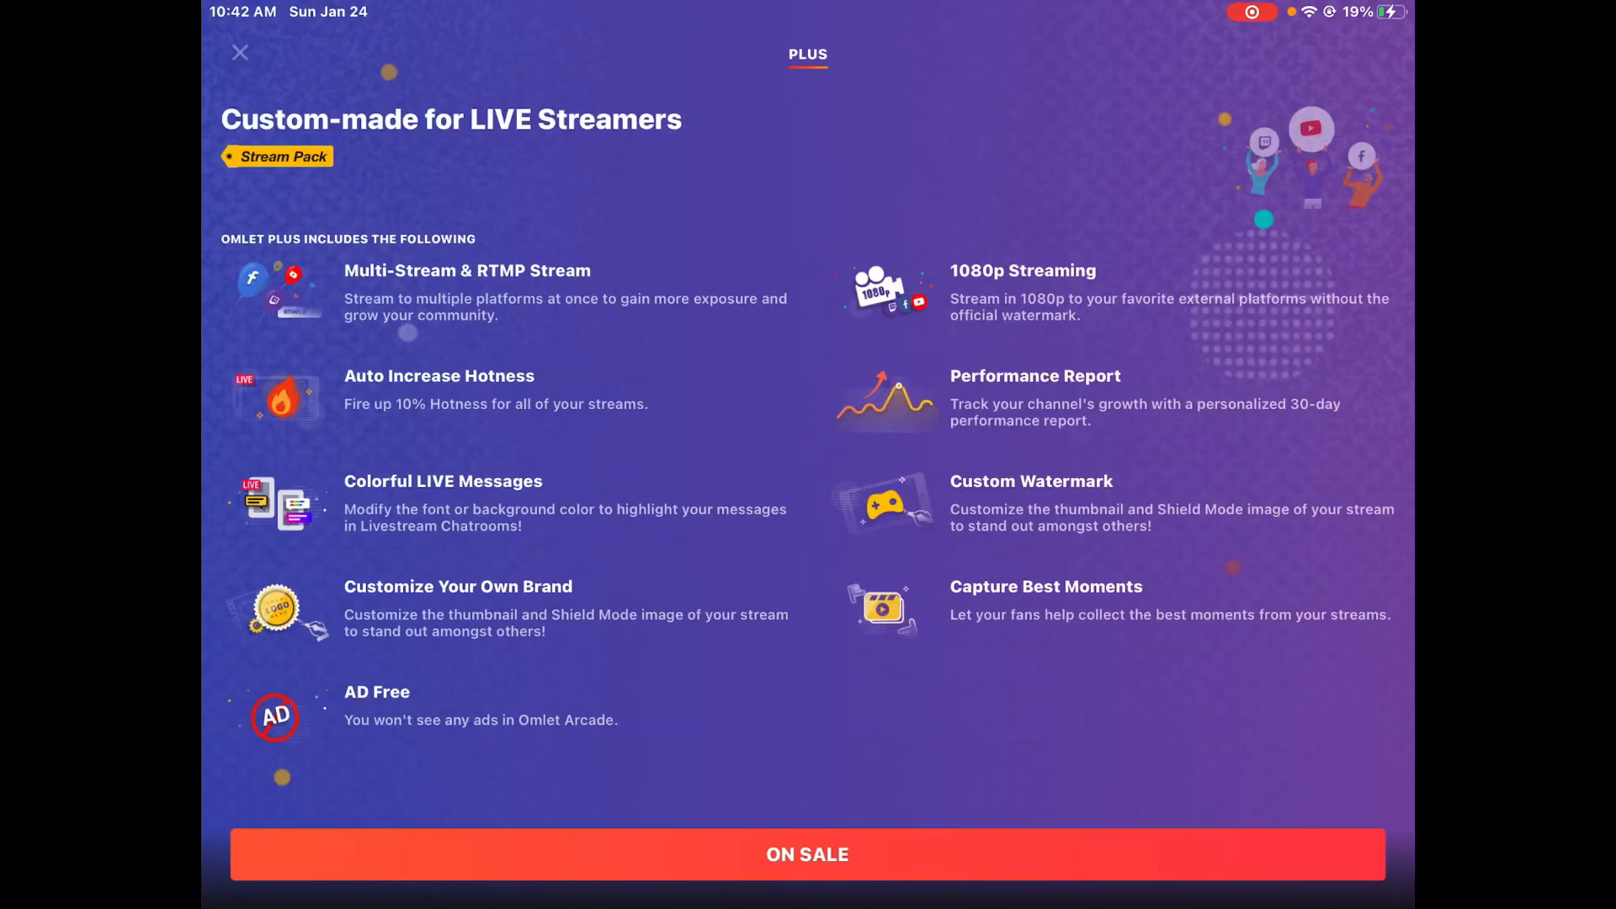